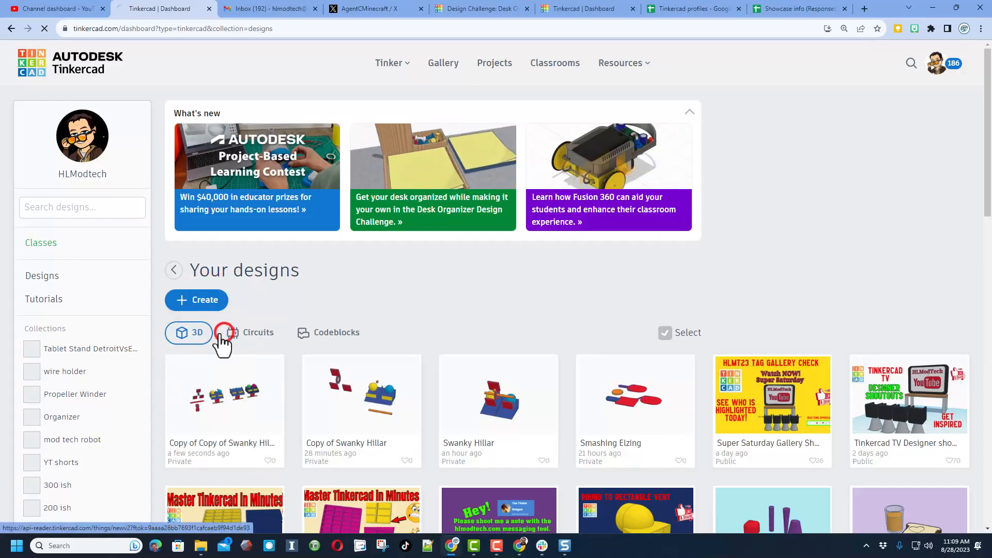
# - Create a new blank 3D design and name it 'trigger launcher'
pyautogui.click(634, 396)
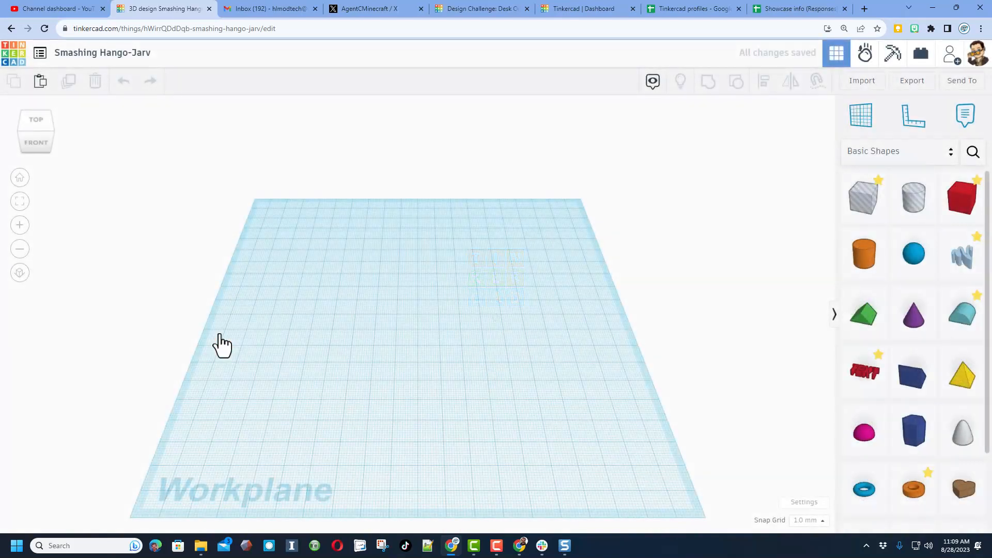
pyautogui.write('tr')
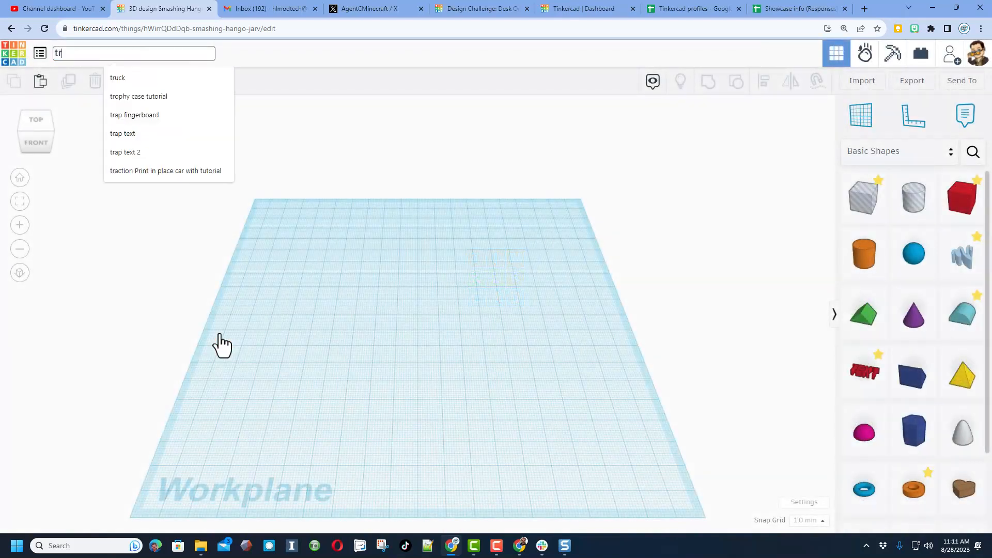
pyautogui.write('rigger launch')
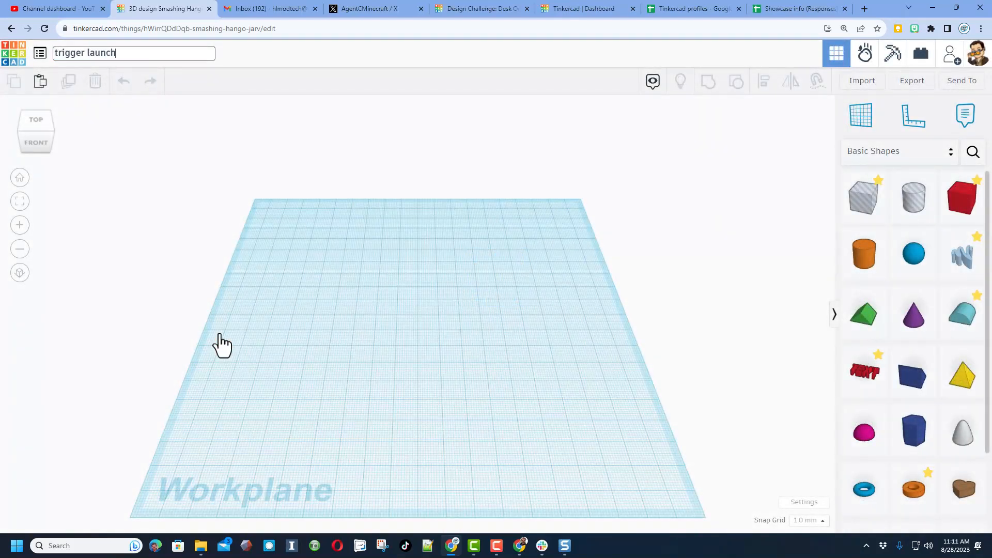
pyautogui.write('er')
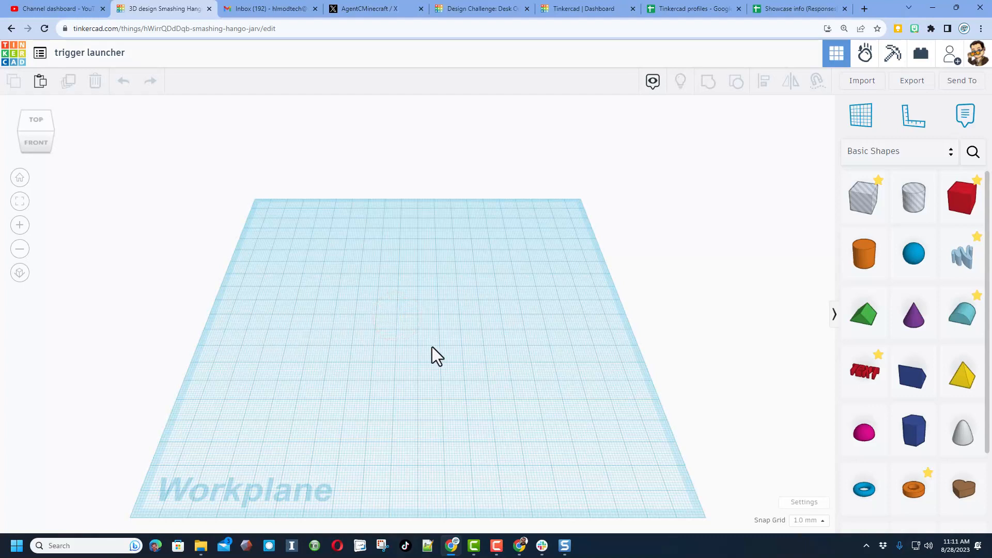
pyautogui.moveTo(432, 357)
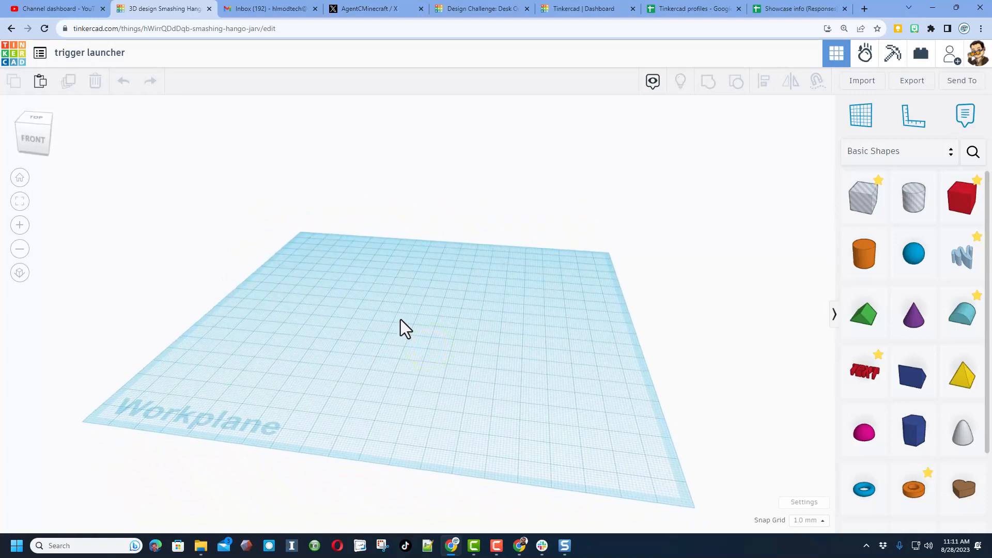
pyautogui.moveTo(729, 465)
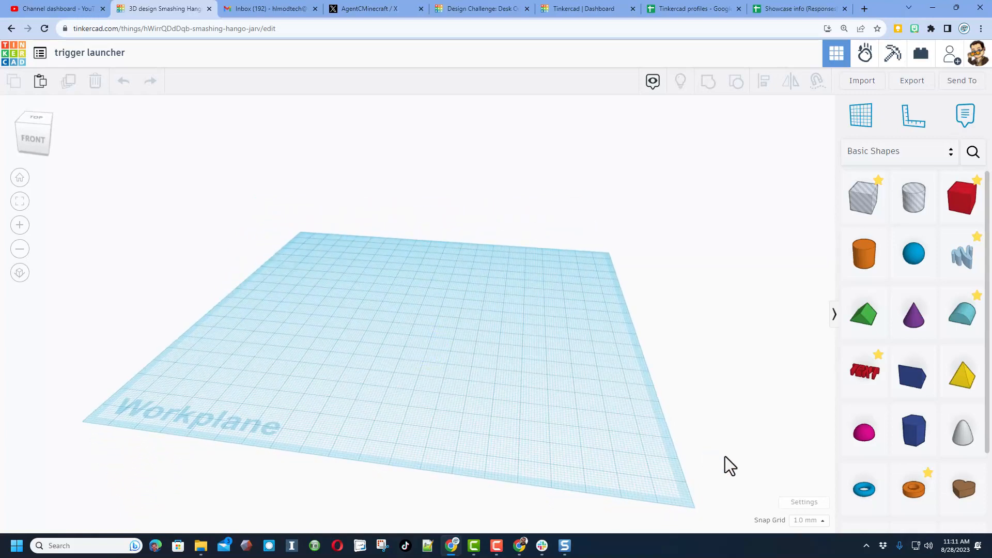
# - Set the workplane size to 600 × 600 mm in the workspace settings
pyautogui.click(804, 502)
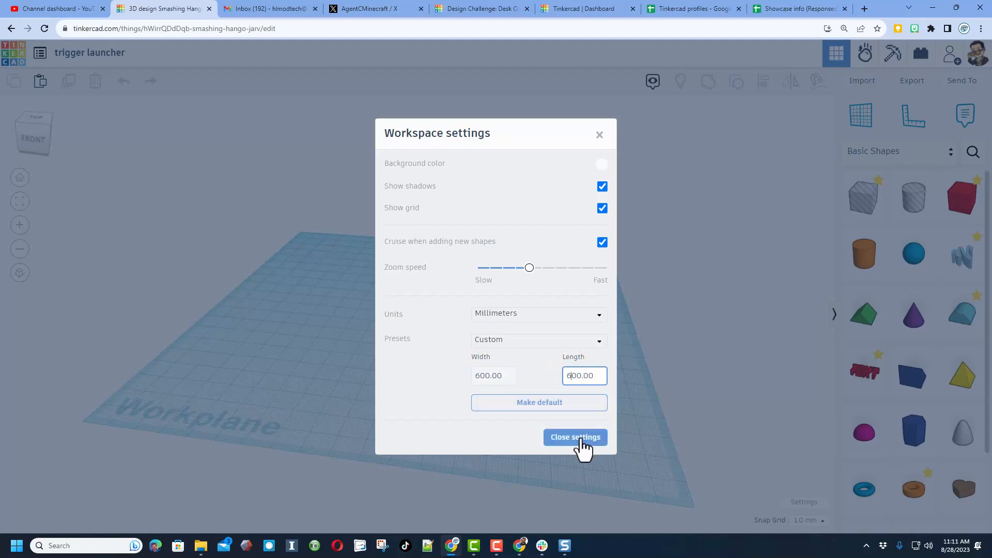
pyautogui.click(574, 436)
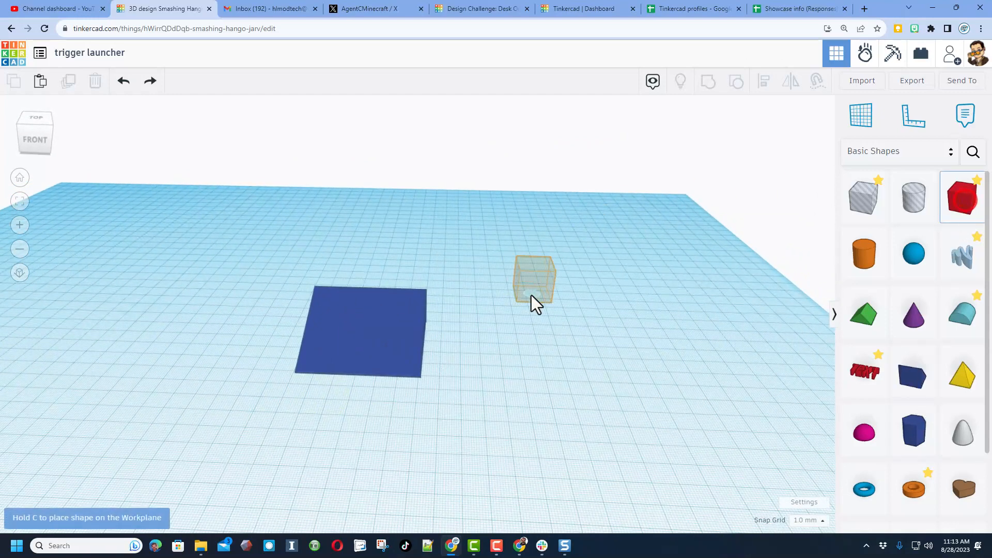
# - Drop the box onto the wedge, thin it to a 1 mm wall and tilt it 45° along the slope
pyautogui.press('c')
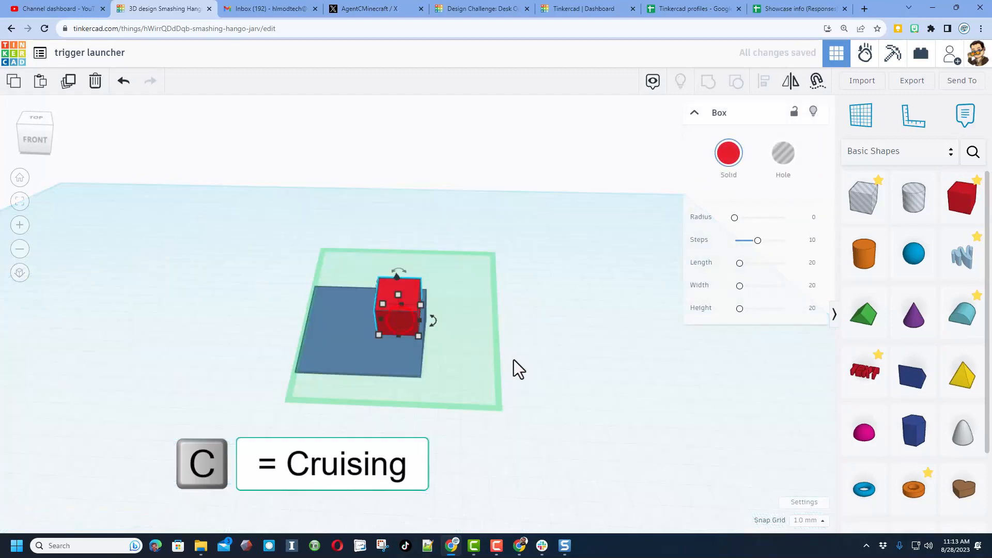
pyautogui.moveTo(376, 334)
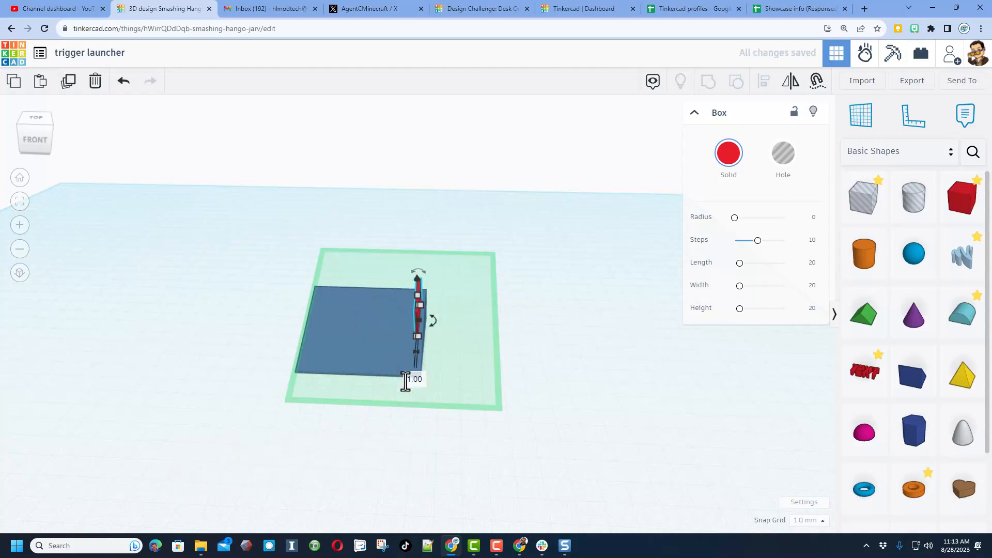
pyautogui.press('f')
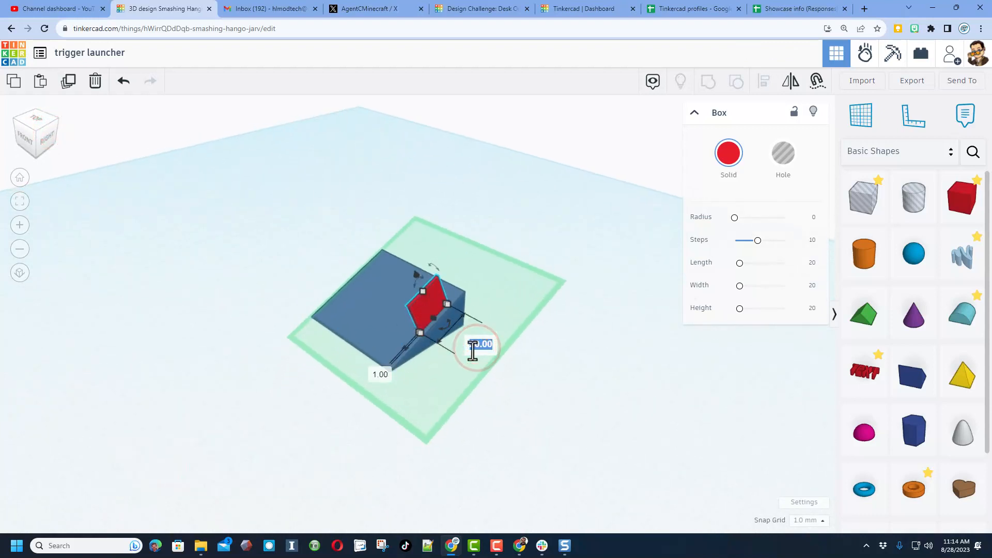
pyautogui.write('45')
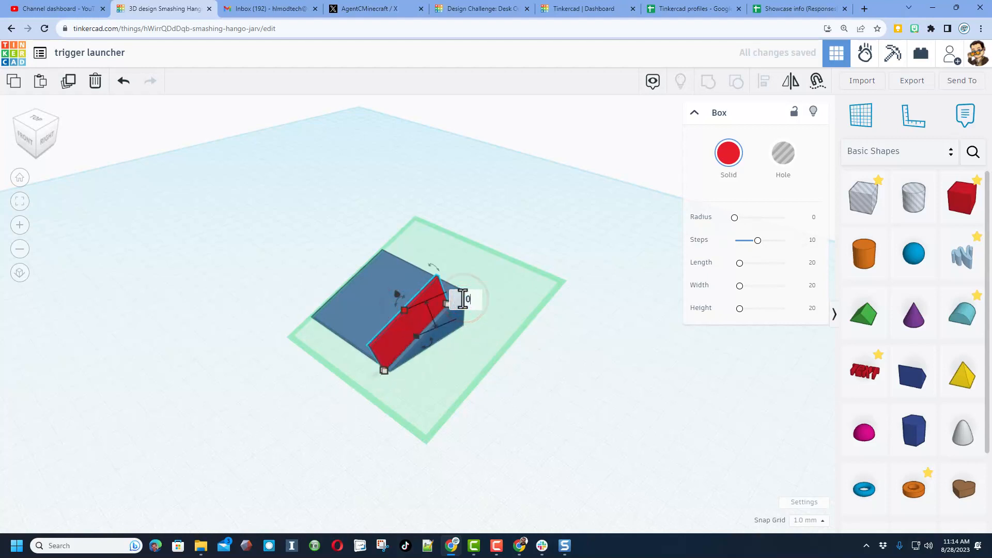
pyautogui.press('l')
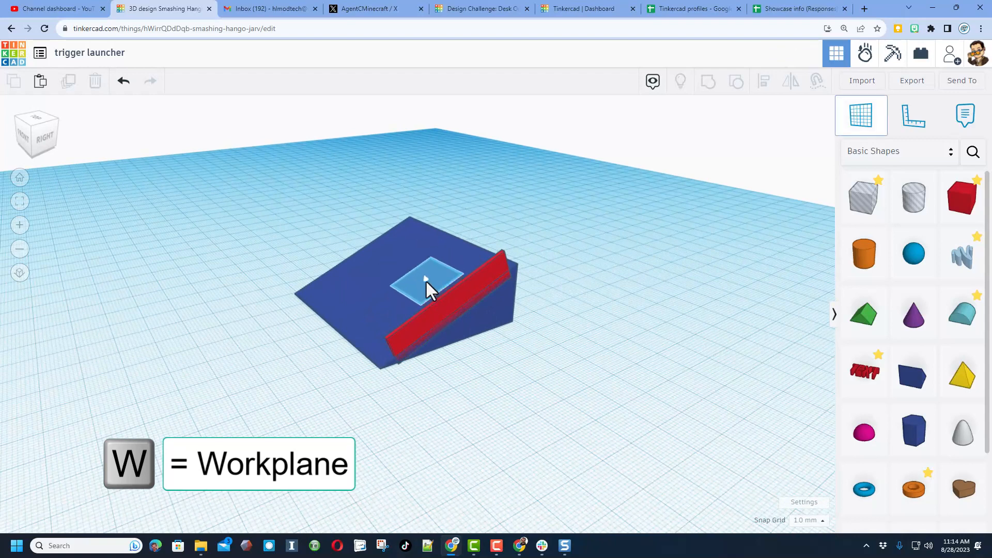
# - Duplicate the wall into three evenly aligned walls on the slope and merge them with the wedge
pyautogui.click(455, 304)
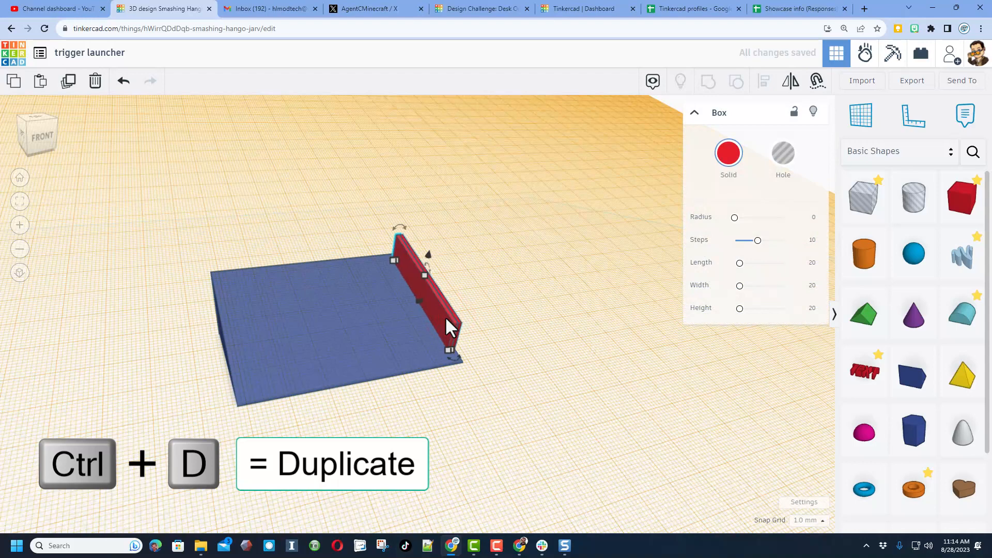
pyautogui.press('ctrl+d')
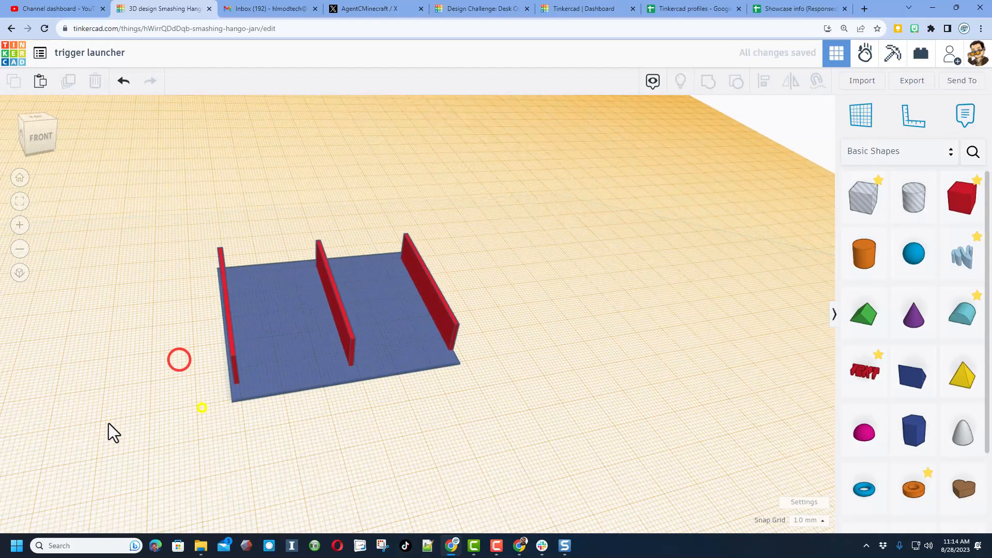
pyautogui.press('l')
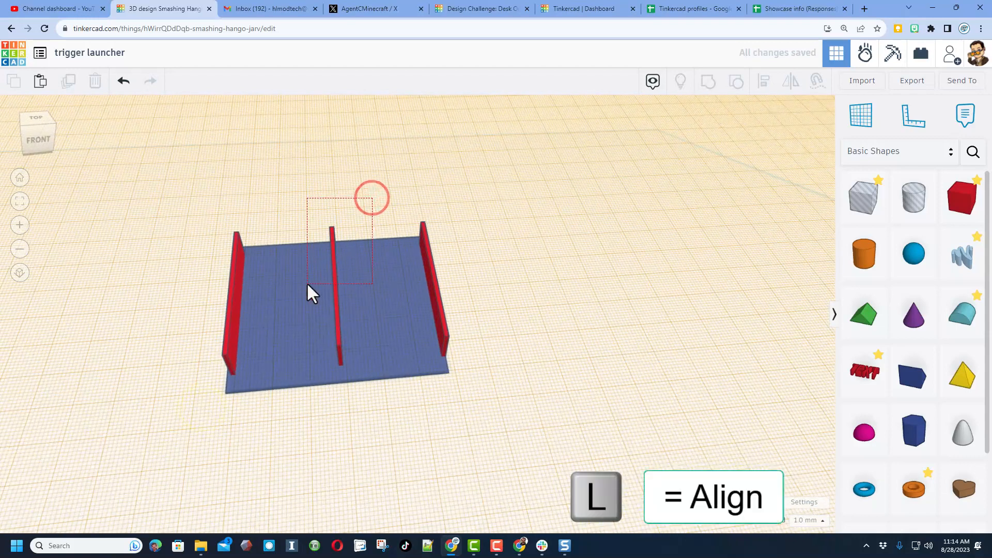
pyautogui.click(303, 316)
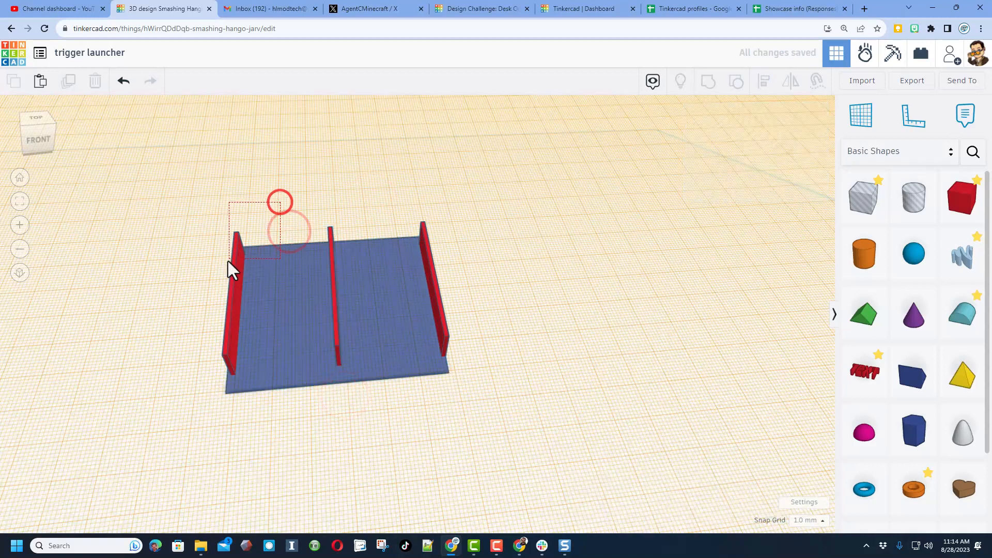
pyautogui.press('l')
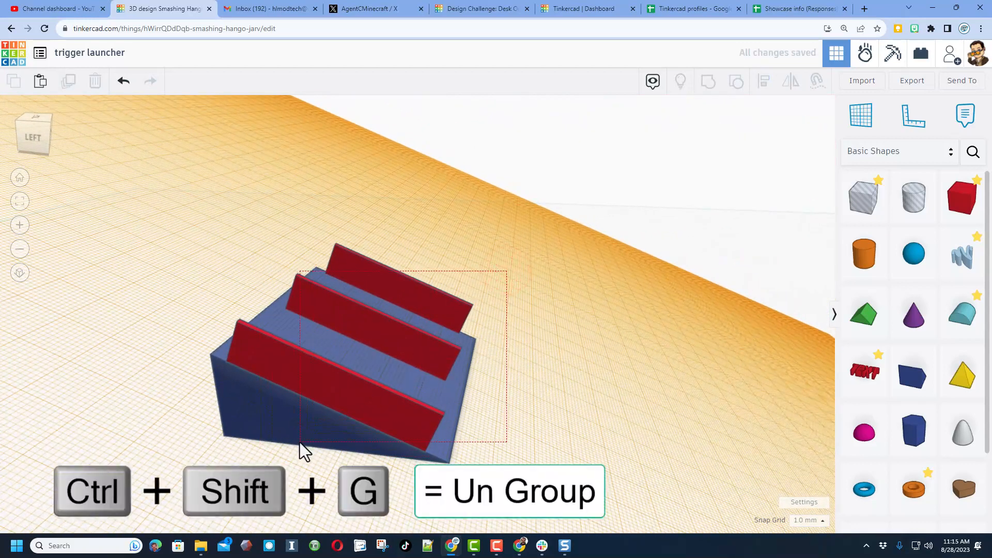
pyautogui.press('ctrl+shift+g')
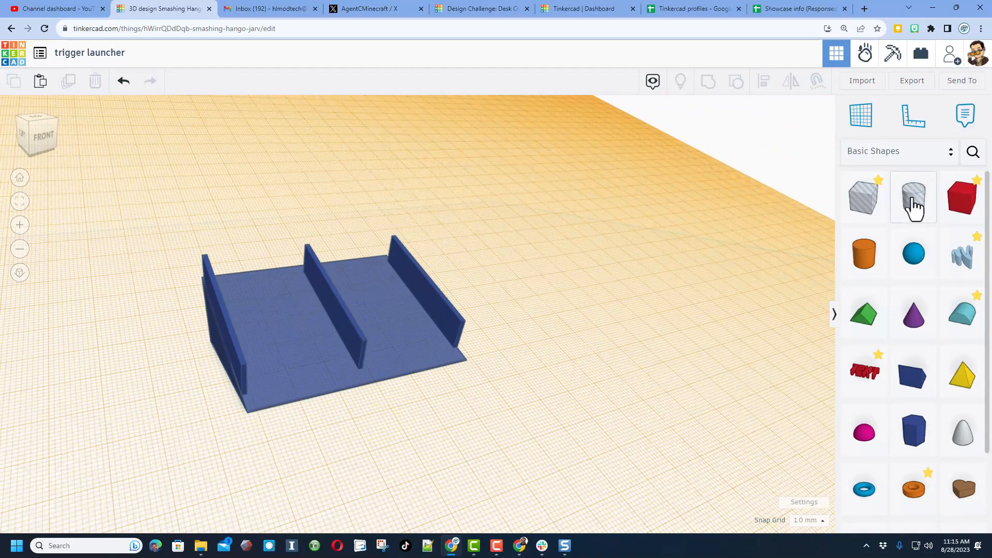
# - Place a box hole at the front-left under the ramp and duplicate it to the right
pyautogui.click(861, 115)
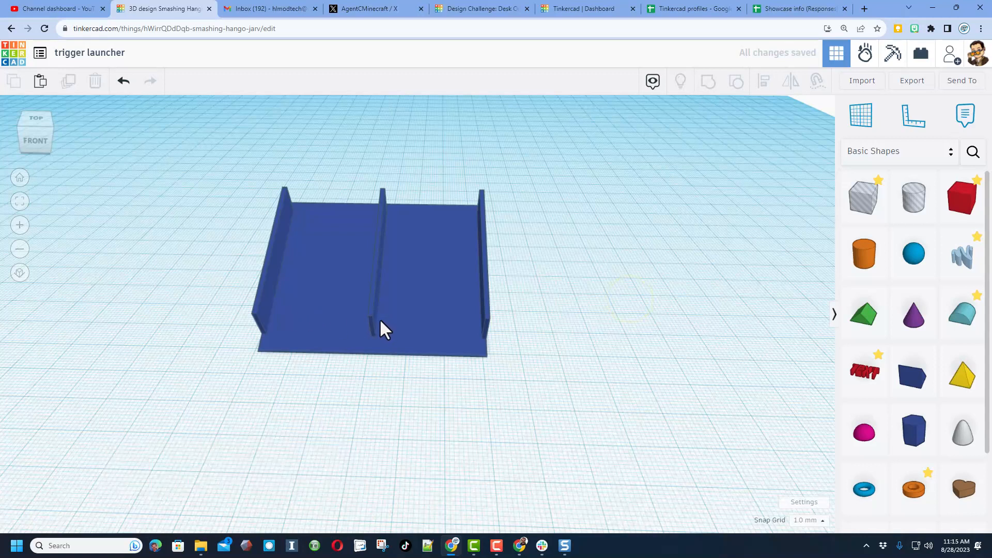
pyautogui.moveTo(846, 226)
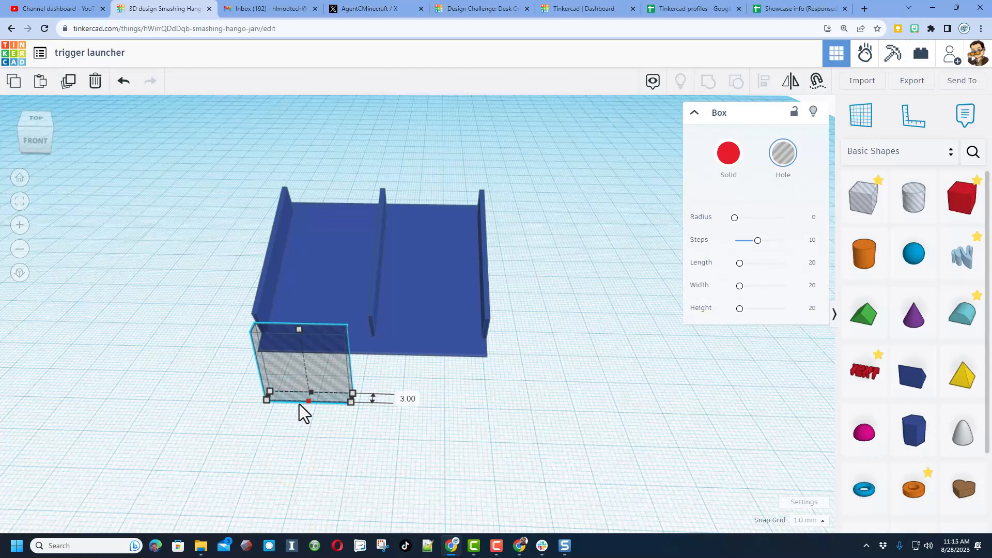
pyautogui.click(322, 425)
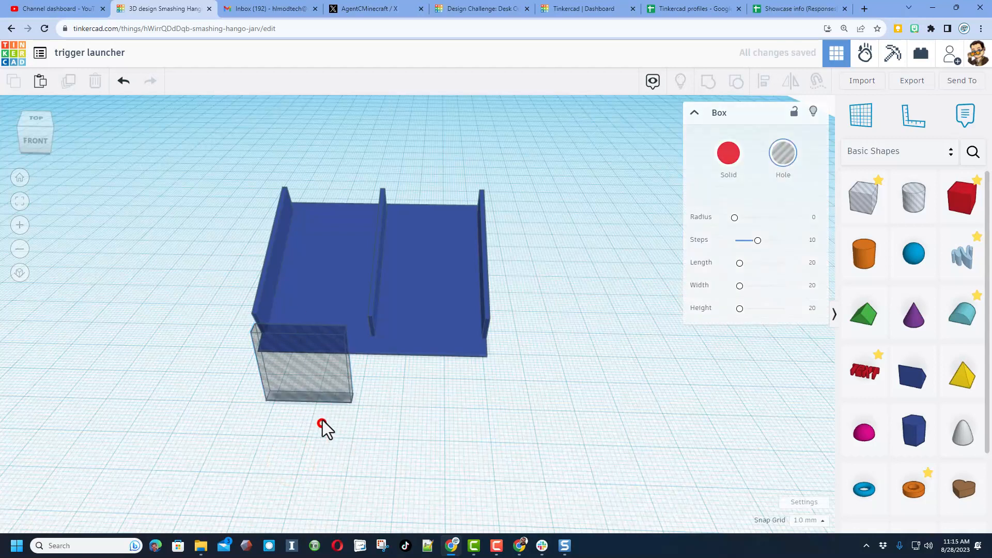
pyautogui.press('Ctrl+d')
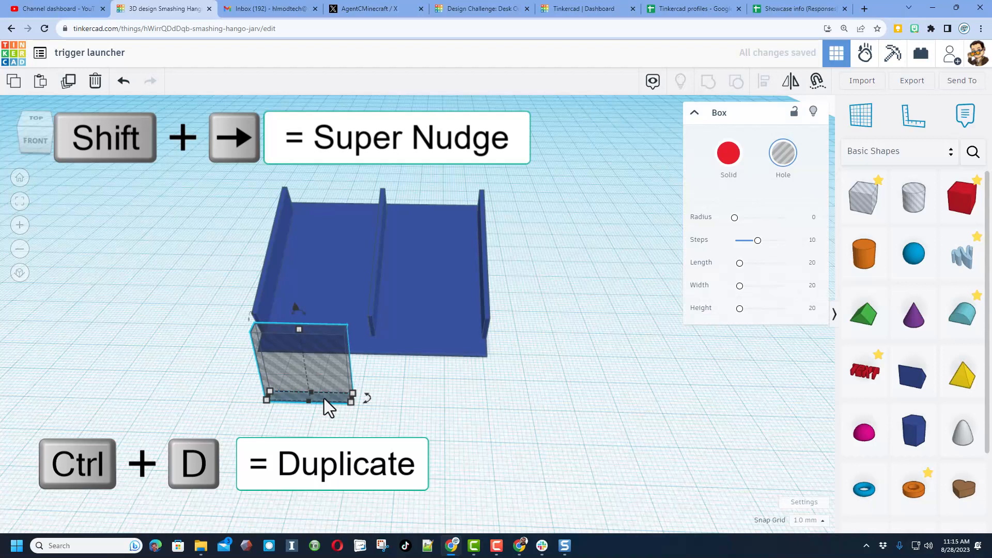
pyautogui.press('ctrl+d')
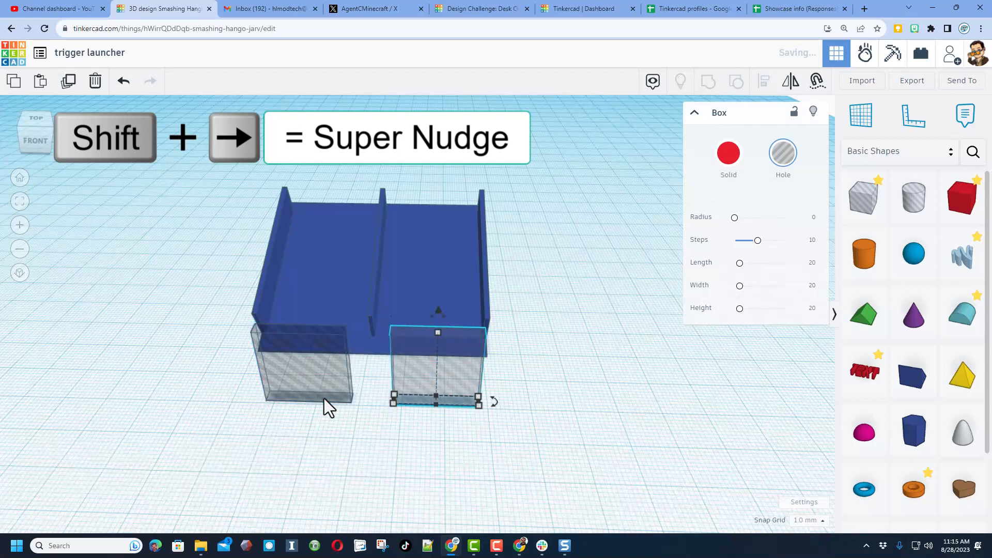
# - Place the ruler at the hole box's front corner to set the 20 mm boxes side by side
pyautogui.click(756, 226)
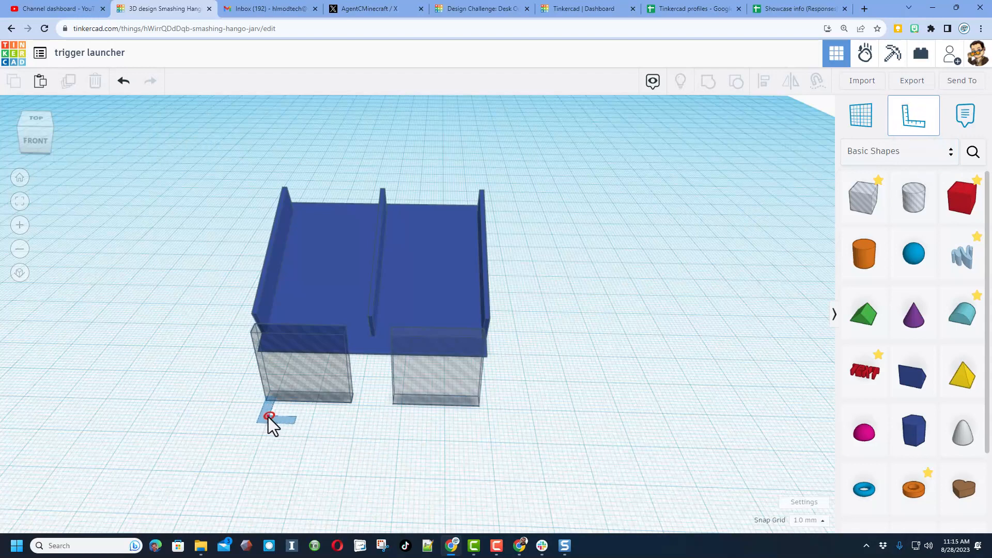
pyautogui.scroll(3)
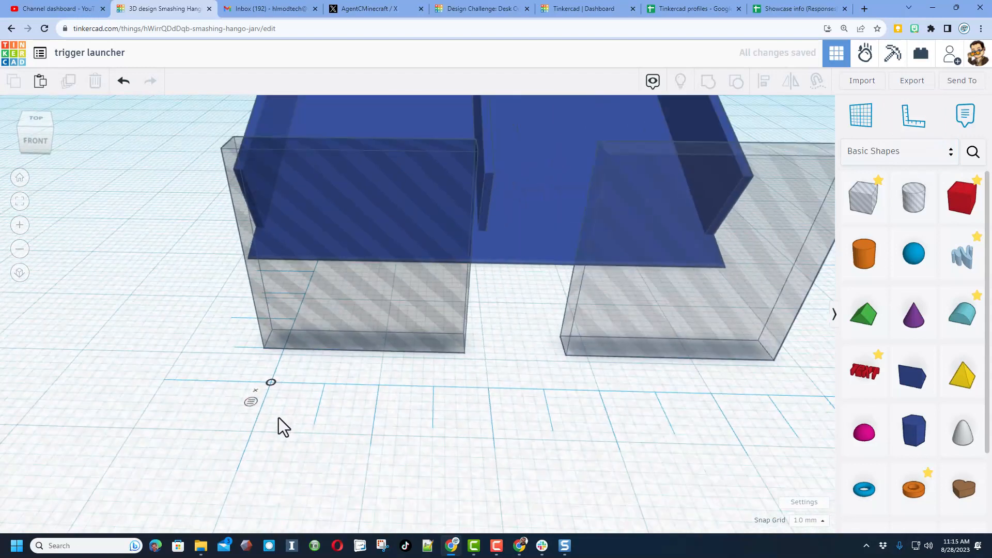
pyautogui.click(329, 298)
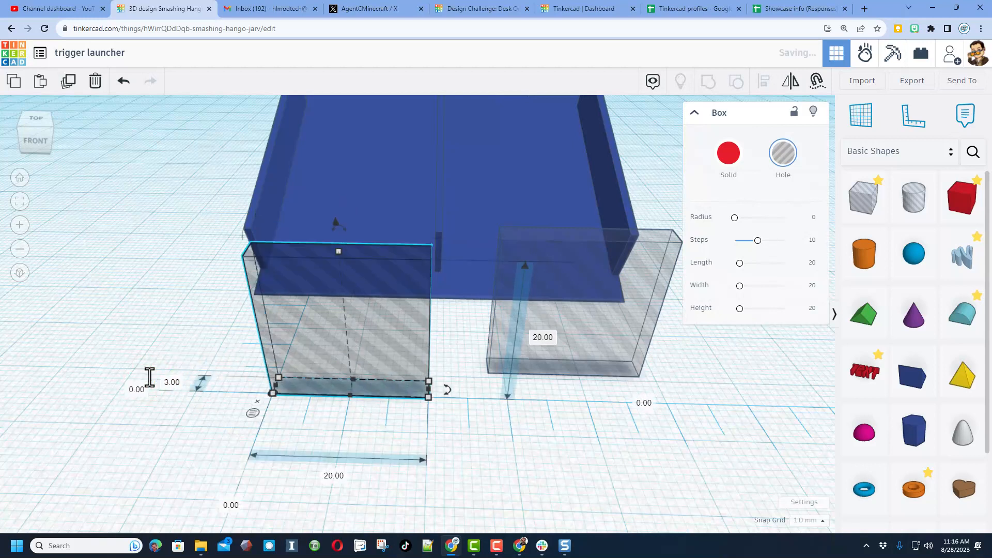
pyautogui.moveTo(363, 454)
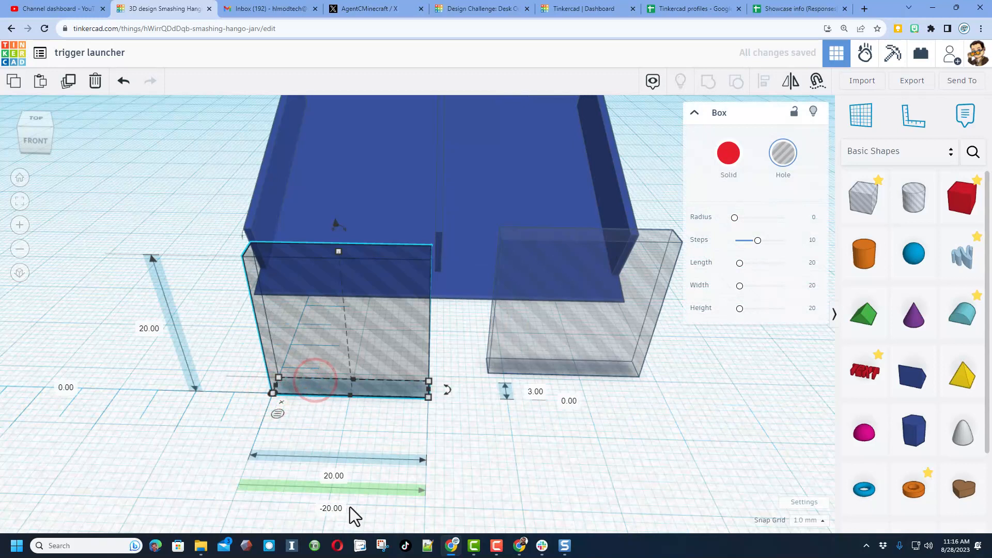
pyautogui.moveTo(476, 390)
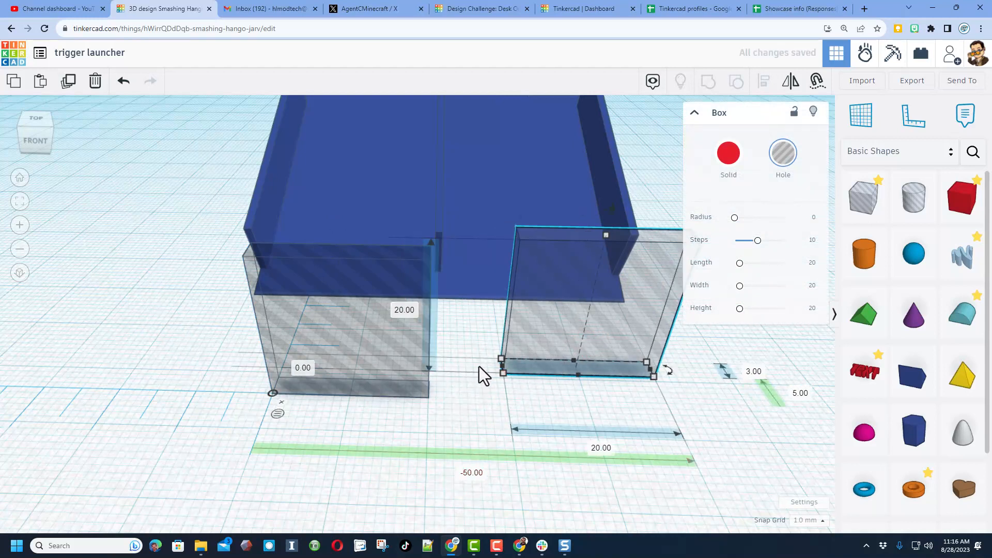
pyautogui.moveTo(778, 405)
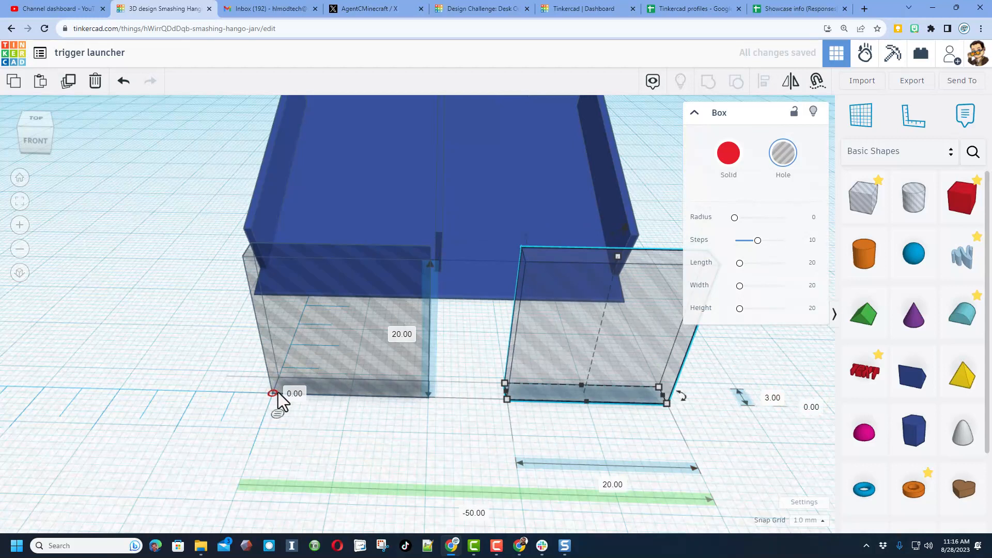
pyautogui.moveTo(537, 420)
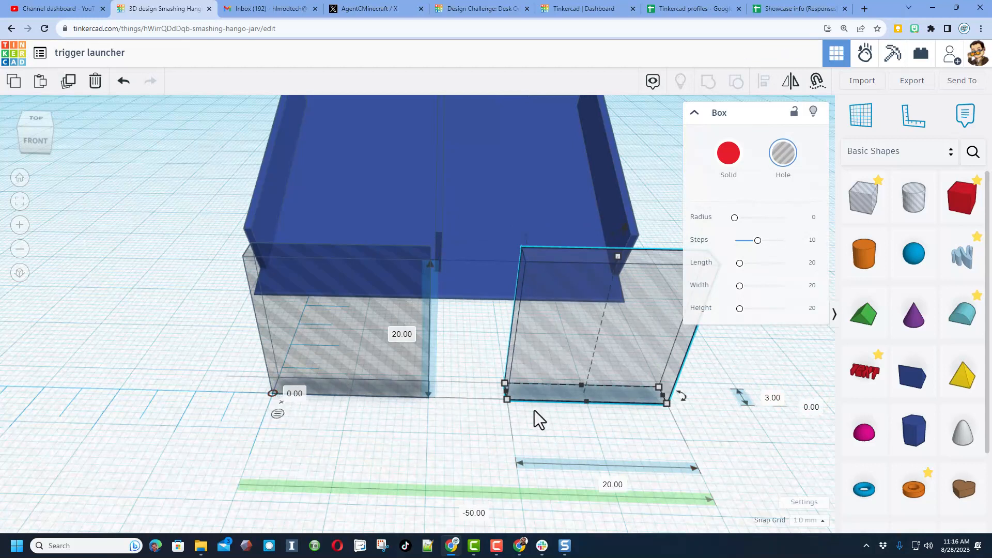
pyautogui.moveTo(354, 393)
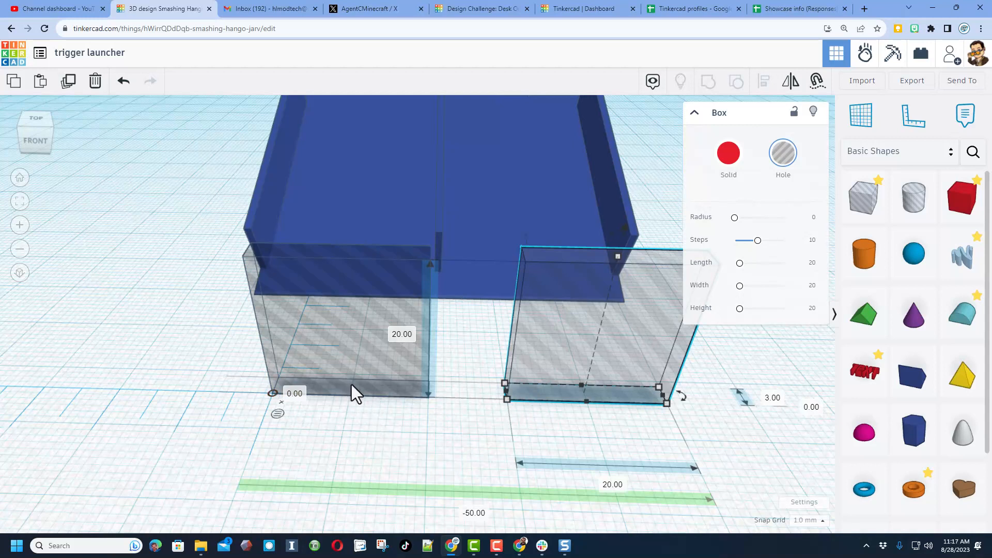
pyautogui.moveTo(468, 515)
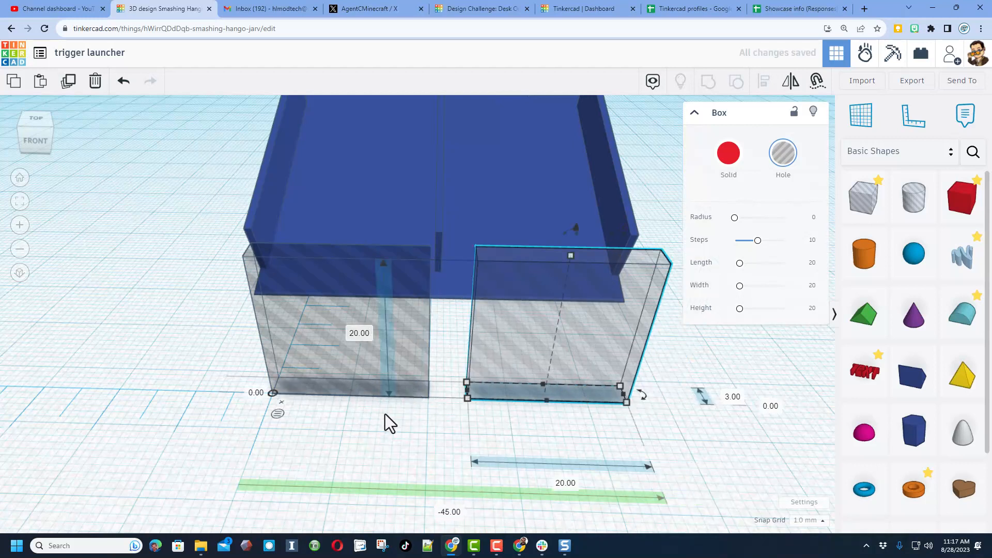
pyautogui.moveTo(271, 405)
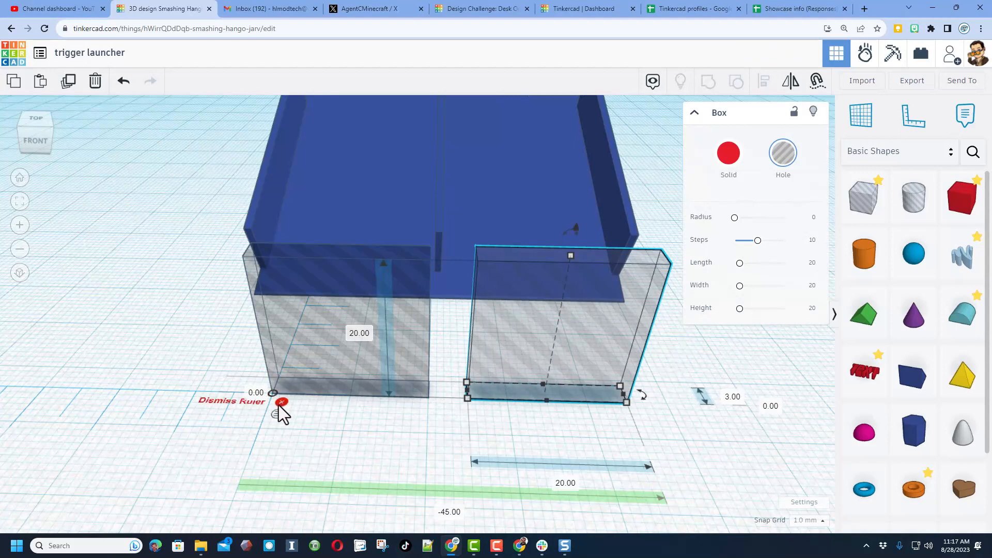
# - Group both hole boxes, center them across the launcher base and set a 5 mm snap grid
pyautogui.click(281, 402)
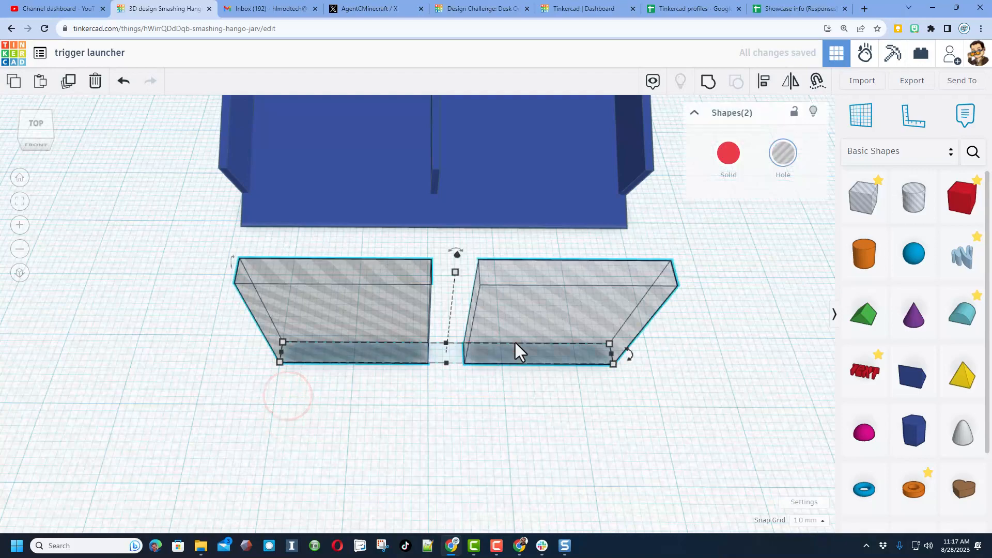
pyautogui.press('ctrl+g')
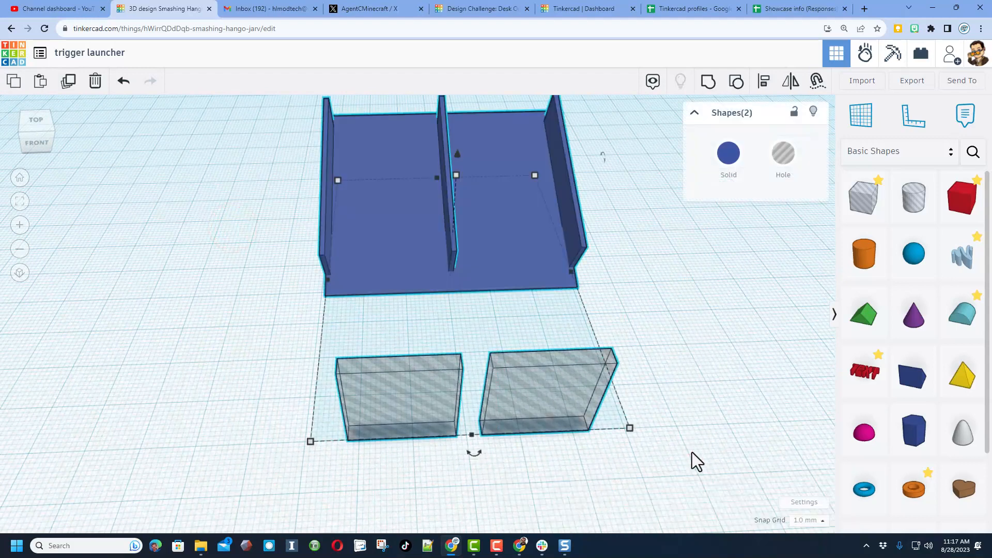
pyautogui.press('l')
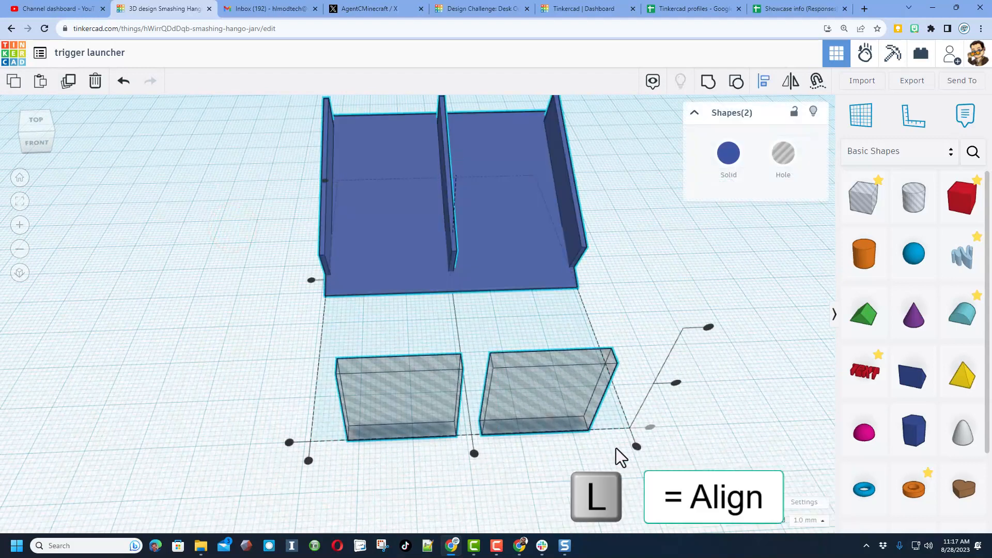
pyautogui.click(474, 455)
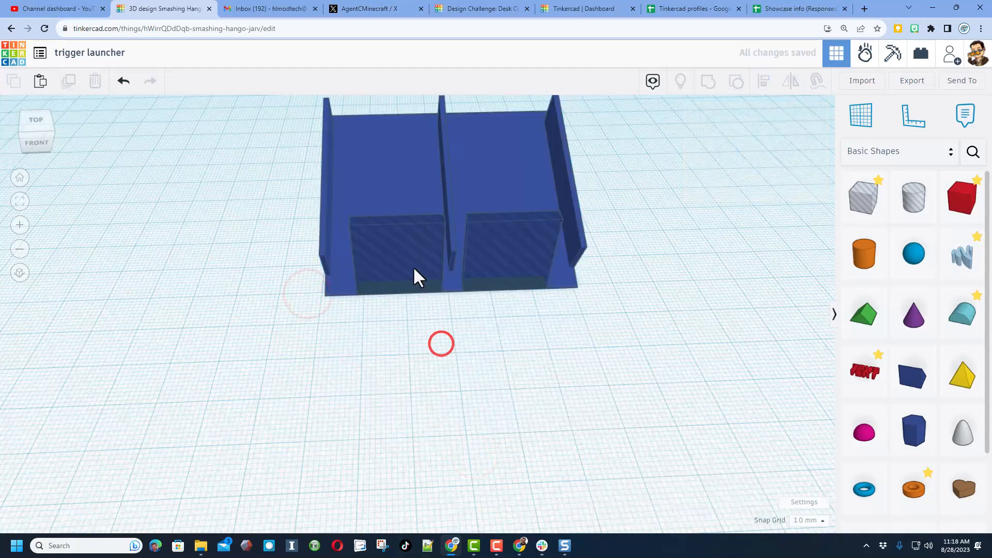
pyautogui.click(414, 272)
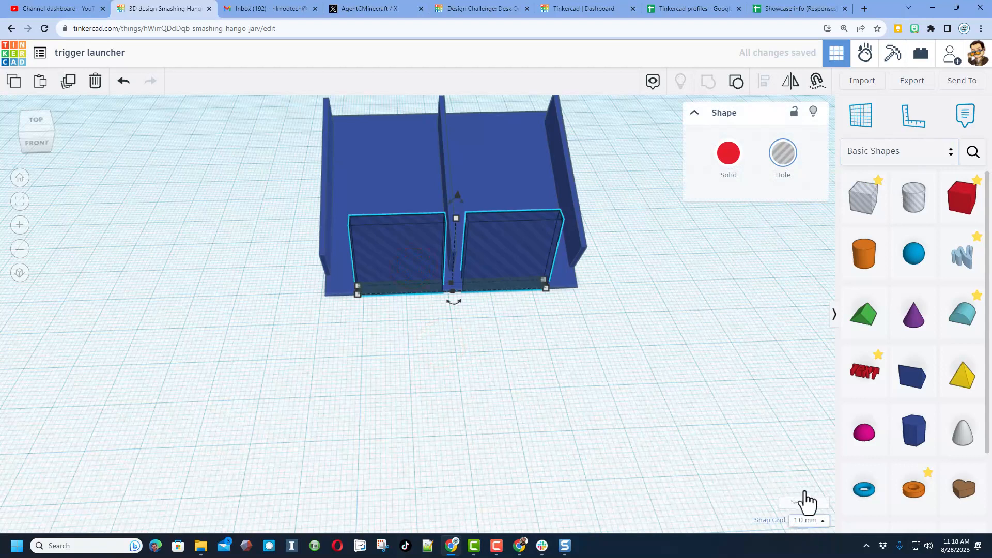
pyautogui.click(808, 519)
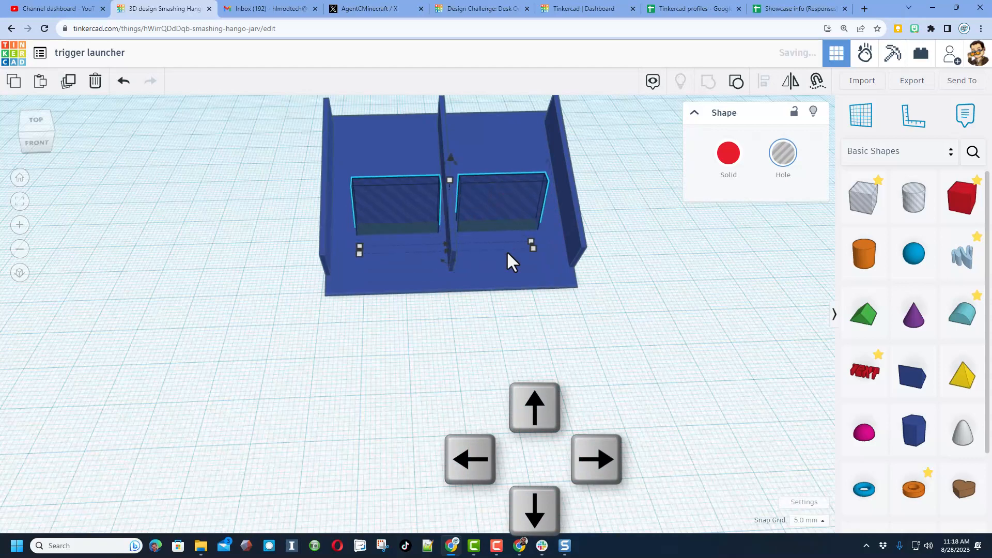
pyautogui.moveTo(451, 342)
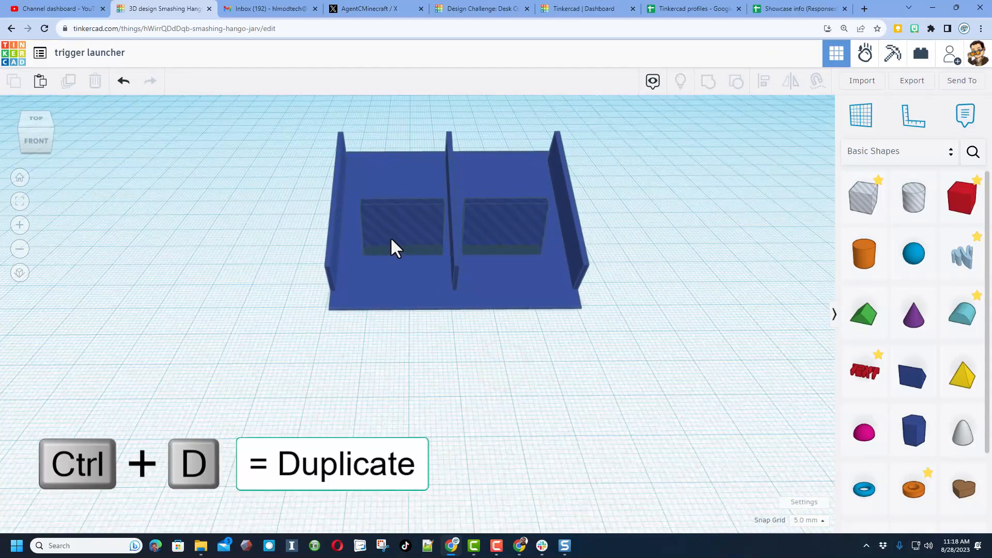
# - Duplicate the hole boxes in the channels and make the copy solid red
pyautogui.click(402, 230)
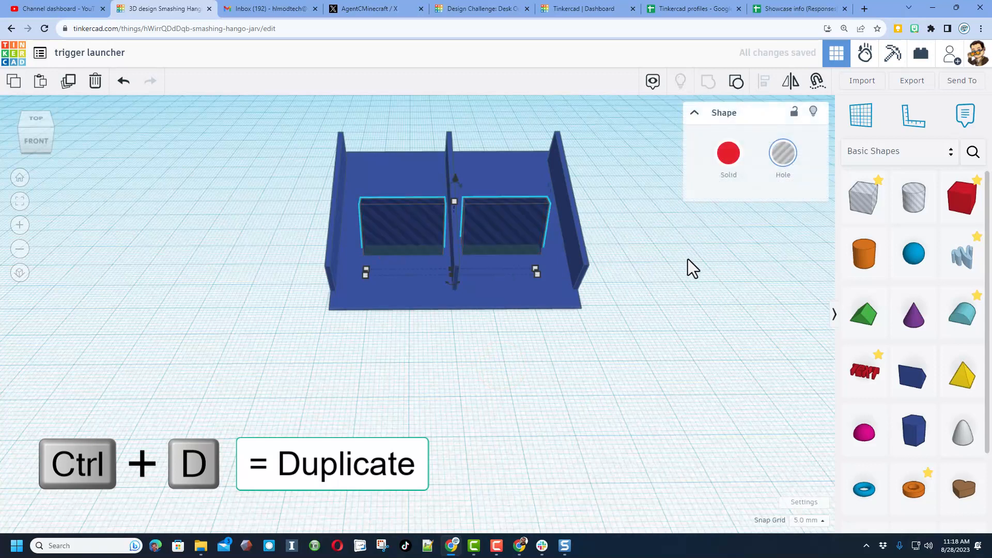
pyautogui.click(727, 153)
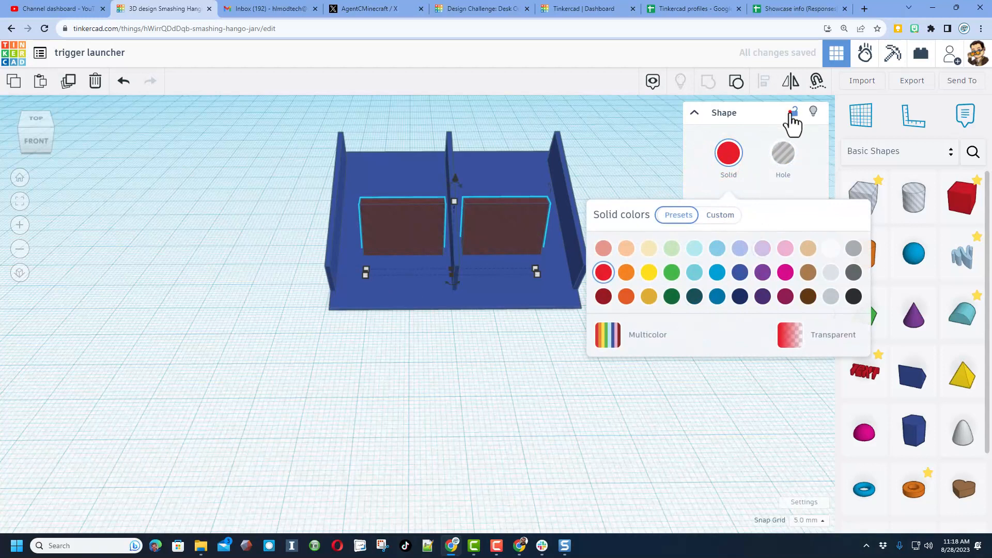
pyautogui.click(484, 226)
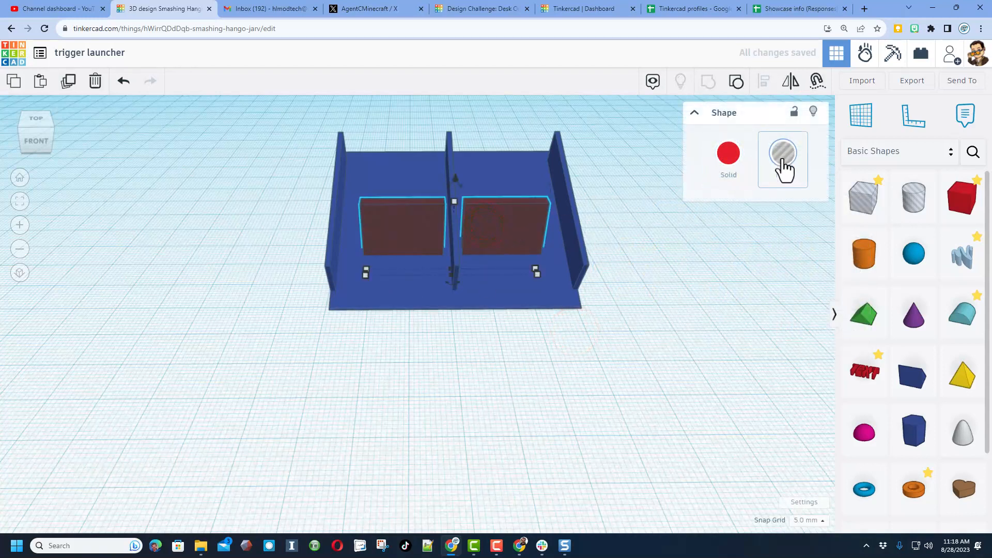
pyautogui.click(782, 157)
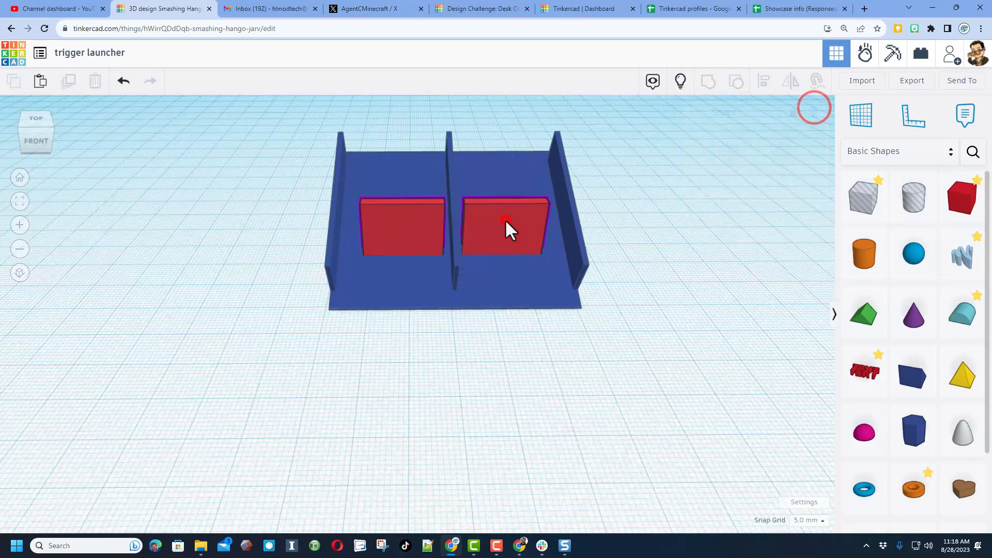
# - Select the base with the hole boxes and group them so the holes cut the base
pyautogui.click(504, 223)
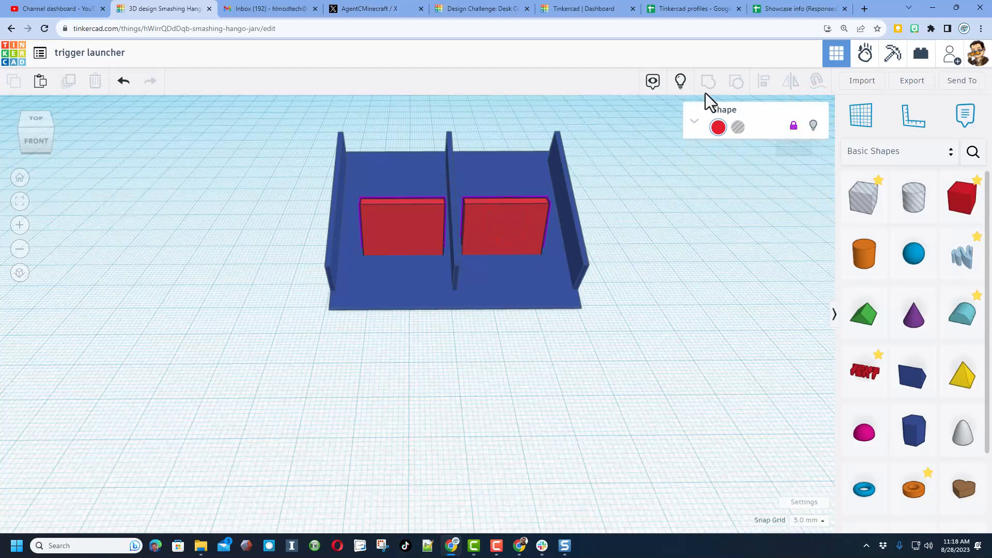
pyautogui.press('ctrl+g')
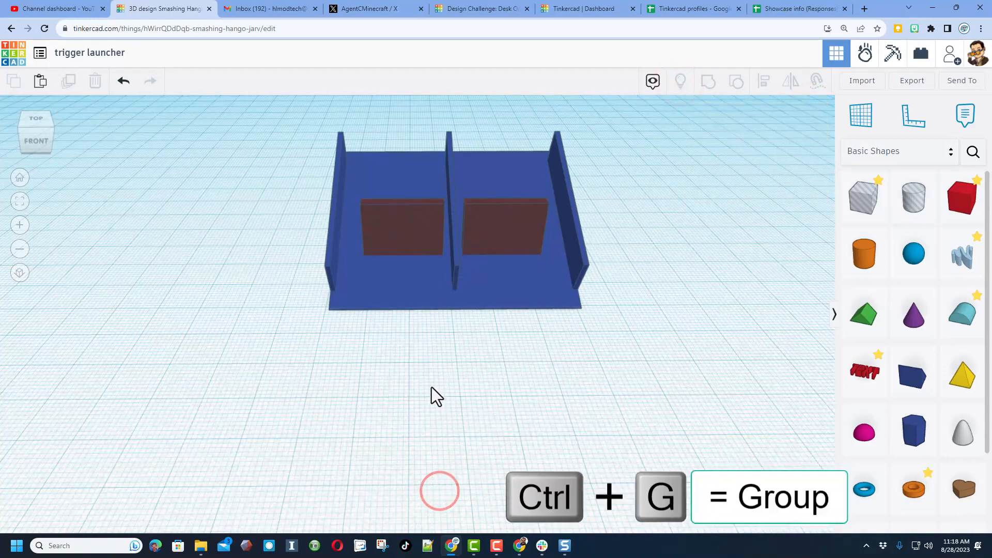
pyautogui.press('ctrl+a')
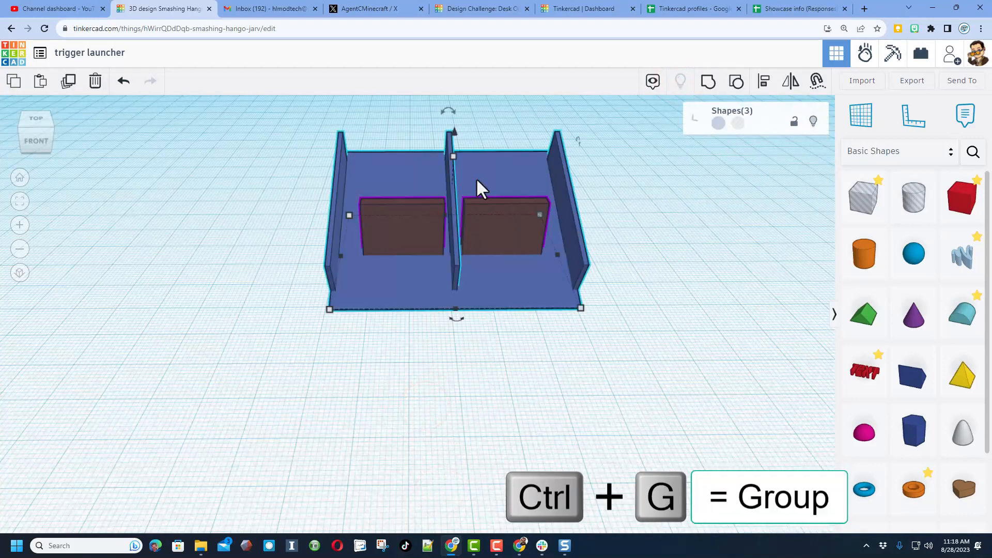
pyautogui.press('ctrl+g')
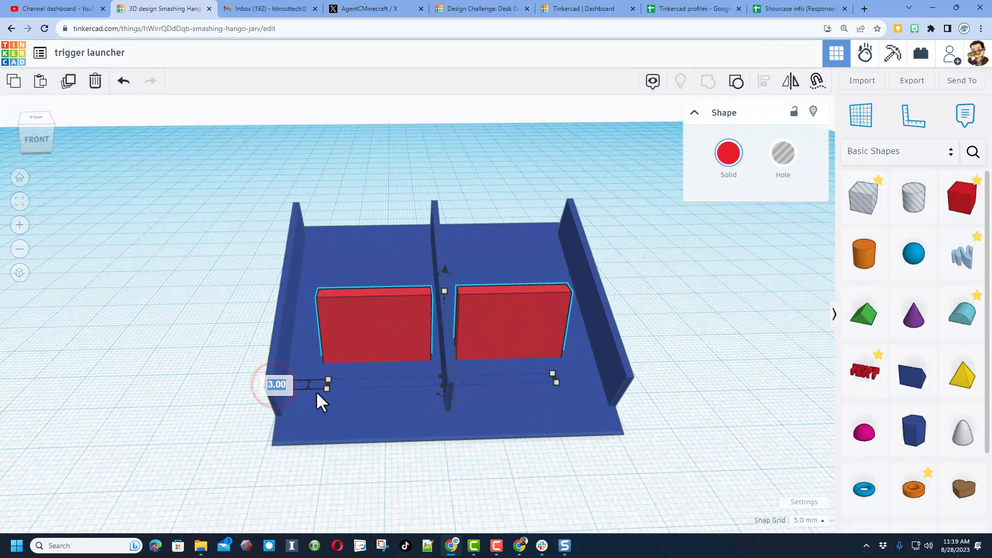
# - Set the red blocks' elevation to 2.75 and lower them through the base
pyautogui.write('2.75')
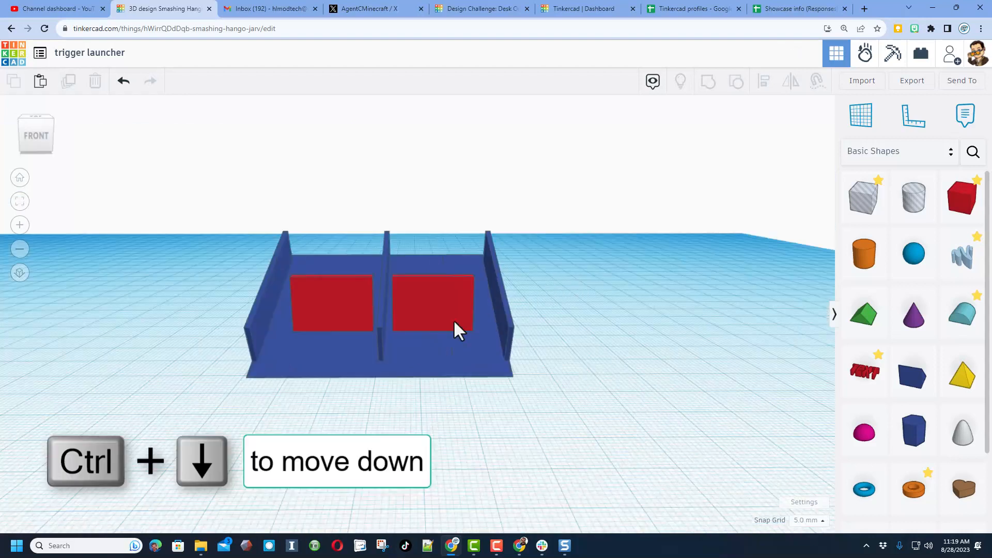
pyautogui.click(438, 306)
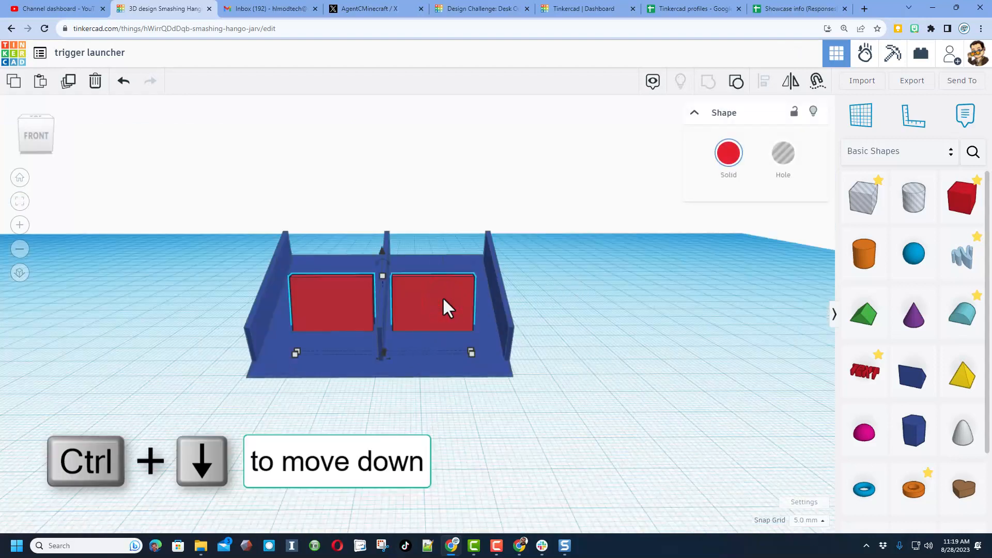
pyautogui.press('ctrl+down')
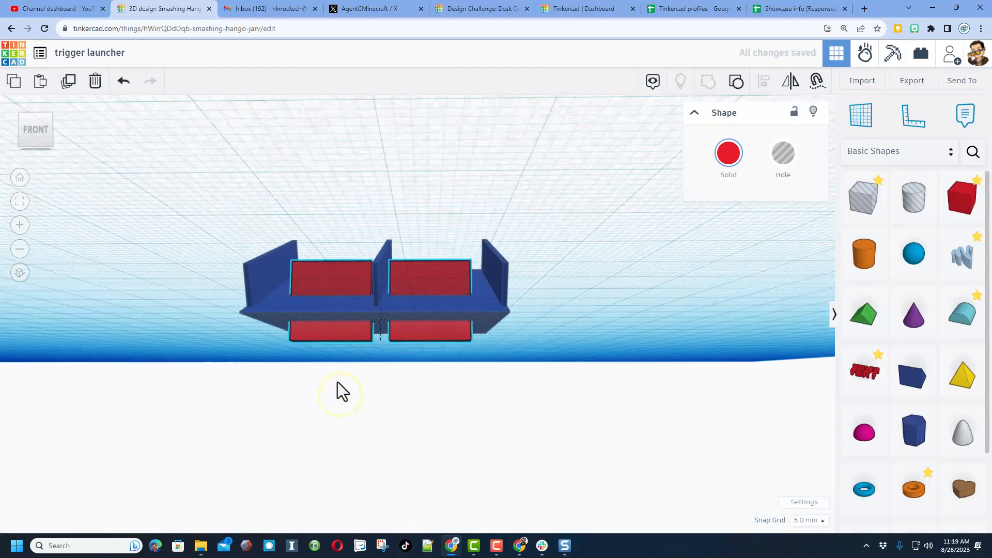
# - Set Snap Grid to 1.0 mm and lift the selected launcher and red blocks 50 mm above the workplane
pyautogui.click(808, 520)
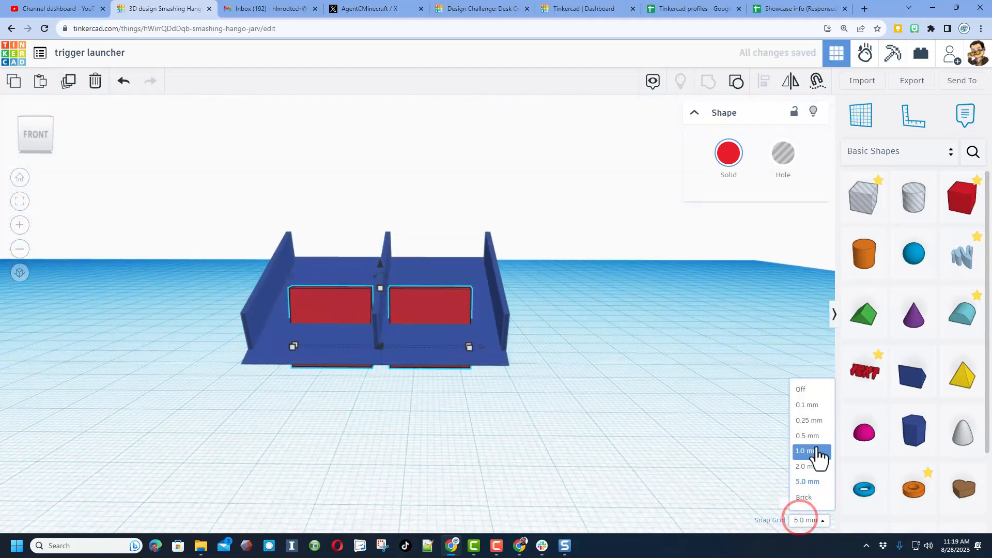
pyautogui.click(805, 450)
pyautogui.write('50')
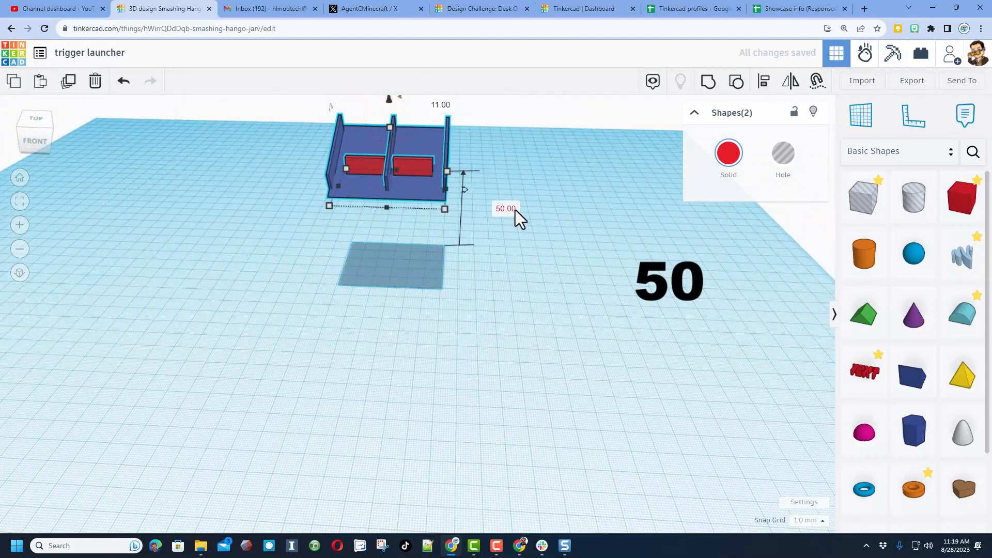
pyautogui.press('f')
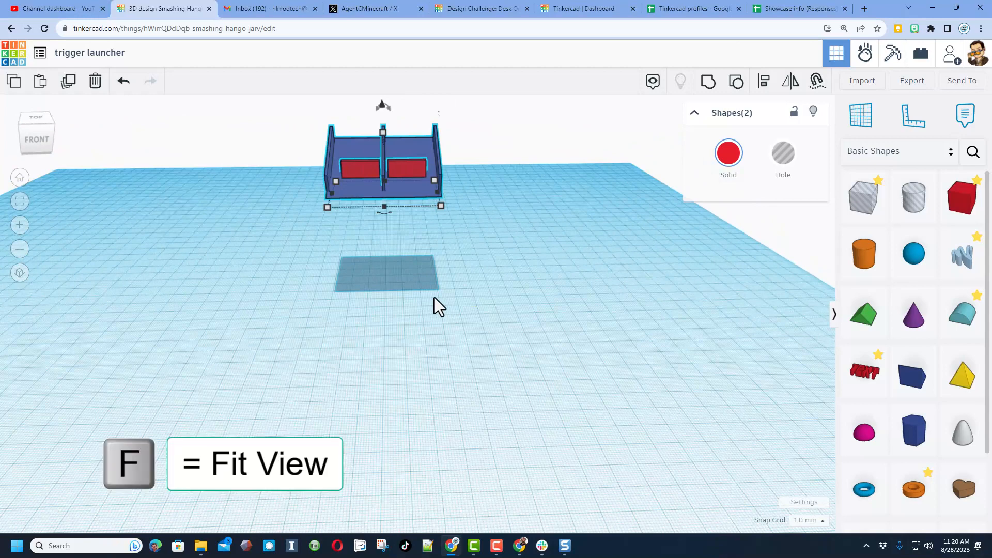
pyautogui.press('f')
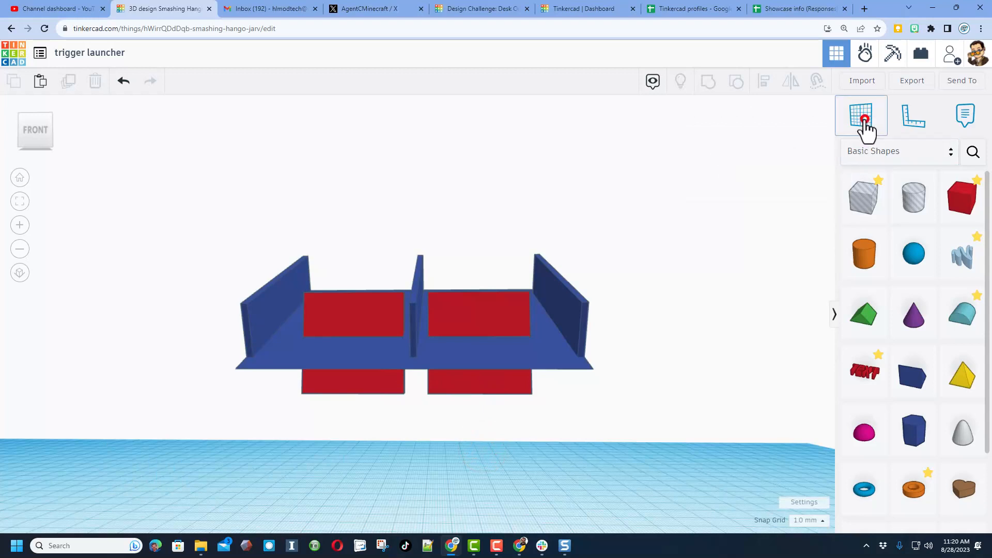
# - Place a small cylinder pin on the first lower red bar and group it with the second cylinder
pyautogui.press('w')
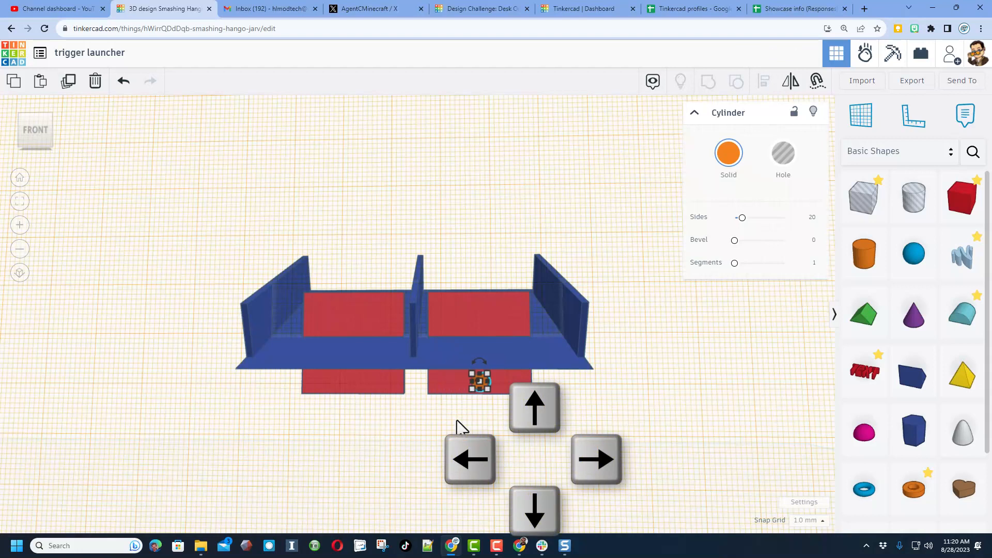
pyautogui.press('ctrl+d')
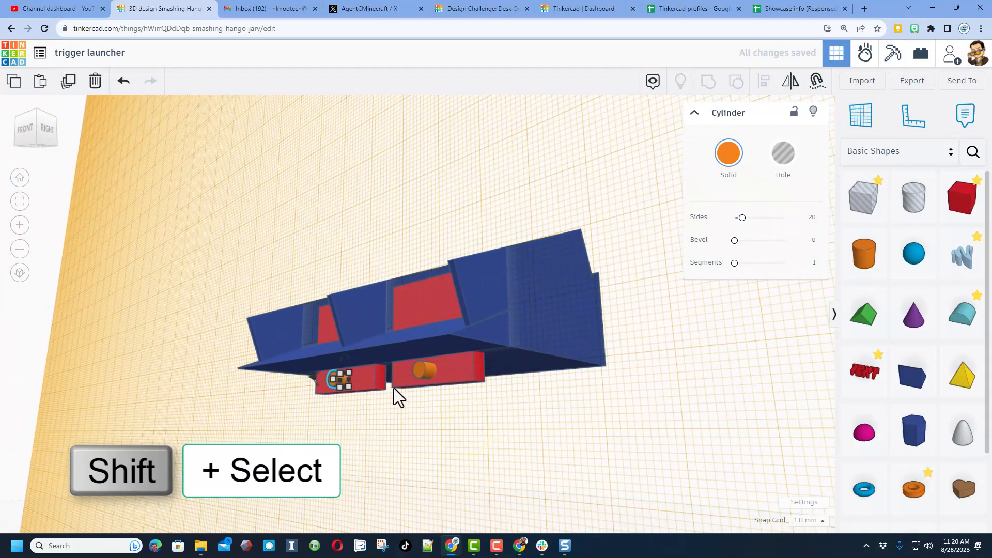
pyautogui.click(420, 369)
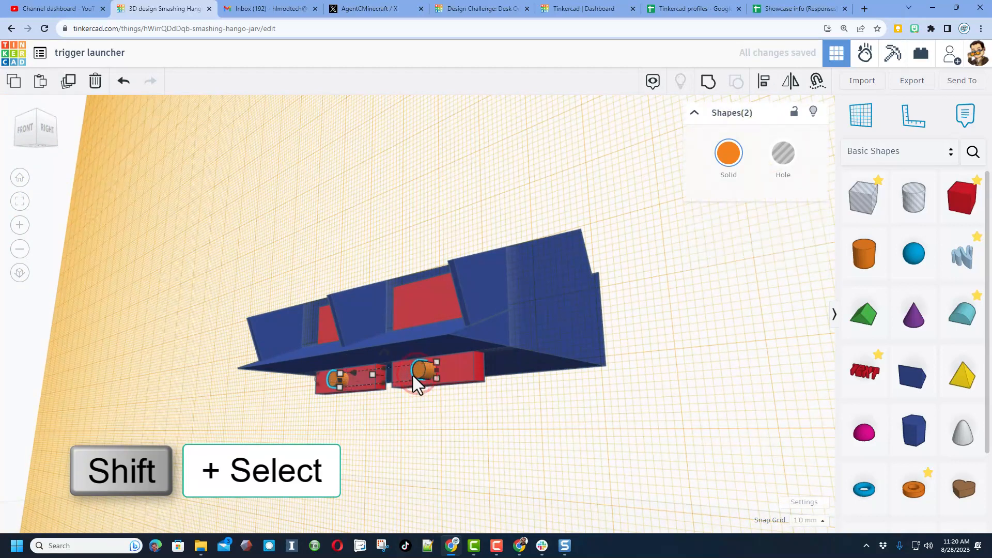
pyautogui.press('ctrl+g')
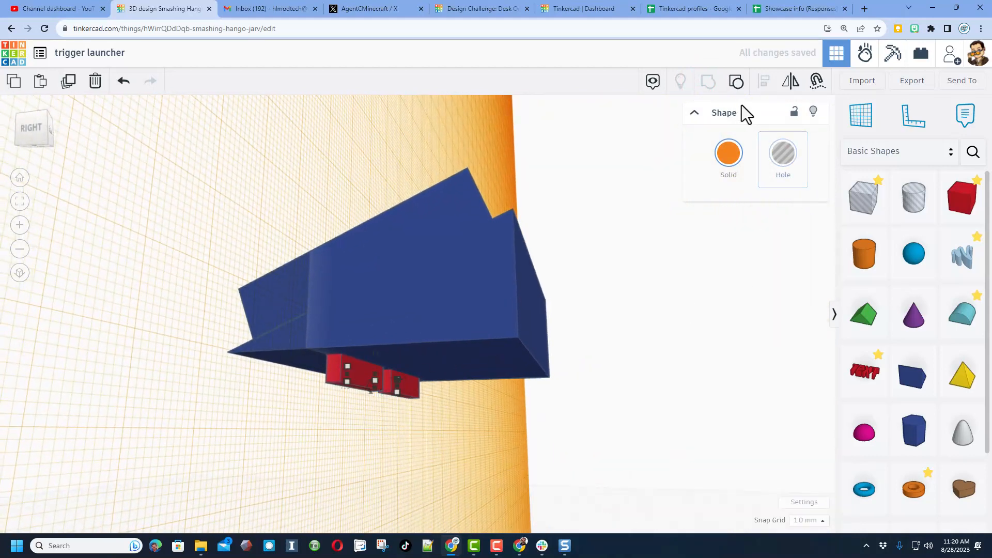
# - Set a workplane on the red bar's surface and duplicate the cylinder pin onto the other bar
pyautogui.press('w')
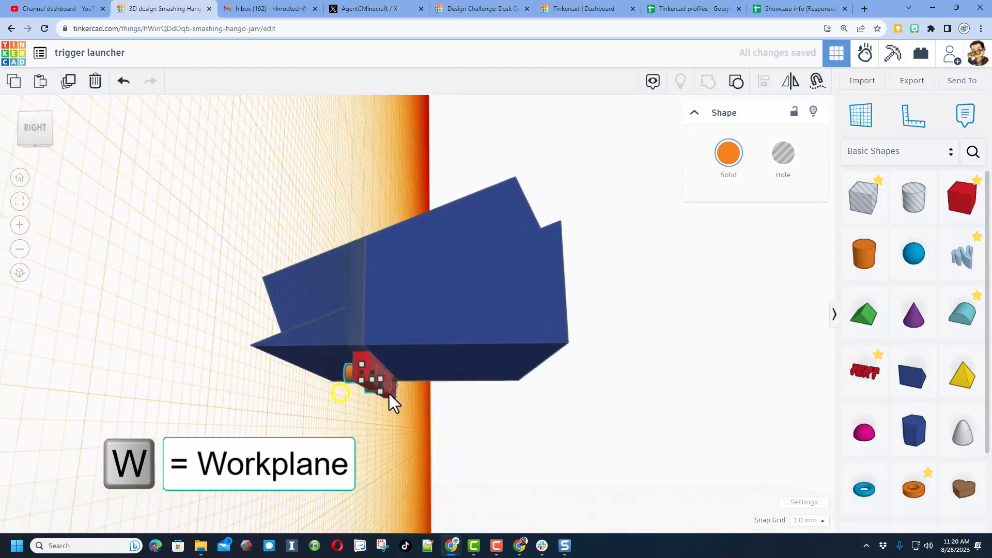
pyautogui.press('ctrl+d')
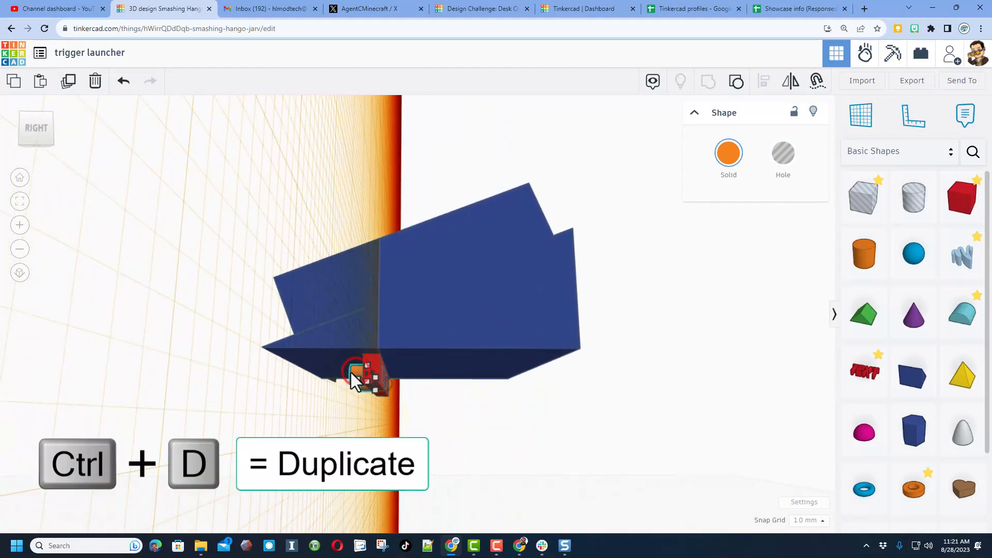
pyautogui.press('ctrl+d')
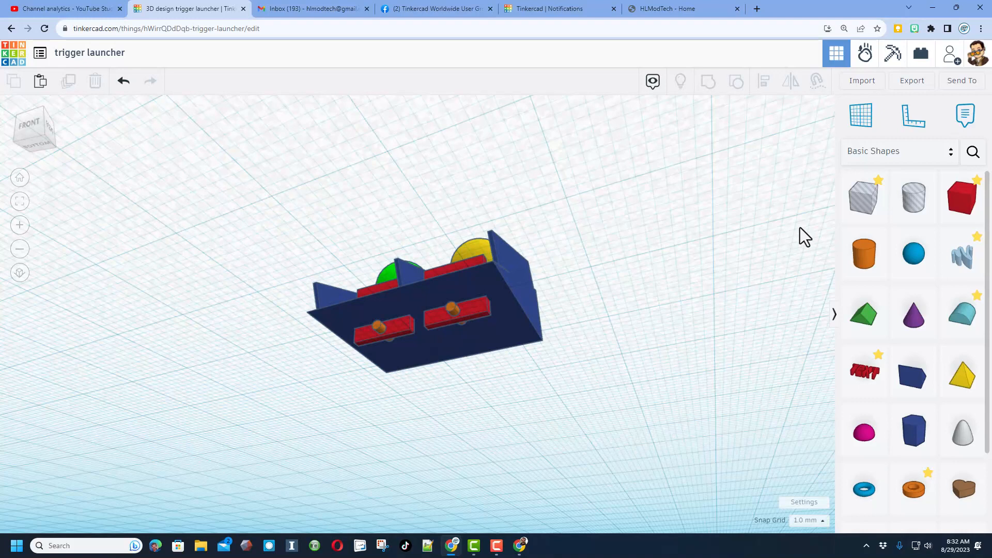
# - Drop a Box from Basic Shapes beneath the launcher as a tall red stand under the lower bars
pyautogui.click(962, 197)
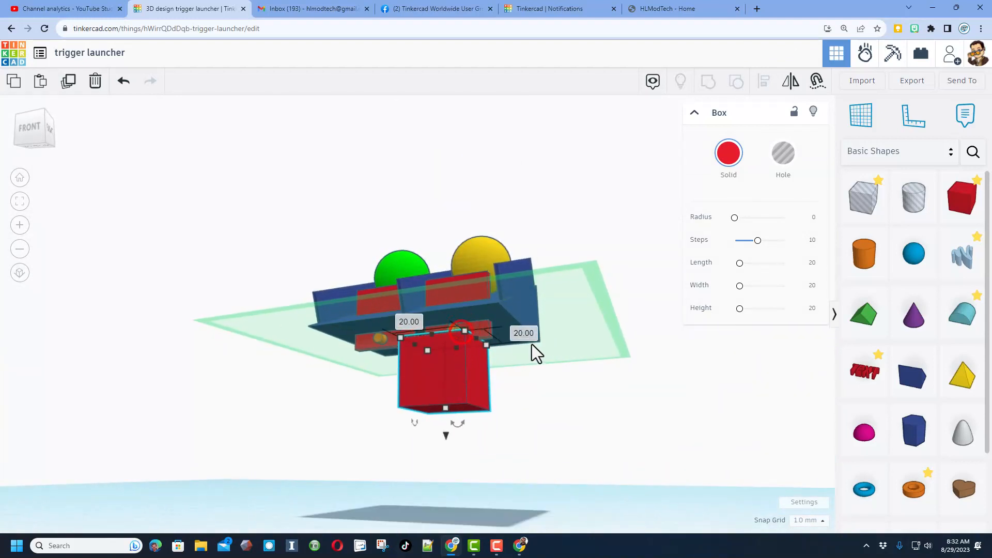
pyautogui.click(523, 334)
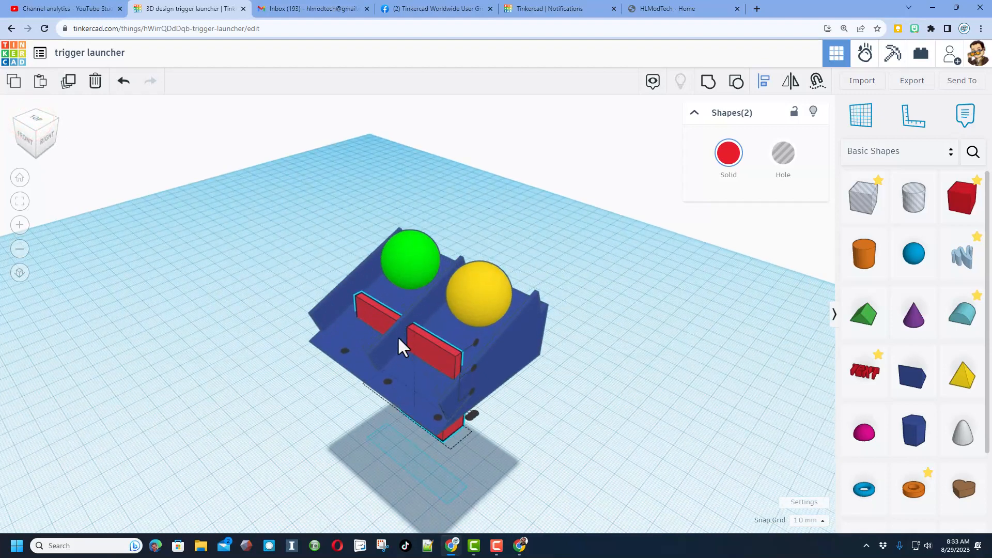
pyautogui.moveTo(391, 387)
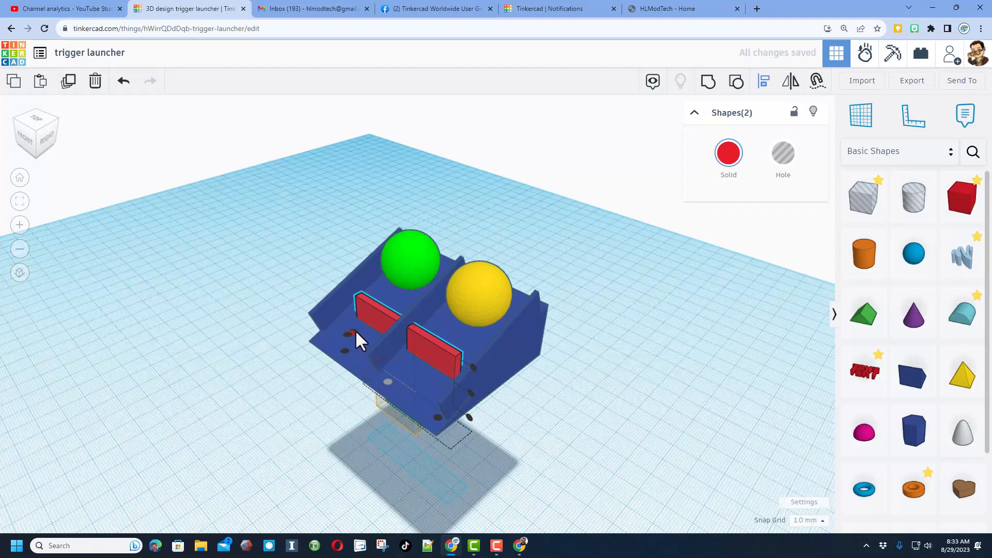
pyautogui.scroll(3)
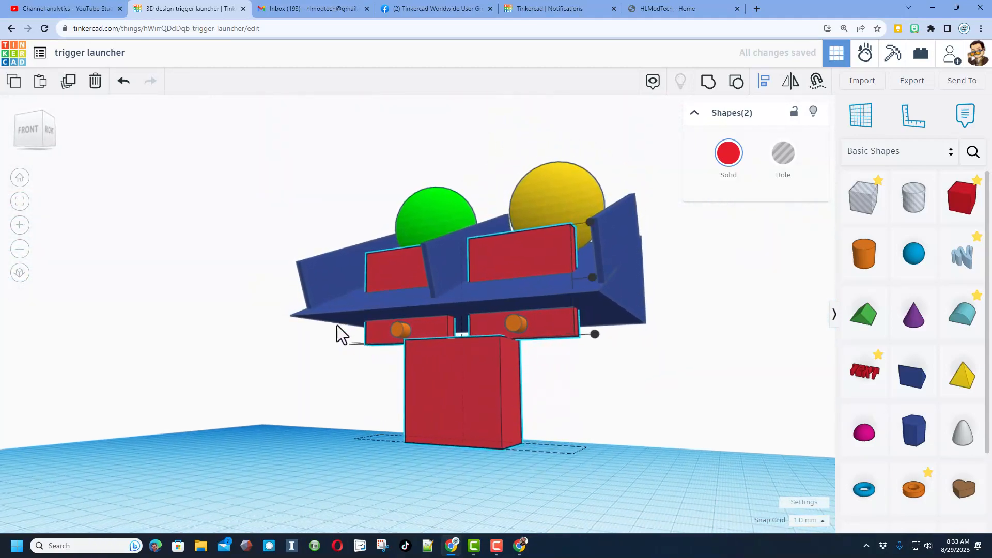
# - Drop a cylinder onto the red stand's bottom face and keep the shapes Solid
pyautogui.click(42, 141)
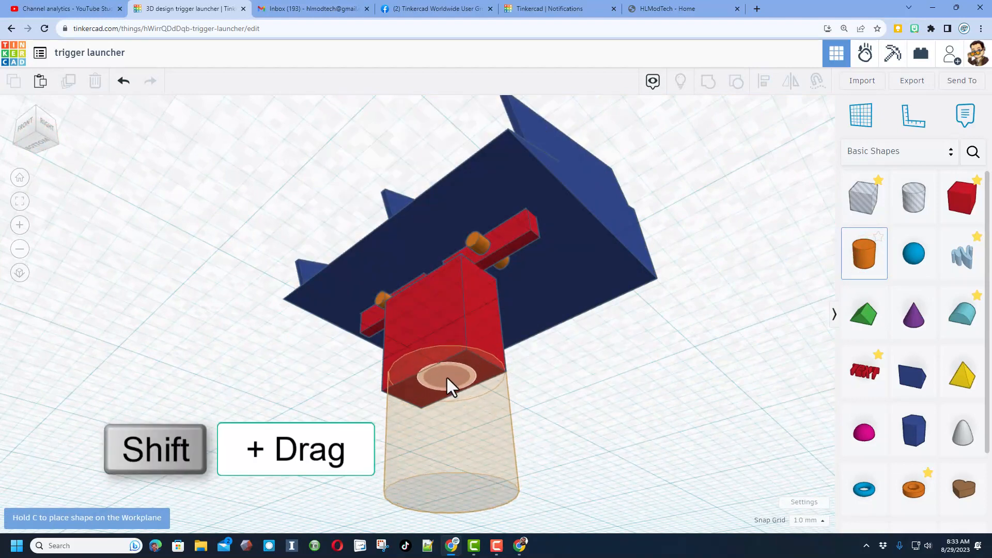
pyautogui.click(450, 411)
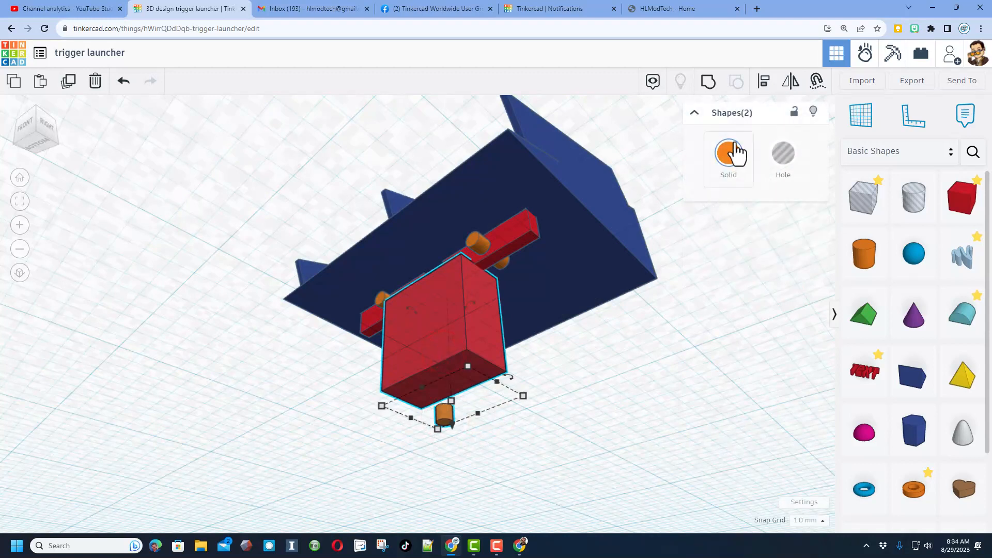
pyautogui.click(763, 81)
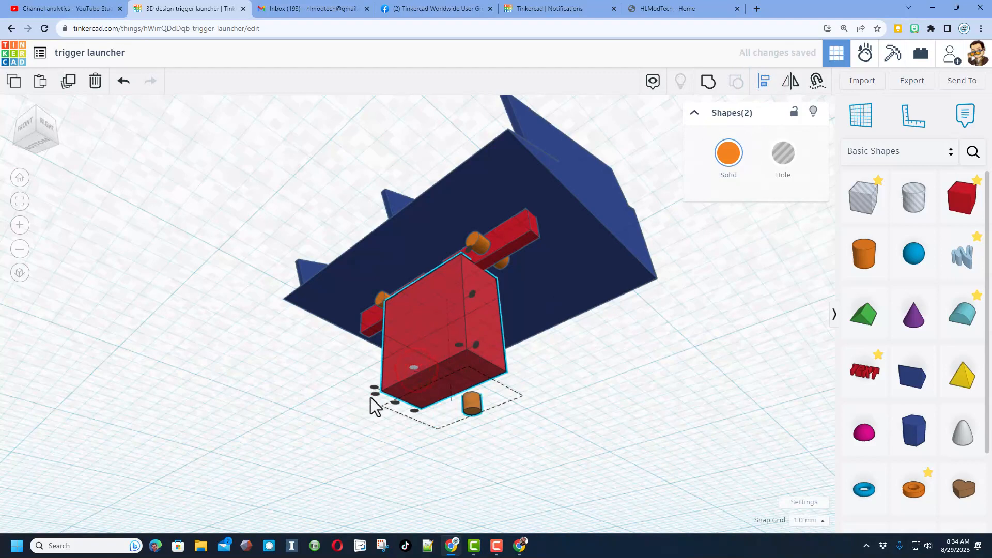
# - Duplicate the small orange cylinder to make the second peg under the stand
pyautogui.press('ctrl+d')
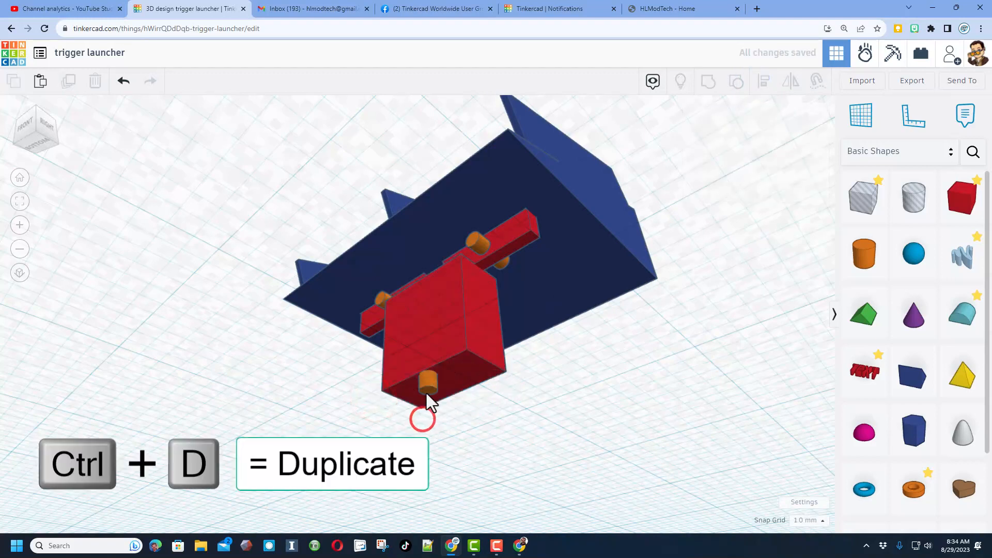
pyautogui.click(429, 386)
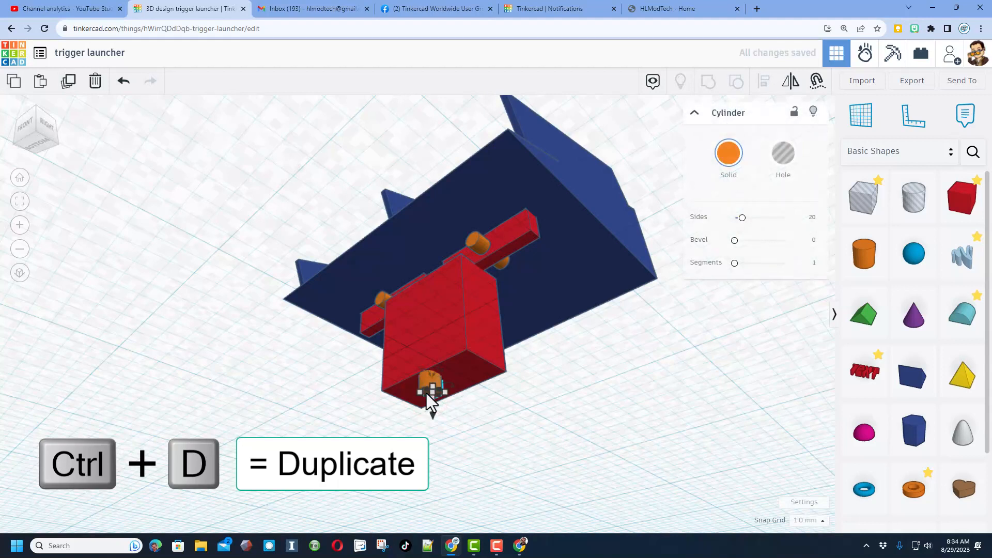
pyautogui.press('ctrl+d')
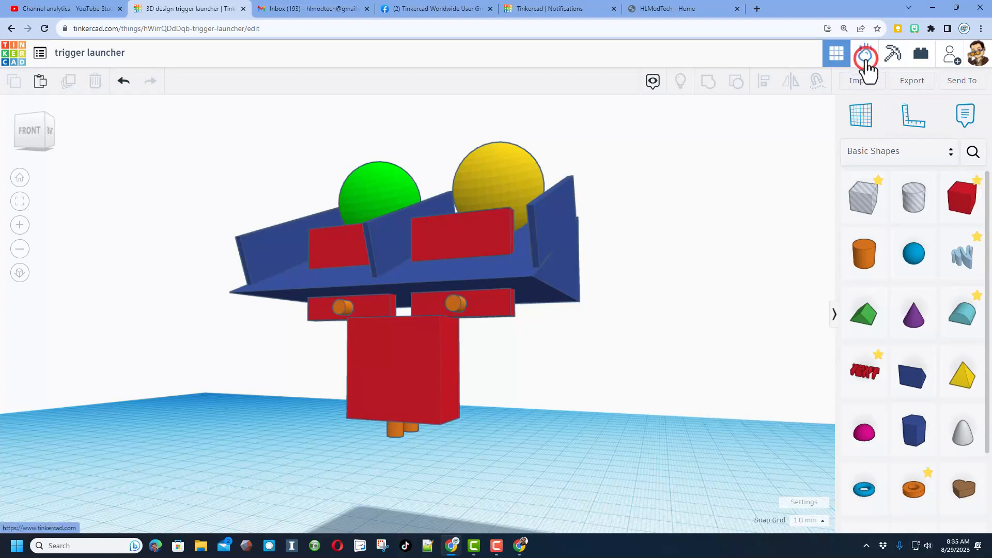
# - Enter Sim Lab and make the blue launcher tray static
pyautogui.click(865, 52)
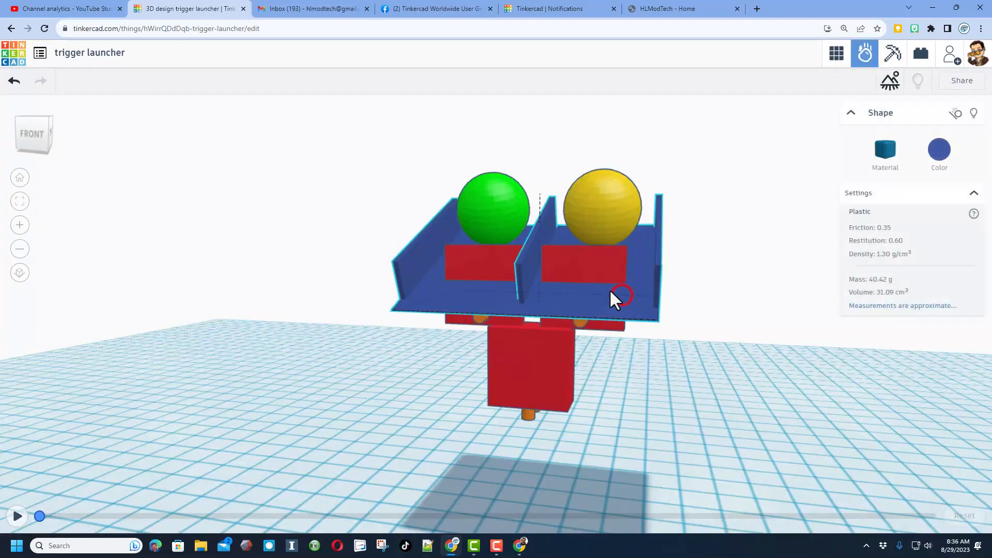
pyautogui.moveTo(884, 152)
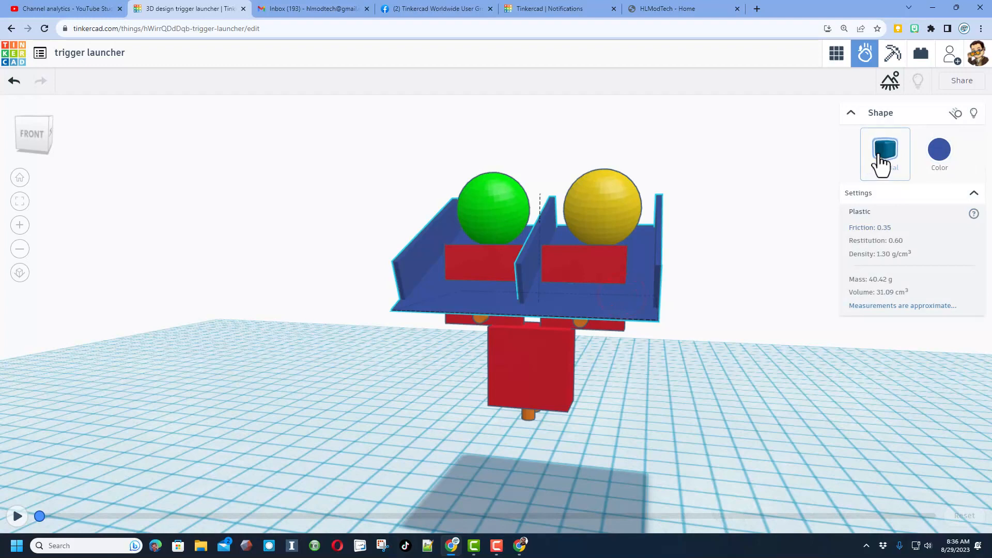
pyautogui.moveTo(957, 114)
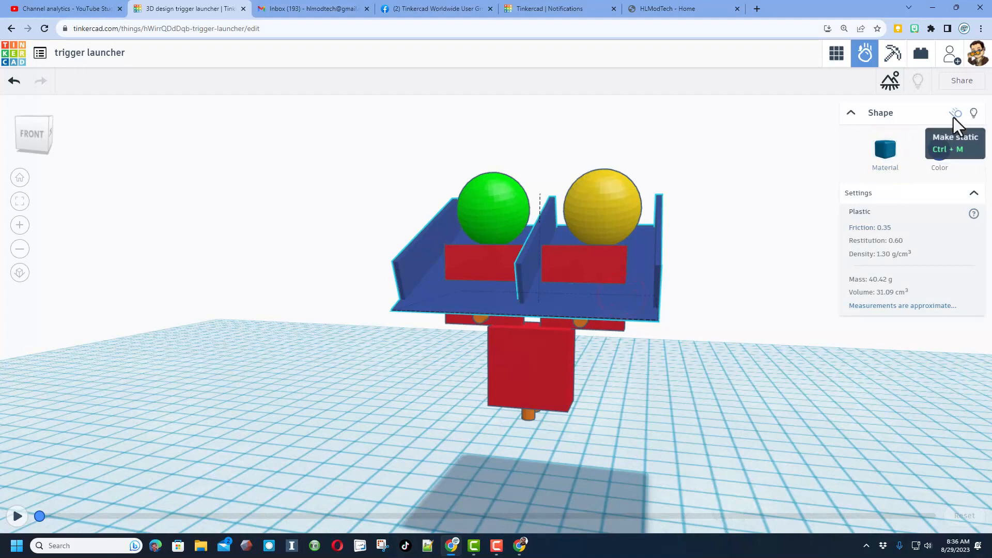
pyautogui.click(956, 112)
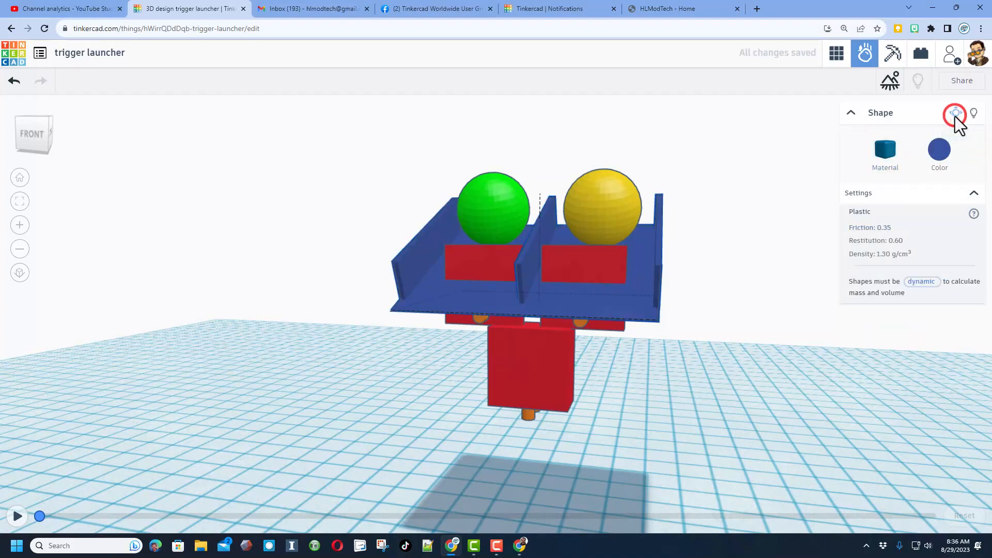
pyautogui.moveTo(655, 283)
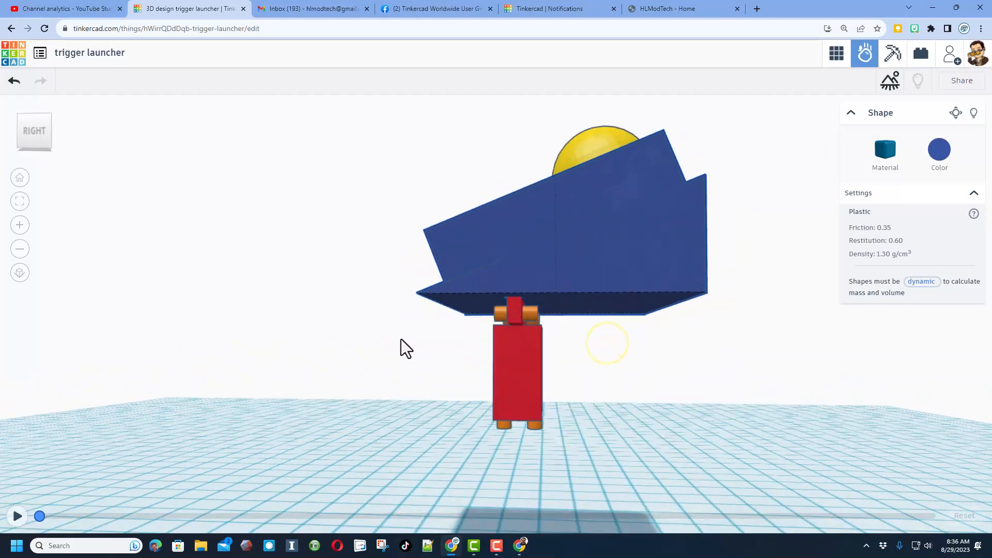
# - Shift-select both orange pins and make them static too
pyautogui.click(492, 323)
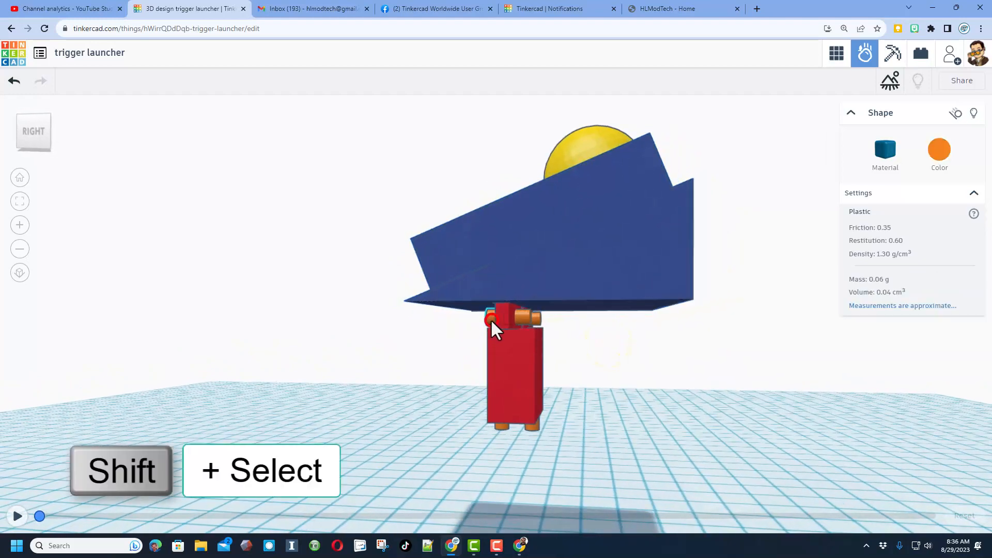
pyautogui.click(525, 319)
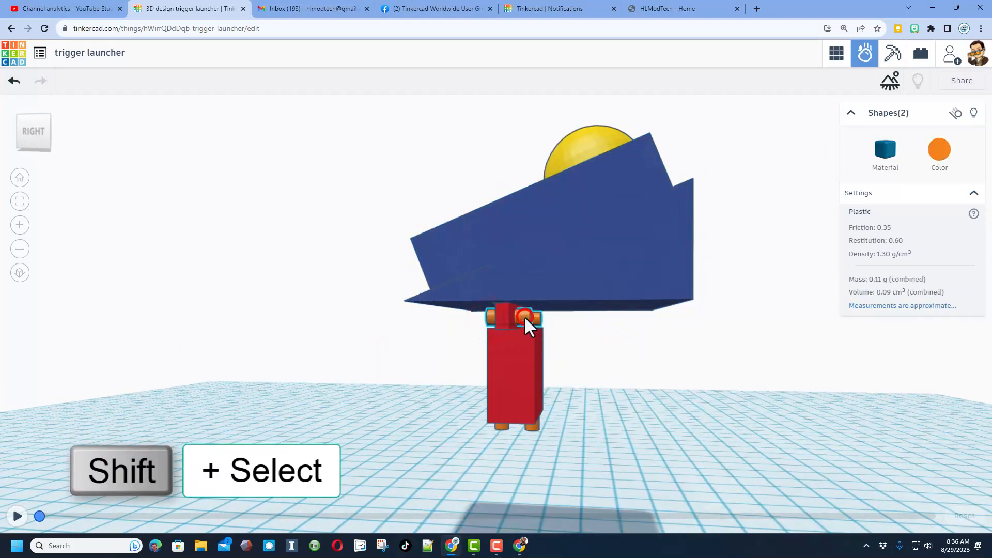
pyautogui.moveTo(957, 112)
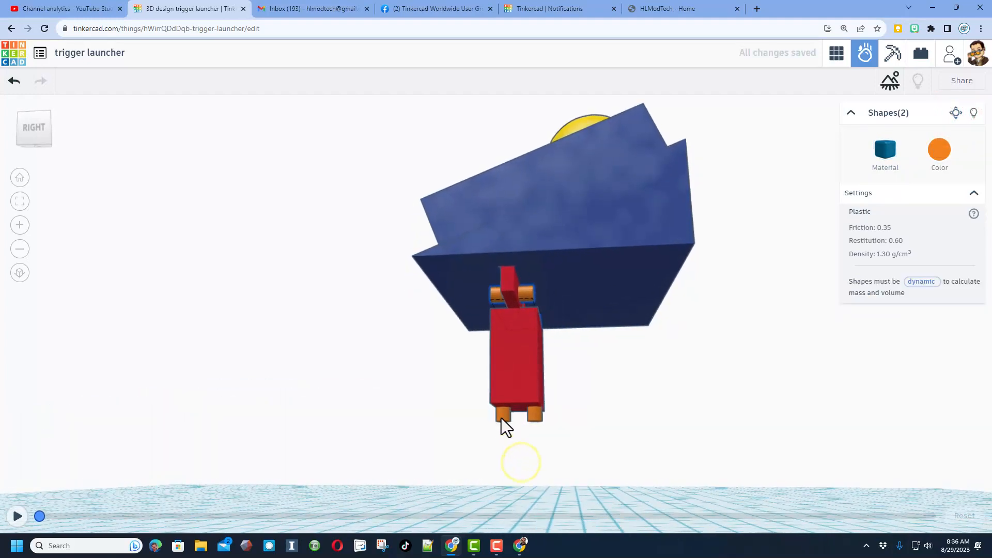
pyautogui.click(504, 415)
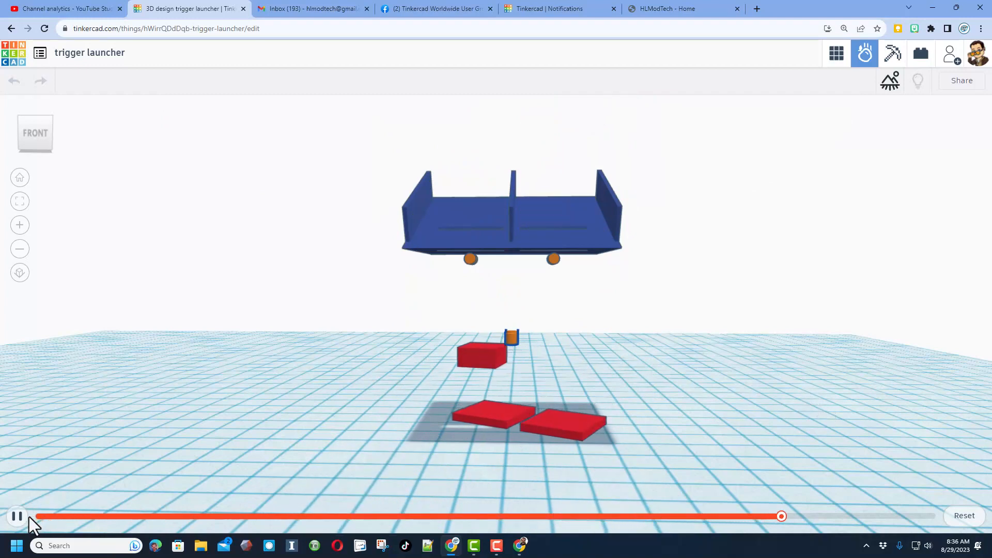
# - Pause the running simulation after the red bars and balls have fallen
pyautogui.click(18, 516)
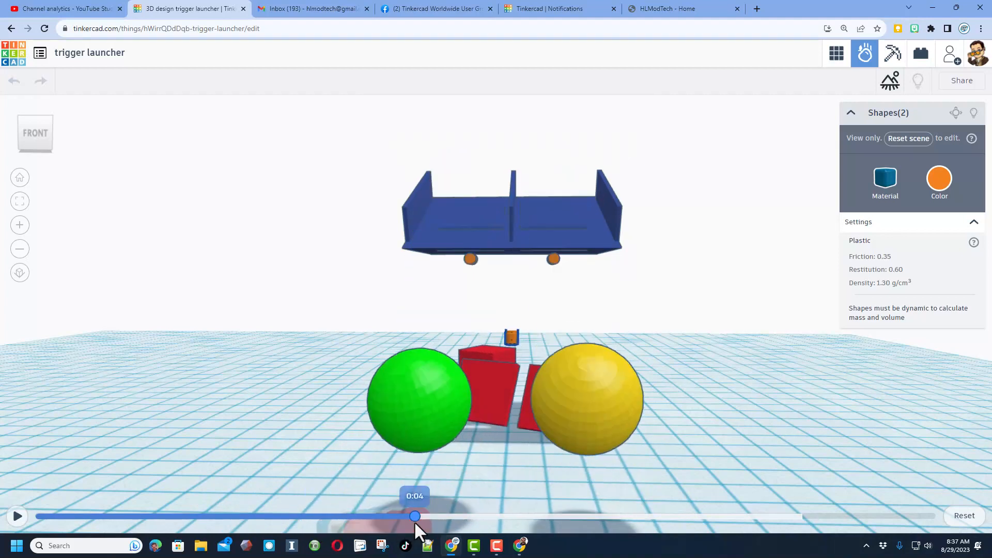
pyautogui.moveTo(929, 511)
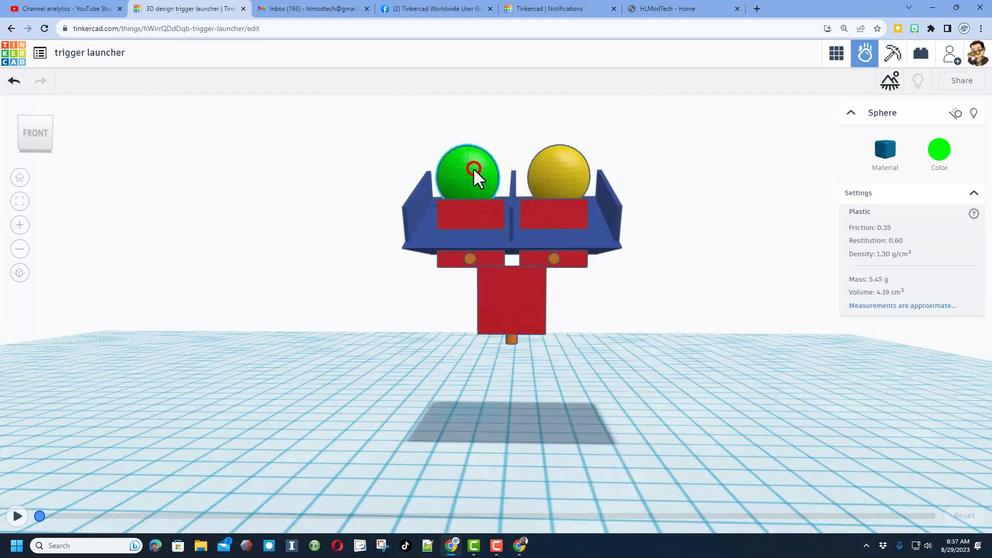
pyautogui.moveTo(652, 183)
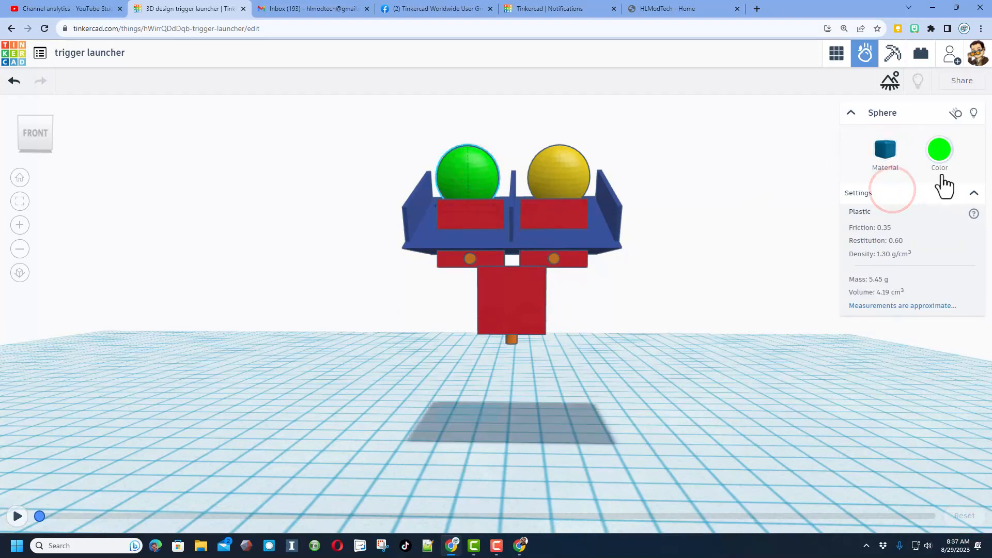
# - Select the yellow ball, play and pause the launcher simulation, then reset it
pyautogui.click(884, 152)
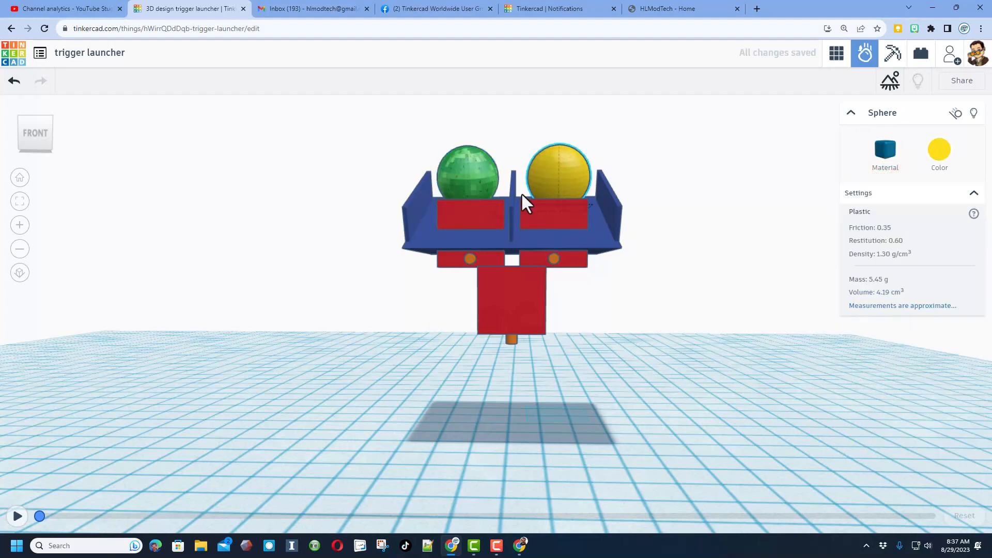
pyautogui.click(18, 516)
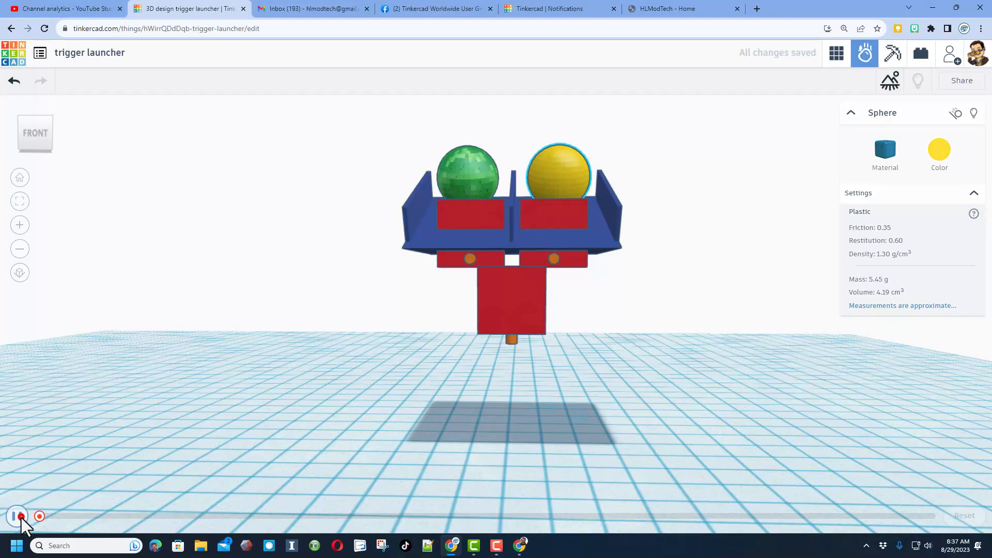
pyautogui.click(18, 517)
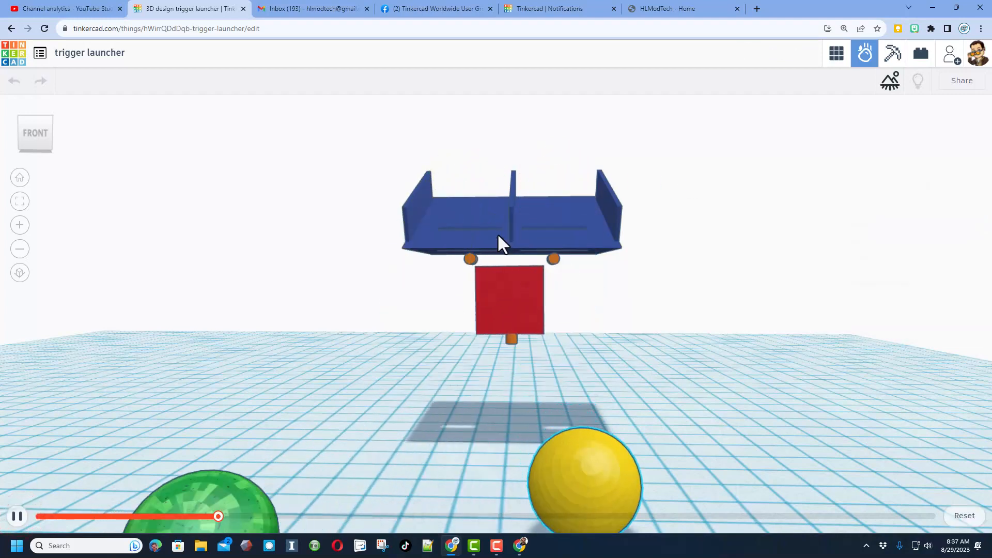
pyautogui.click(15, 516)
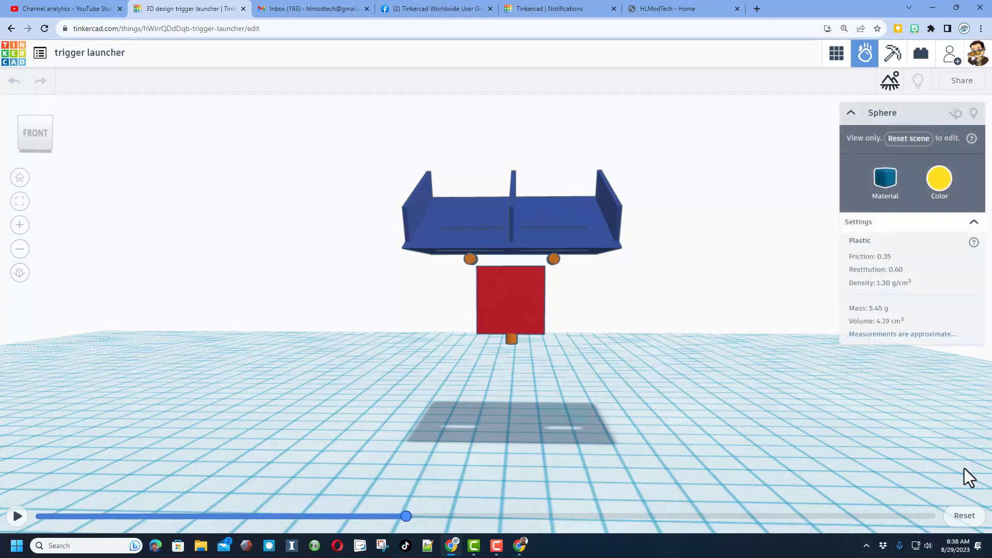
pyautogui.click(962, 515)
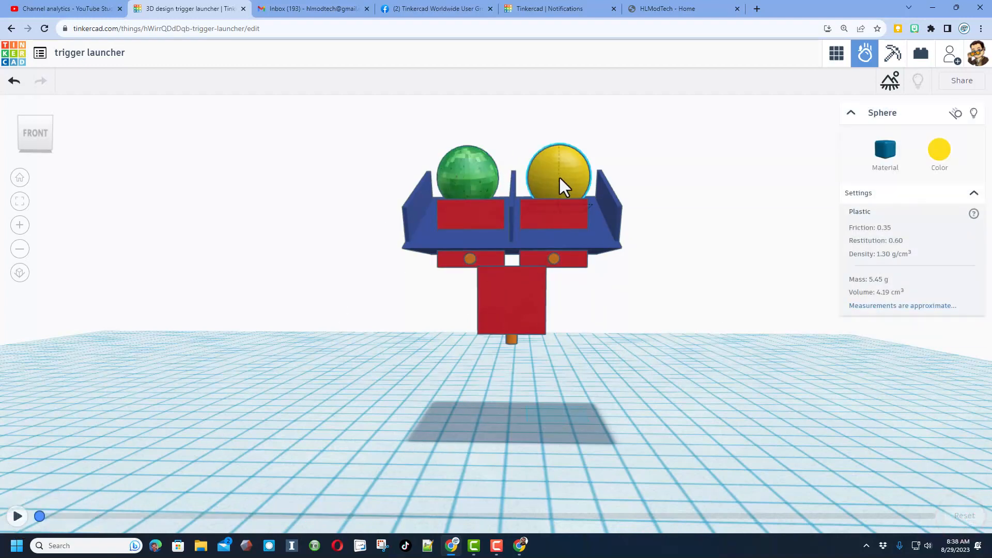
pyautogui.moveTo(500, 292)
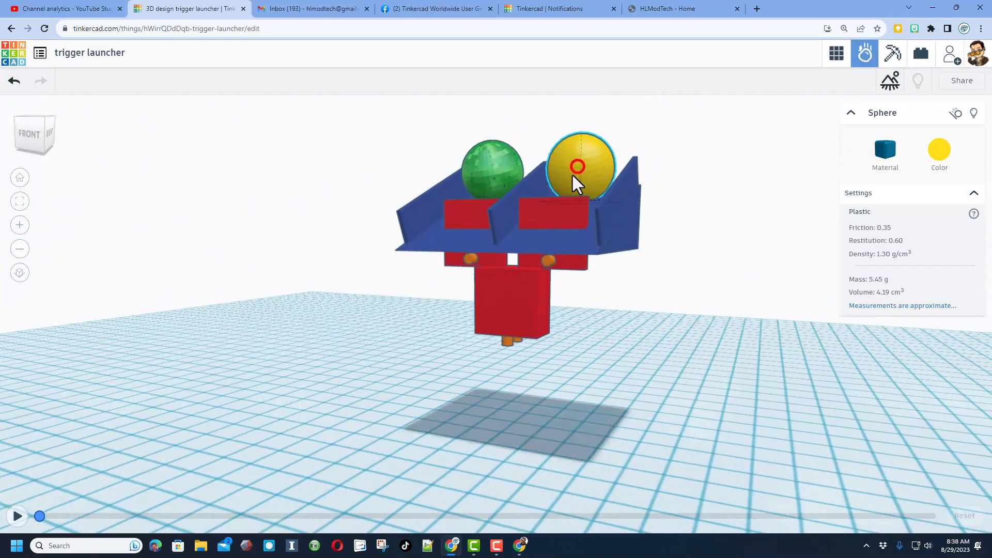
# - Set the yellow ball's material to Steel and rerun the simulation
pyautogui.click(885, 152)
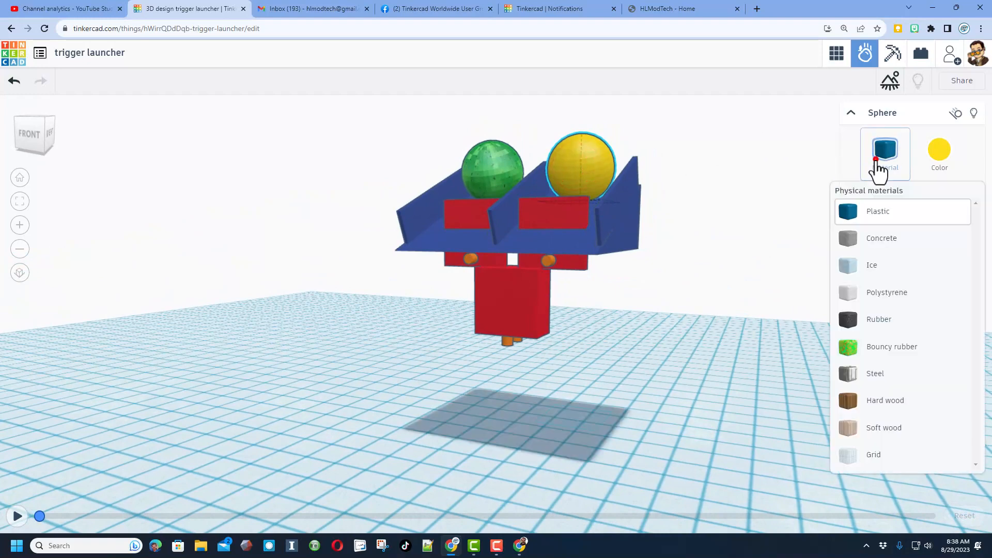
pyautogui.click(875, 373)
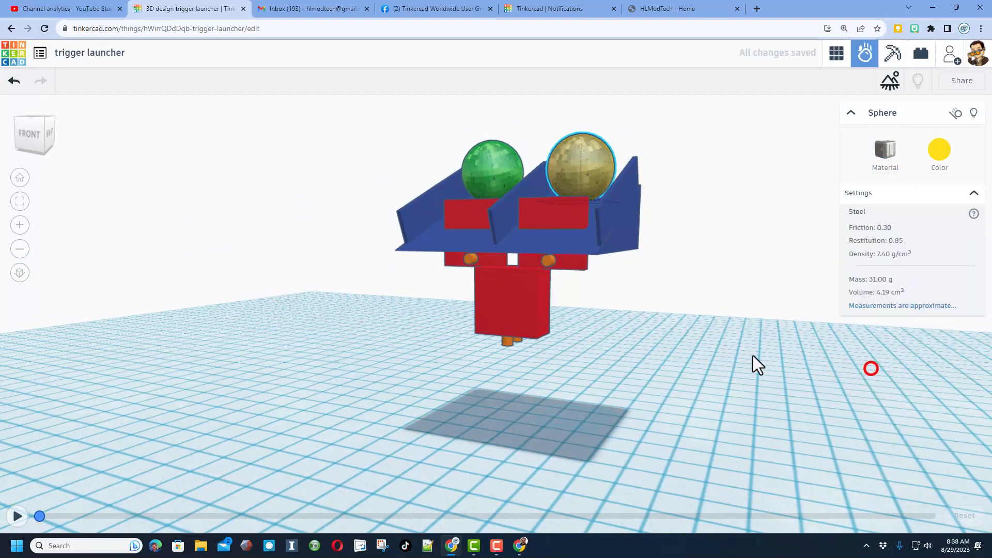
pyautogui.click(17, 517)
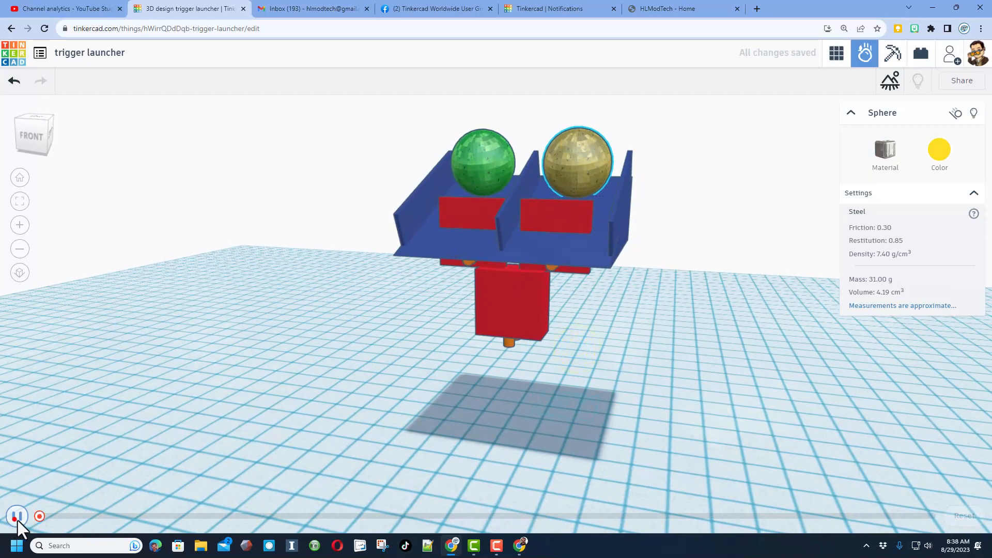
pyautogui.click(16, 515)
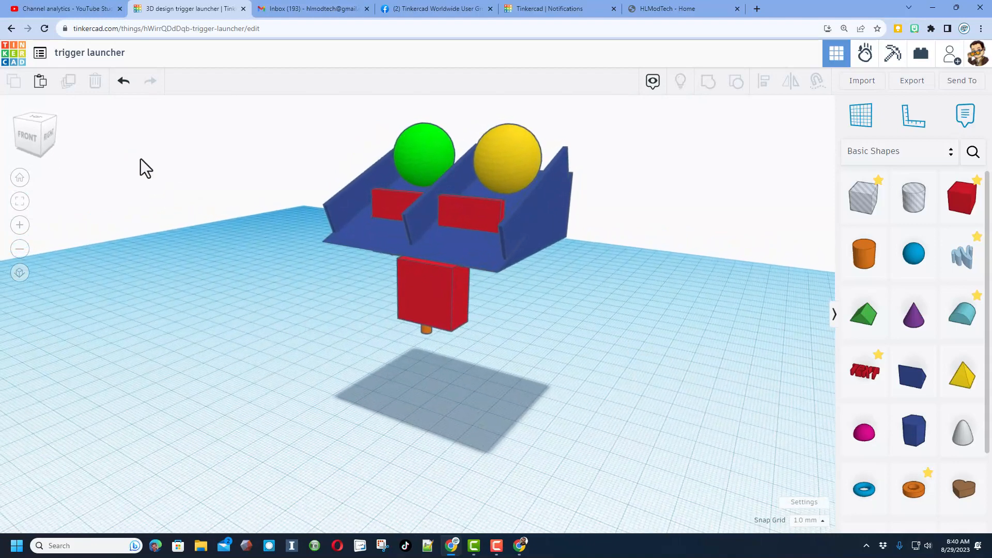
pyautogui.moveTo(13, 53)
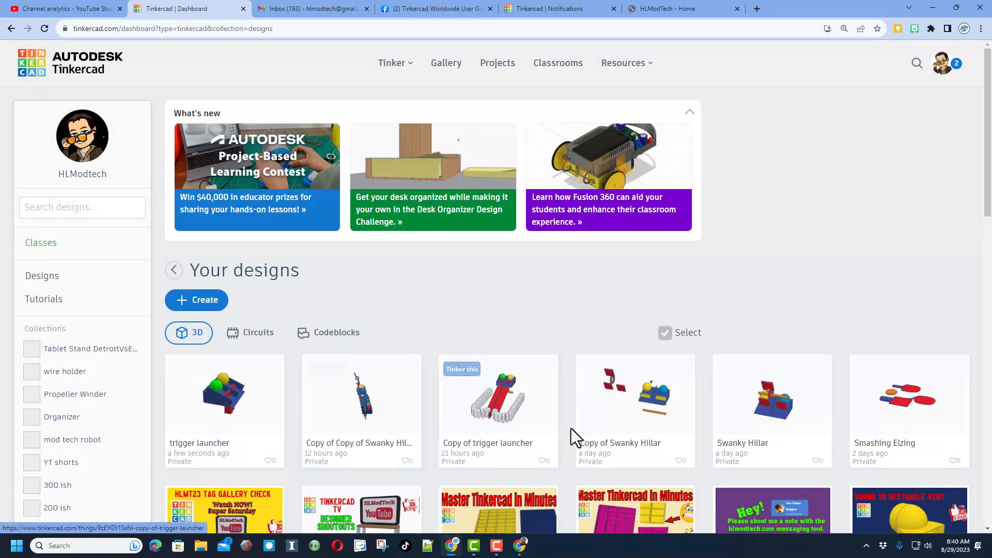
pyautogui.moveTo(277, 395)
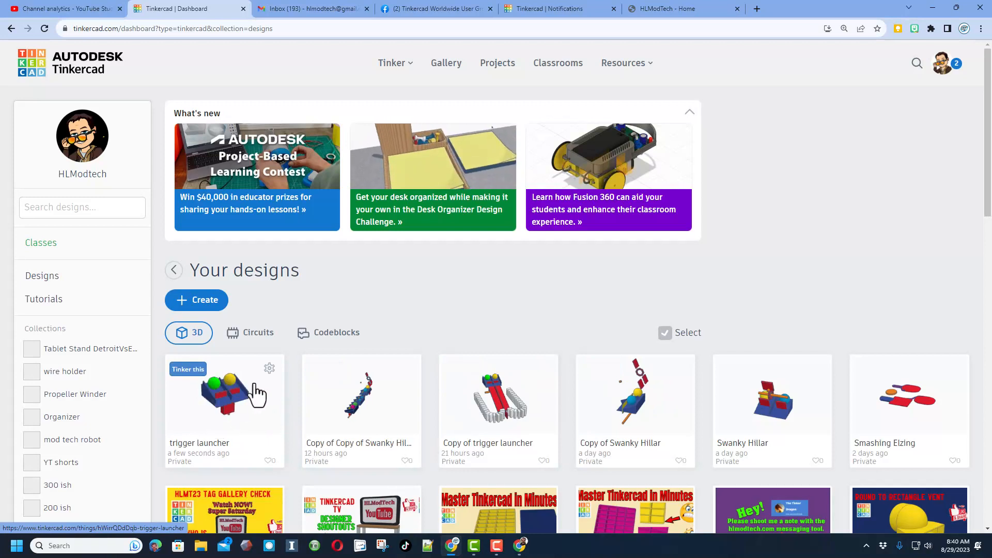
# - Open the Copy of trigger launcher design from Your designs on the dashboard
pyautogui.click(269, 368)
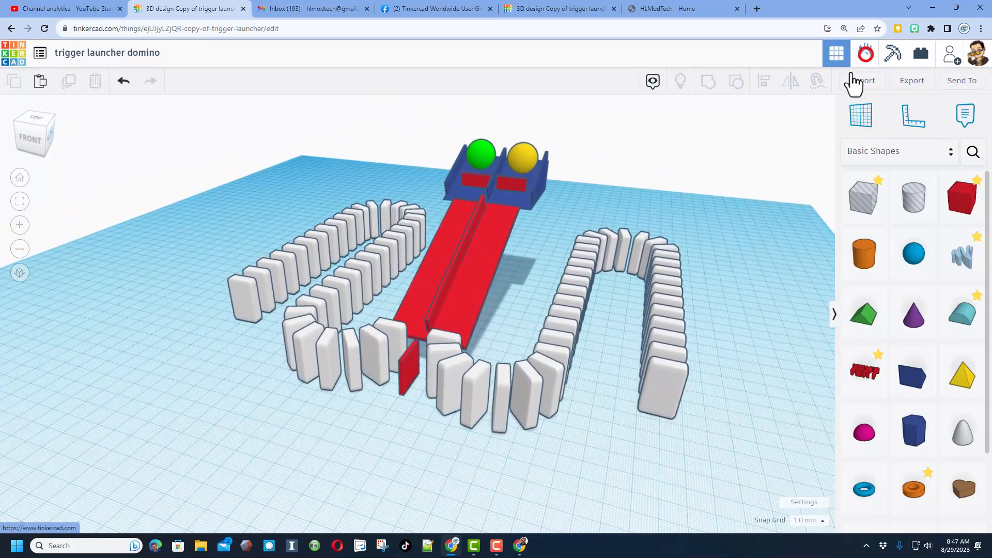
# - Enter Sim Lab on the domino design, run the domino simulation and pause it partway
pyautogui.click(864, 53)
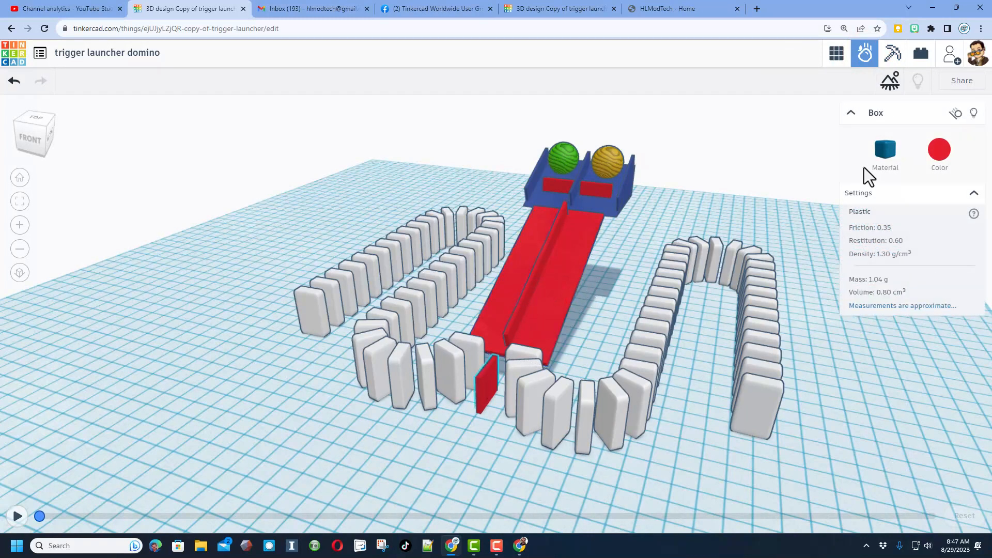
pyautogui.click(955, 112)
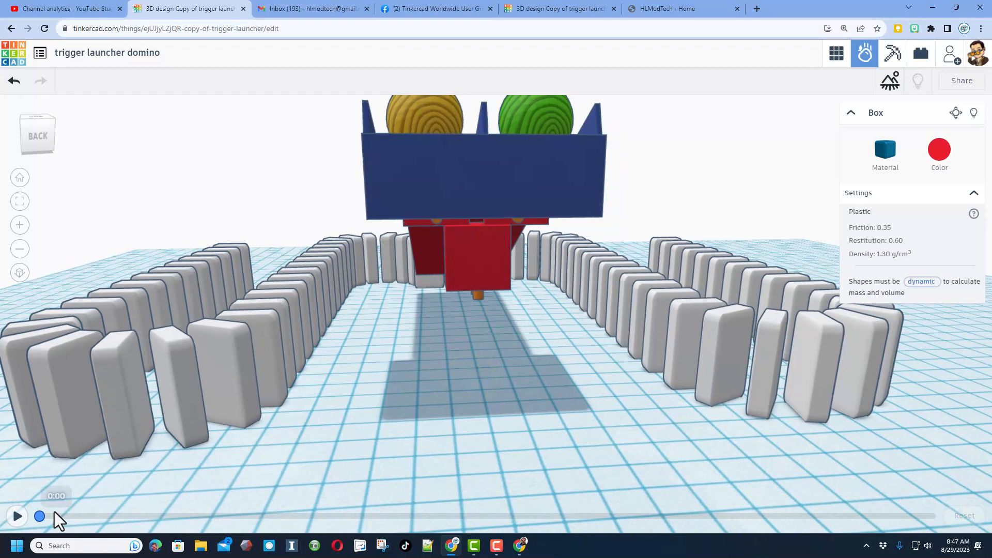
pyautogui.click(17, 516)
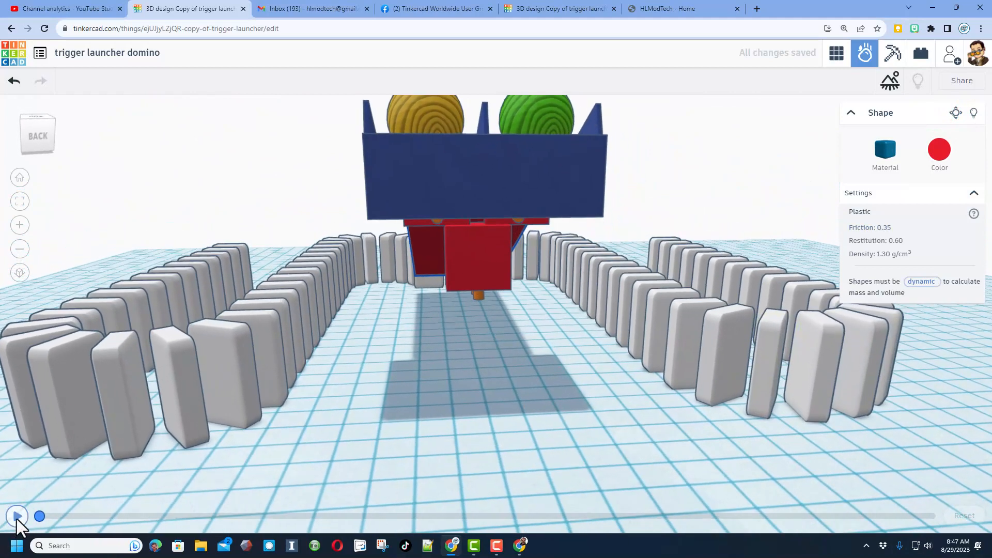
pyautogui.click(16, 516)
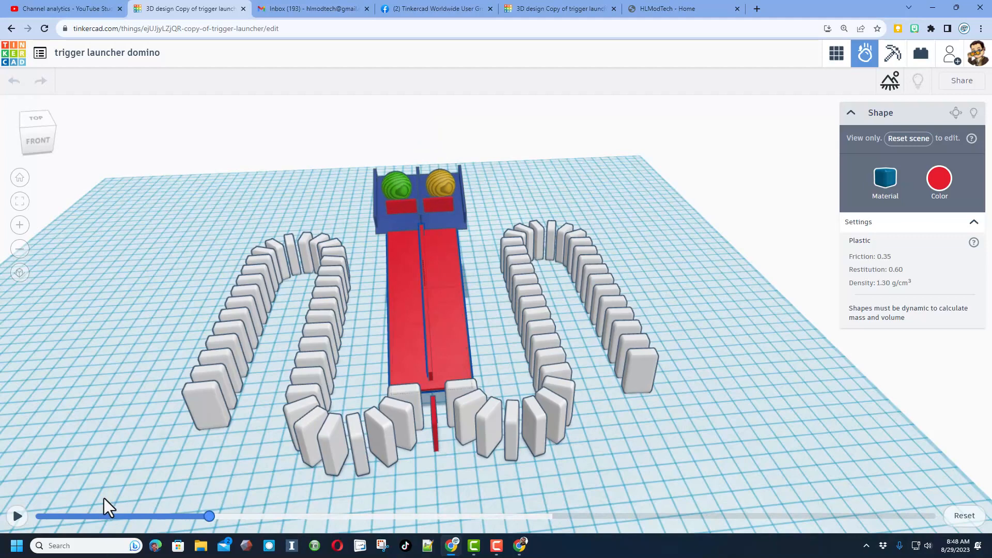
pyautogui.click(18, 515)
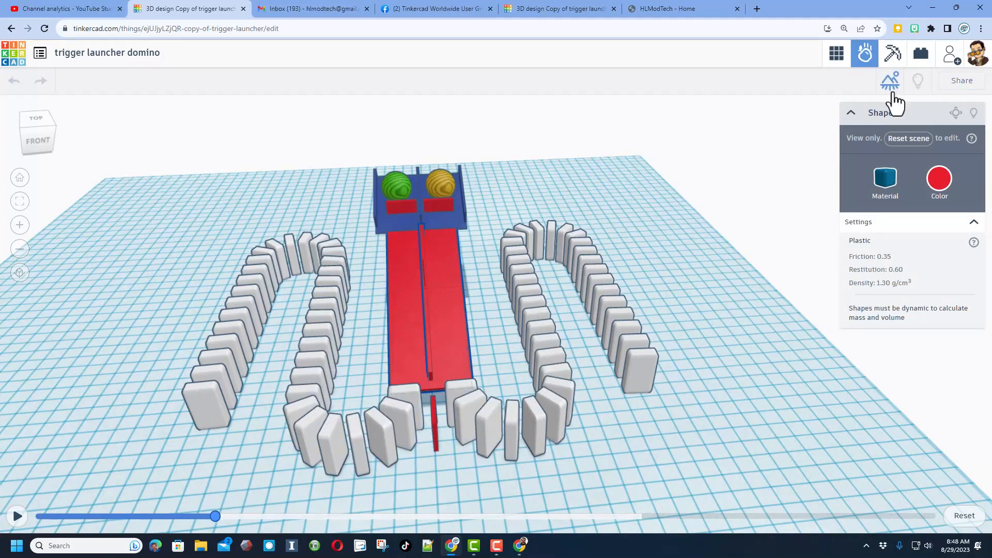
# - Bring up the Share images or video view and choose the 640 output size
pyautogui.click(890, 81)
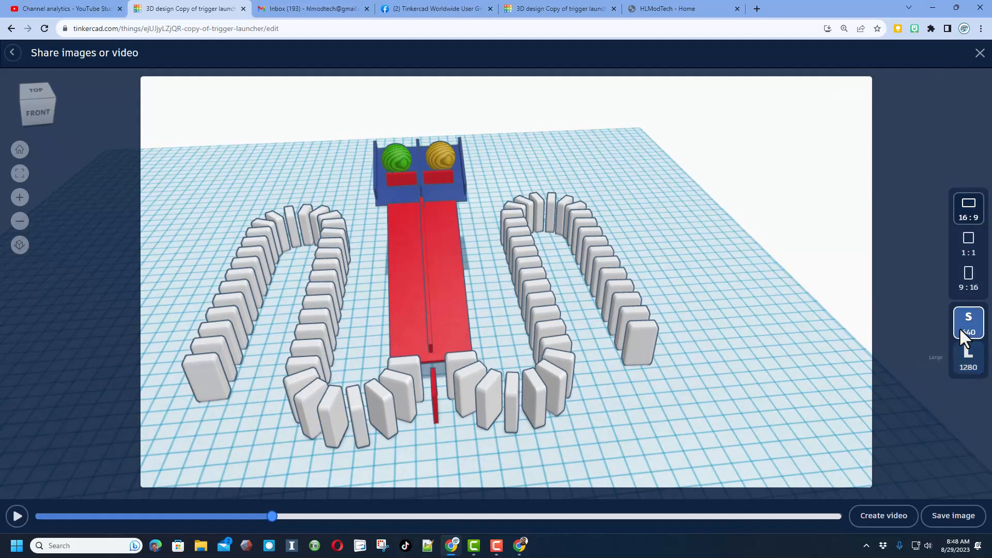
pyautogui.click(968, 359)
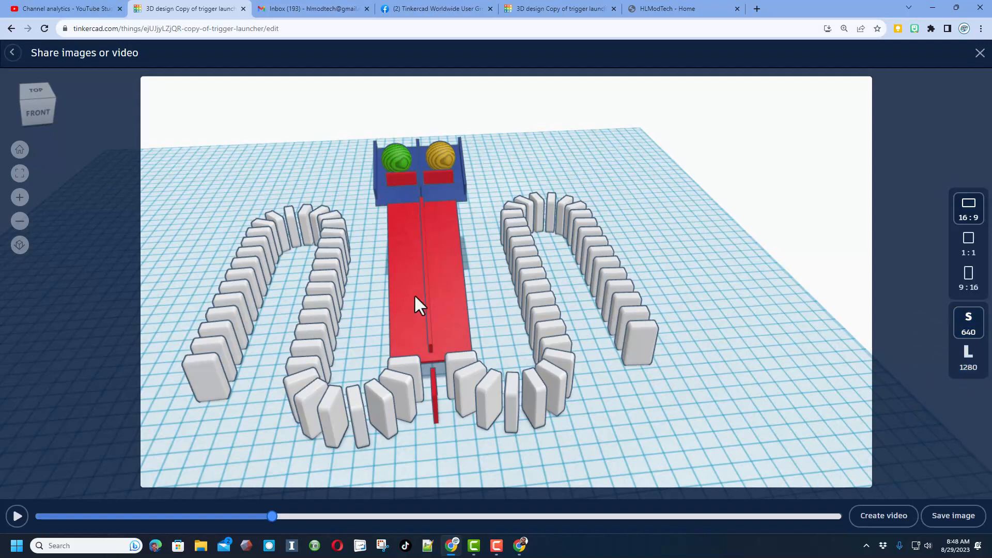
pyautogui.moveTo(602, 390)
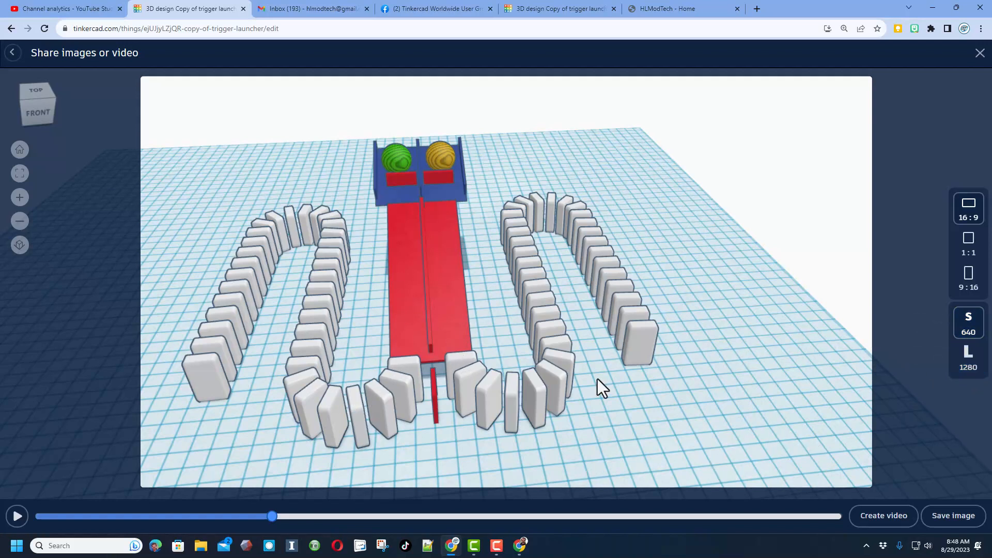
pyautogui.moveTo(385, 315)
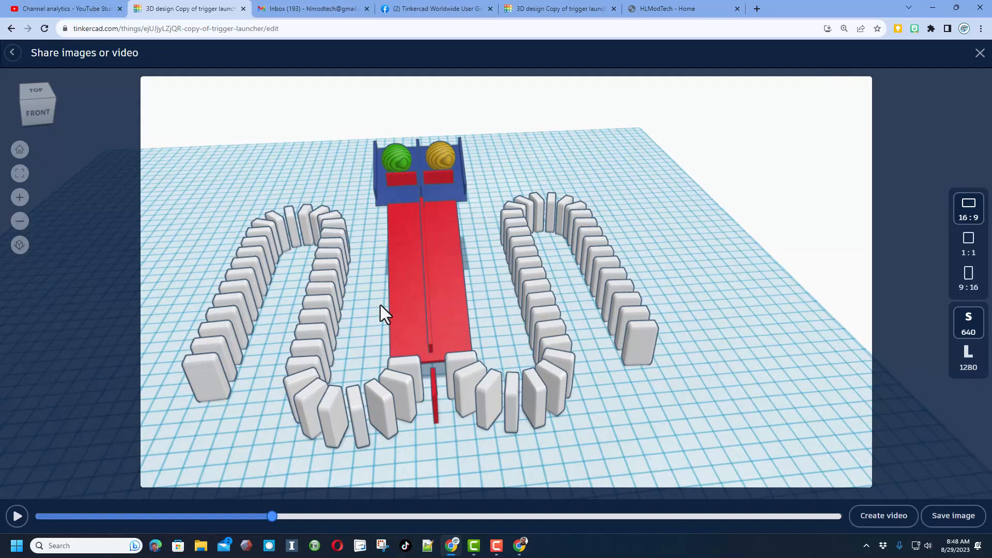
pyautogui.moveTo(404, 405)
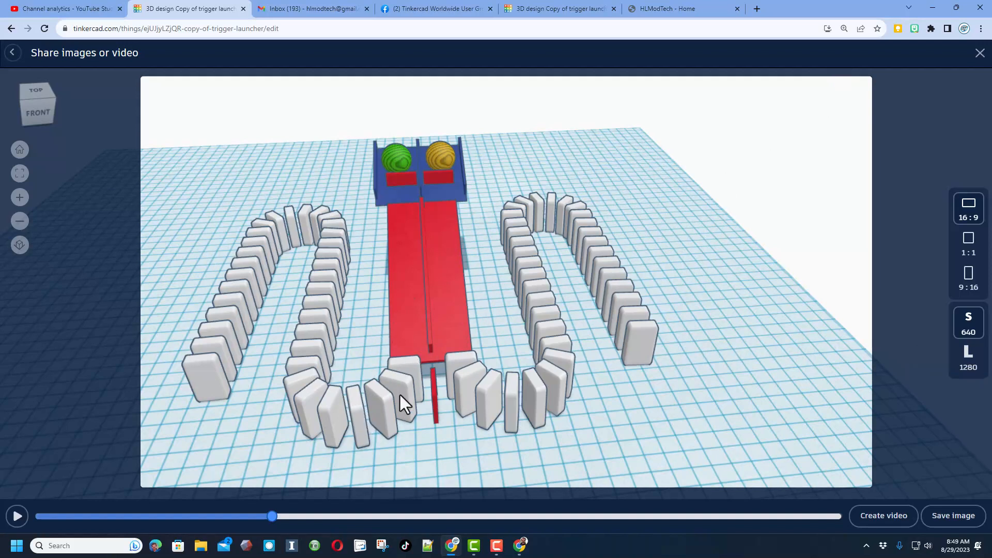
pyautogui.moveTo(370, 388)
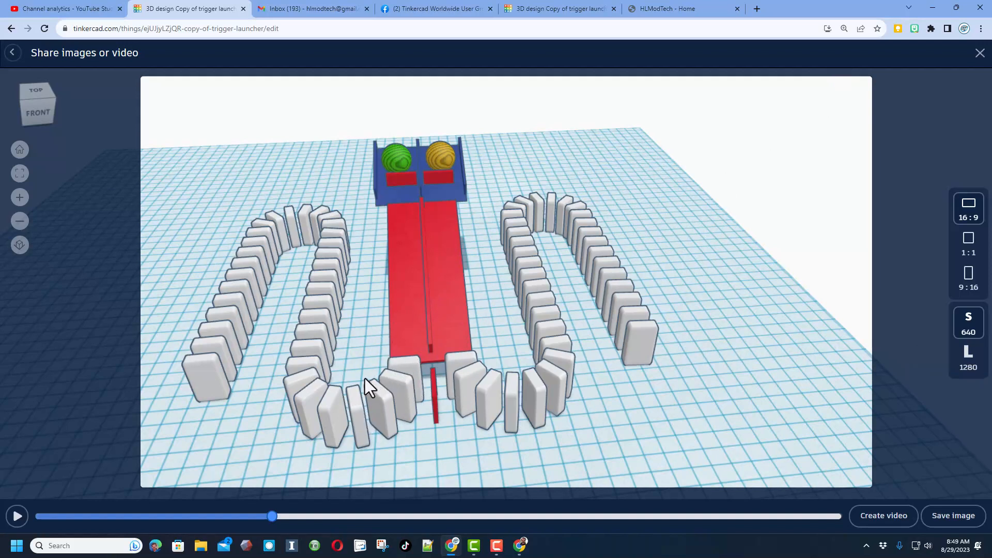
pyautogui.moveTo(607, 424)
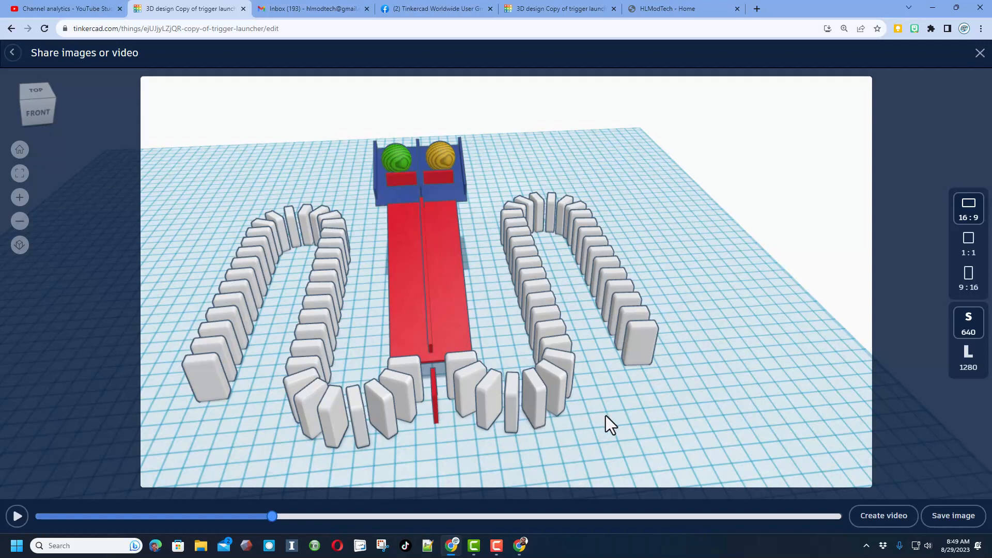
pyautogui.moveTo(649, 420)
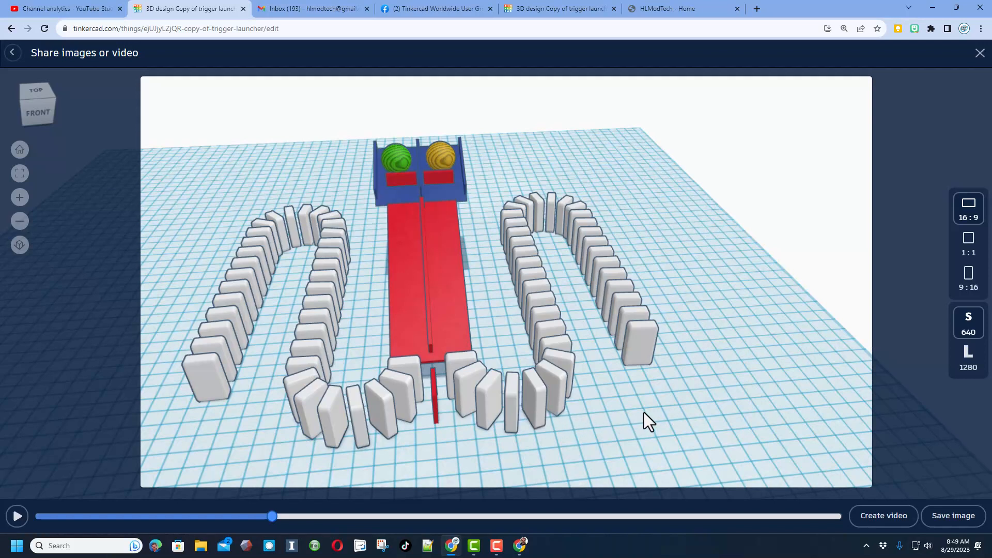
pyautogui.moveTo(373, 258)
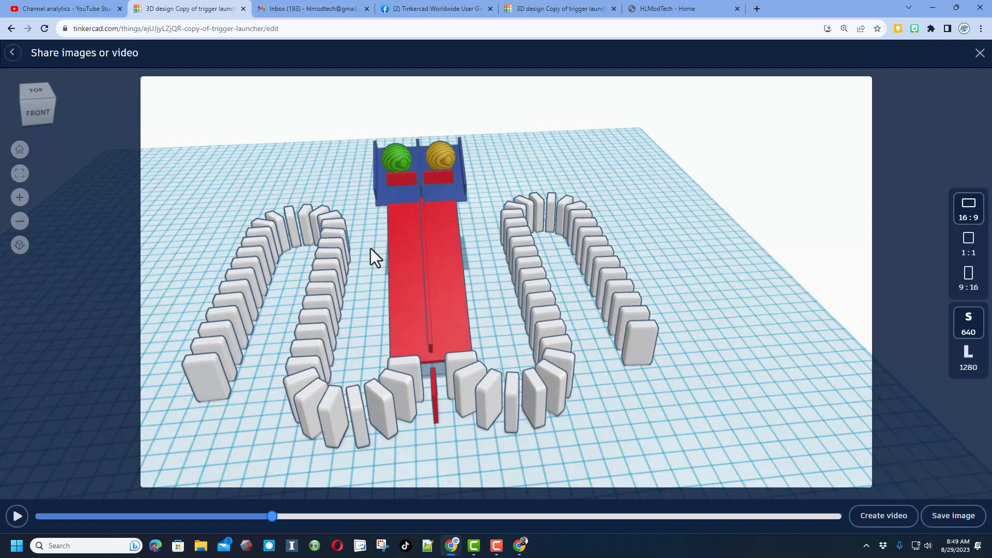
# - Browse the HLModTech Tinkercad page and YouTube channel playlists, then return to the Tinkercad dashboard
pyautogui.click(664, 8)
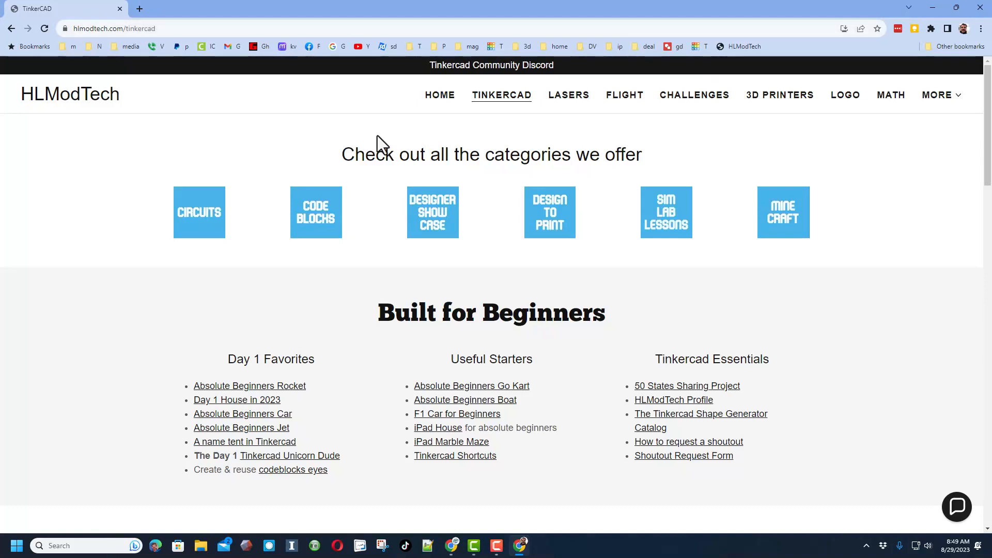
pyautogui.moveTo(721, 97)
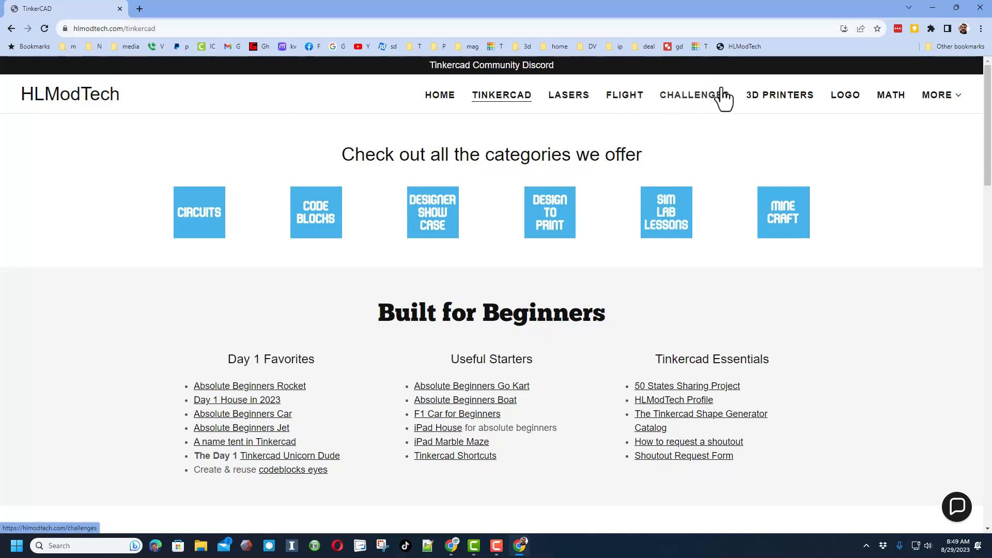
pyautogui.moveTo(593, 181)
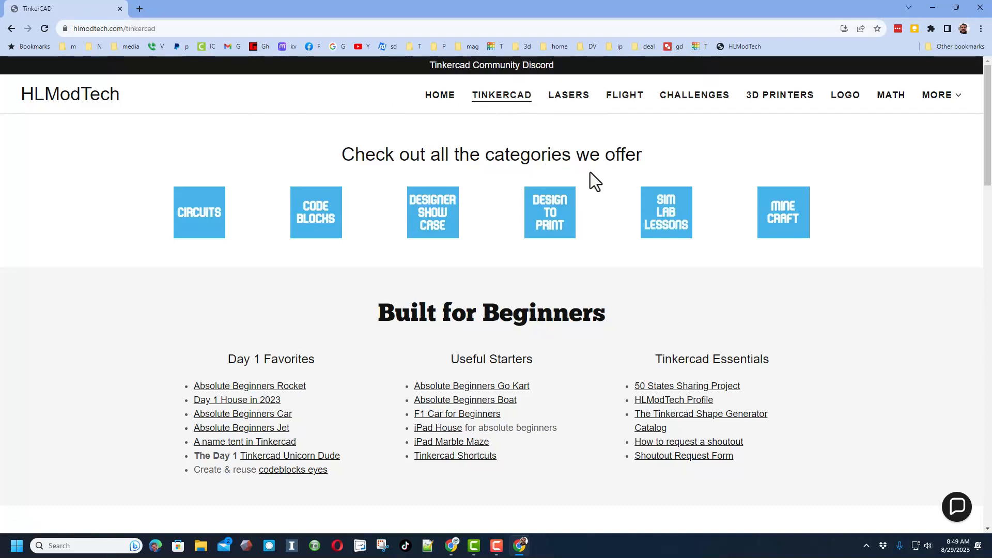
pyautogui.click(665, 212)
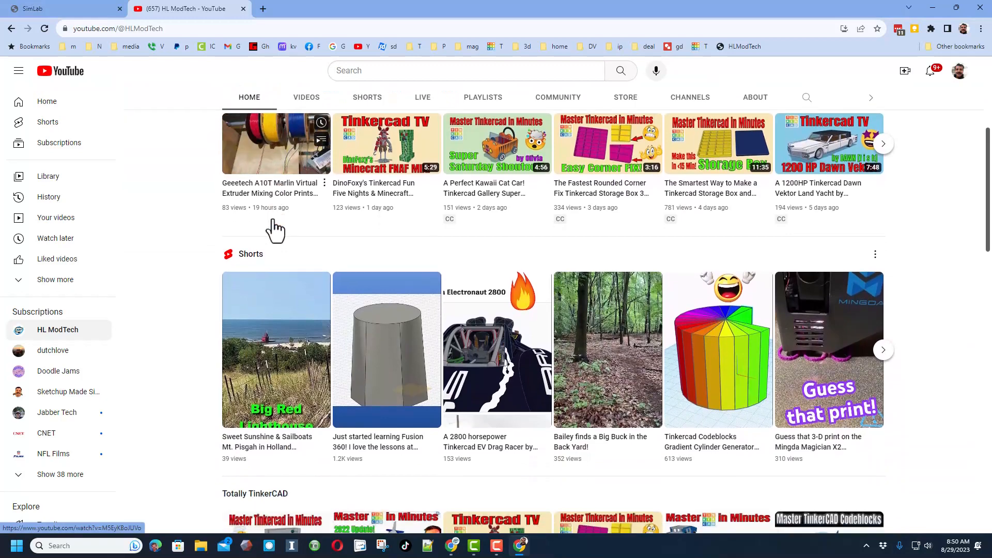
pyautogui.scroll(-3)
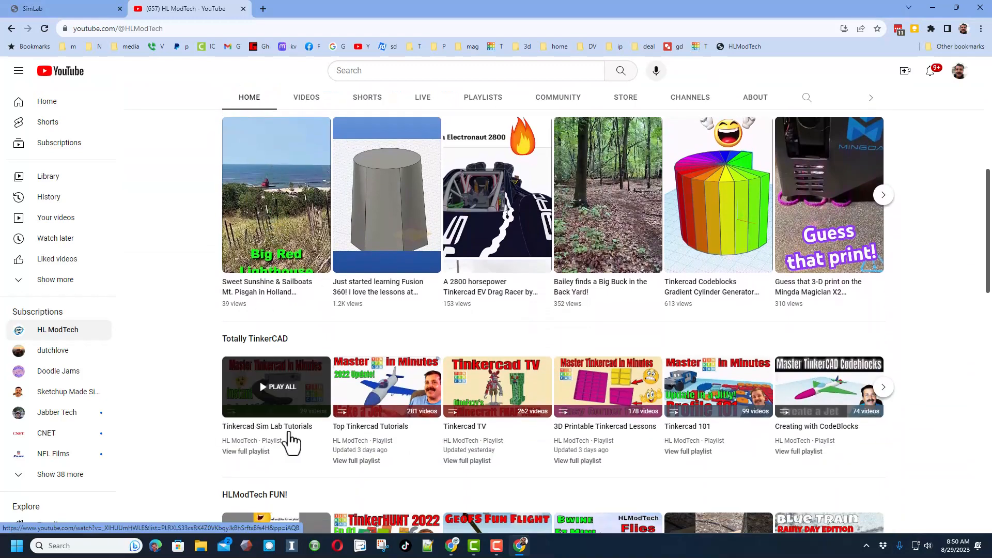
pyautogui.moveTo(186, 457)
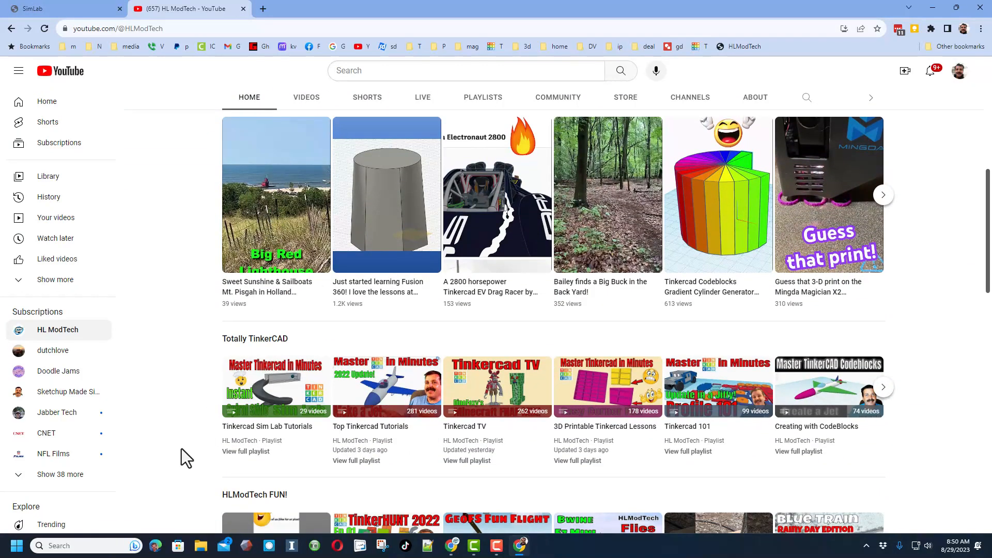
pyautogui.click(184, 9)
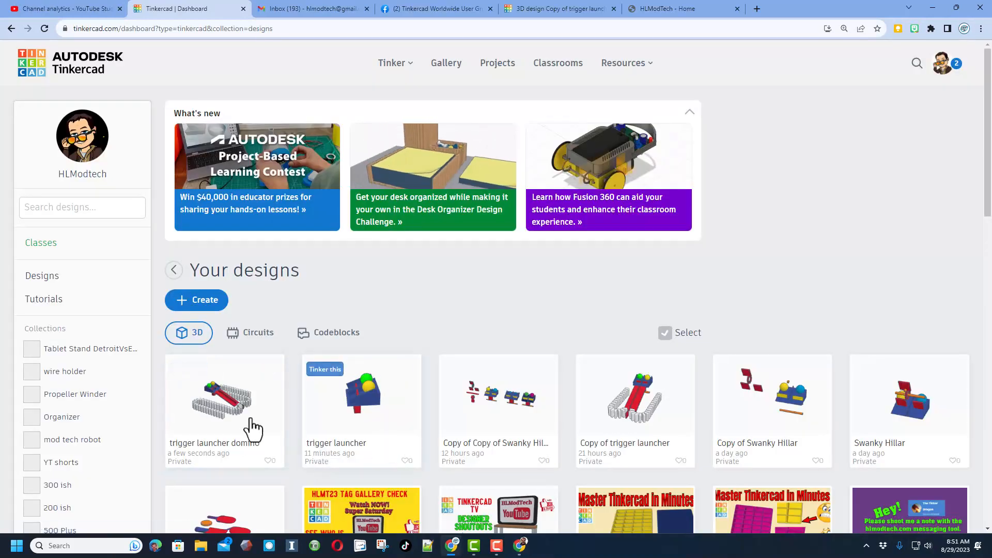
pyautogui.moveTo(382, 424)
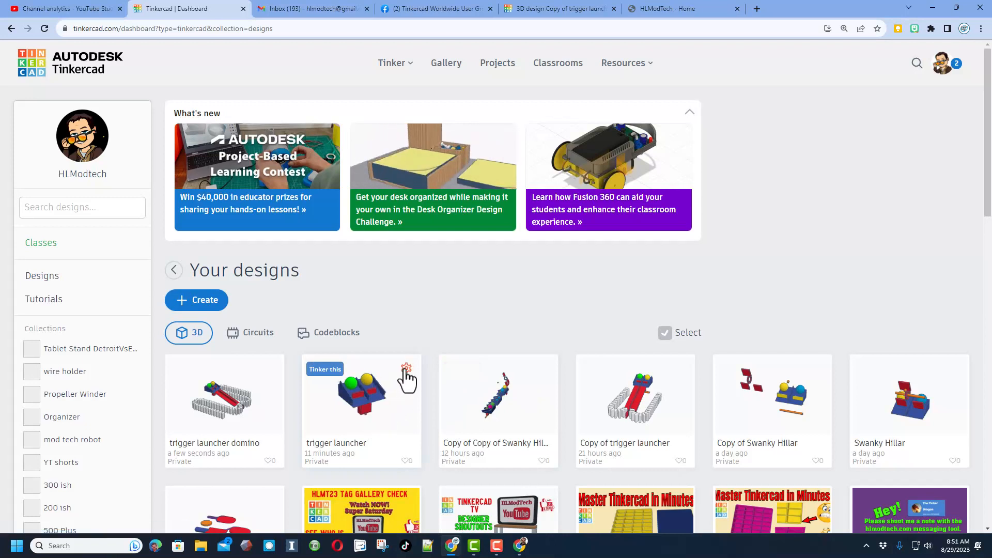
# - In the trigger launcher's Properties, add the hlmt23 tag from suggestions and remove the duplicate
pyautogui.click(406, 372)
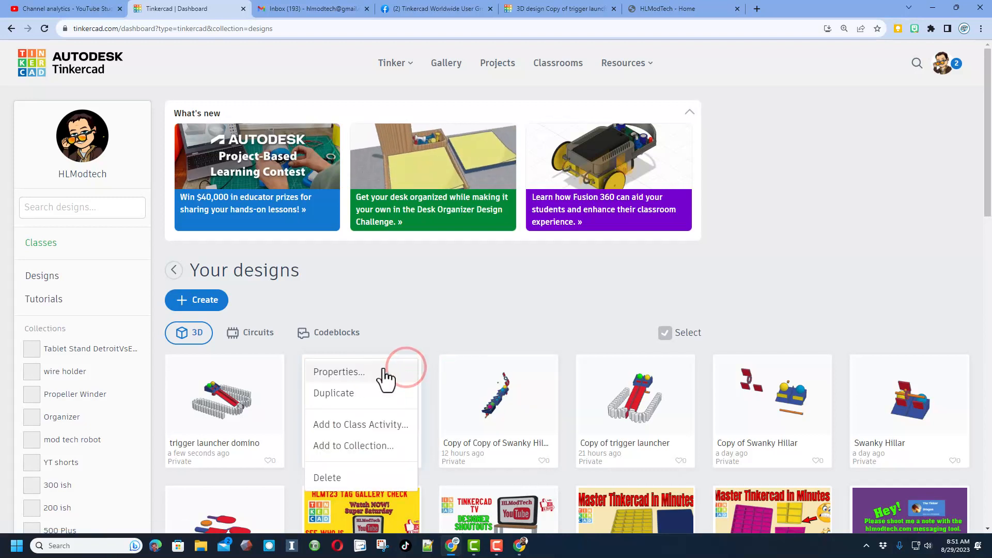
pyautogui.click(339, 371)
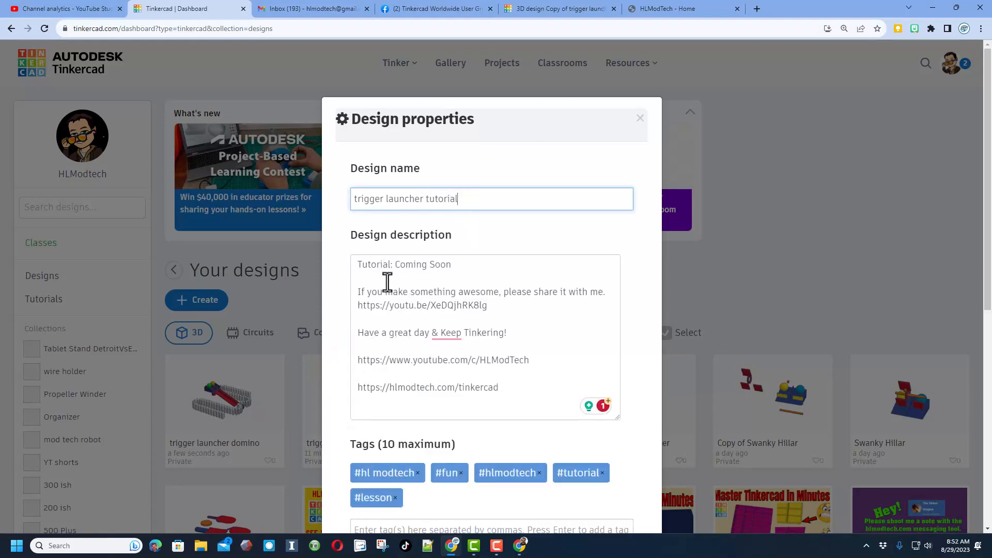
pyautogui.moveTo(462, 297)
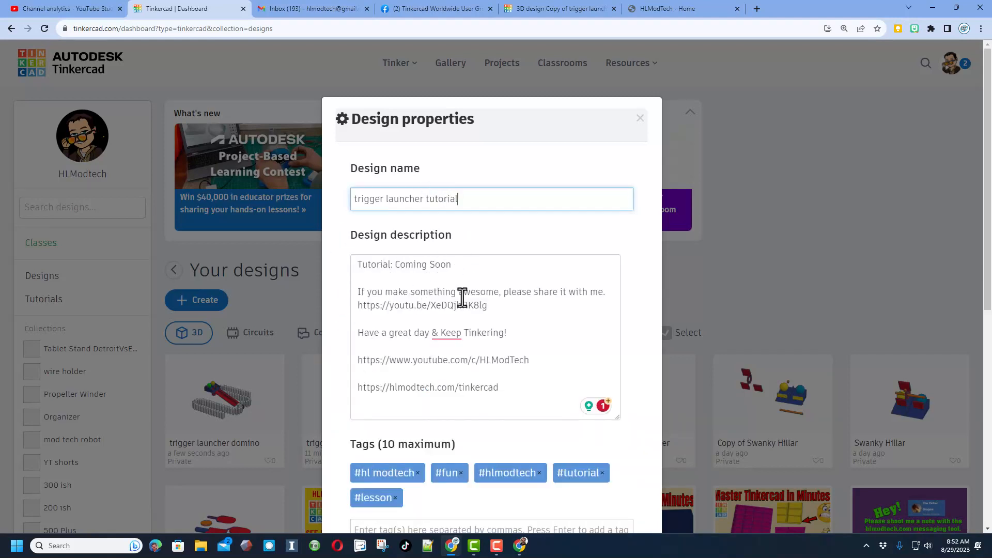
pyautogui.scroll(-3)
pyautogui.write(' #sim lab #launcher #domino #marble')
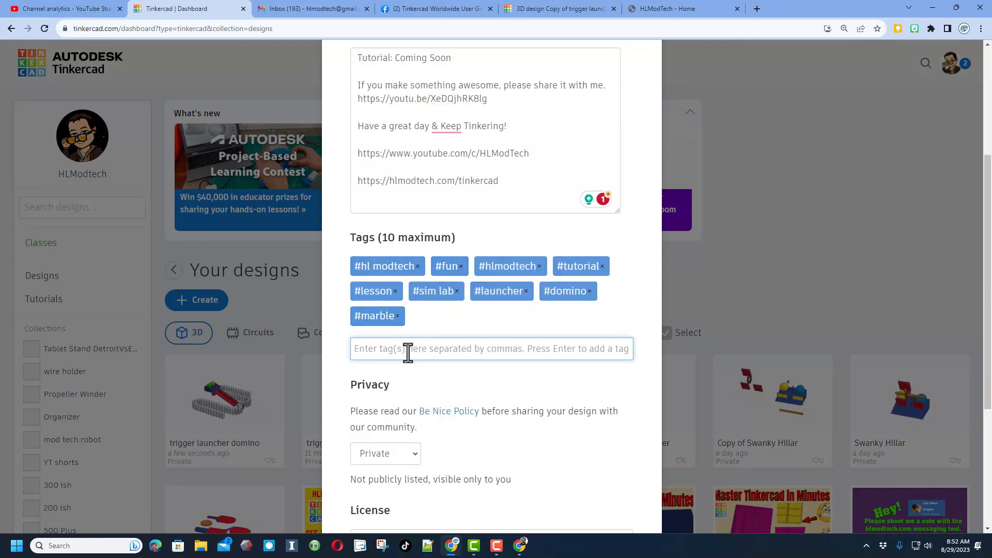
pyautogui.write('hl')
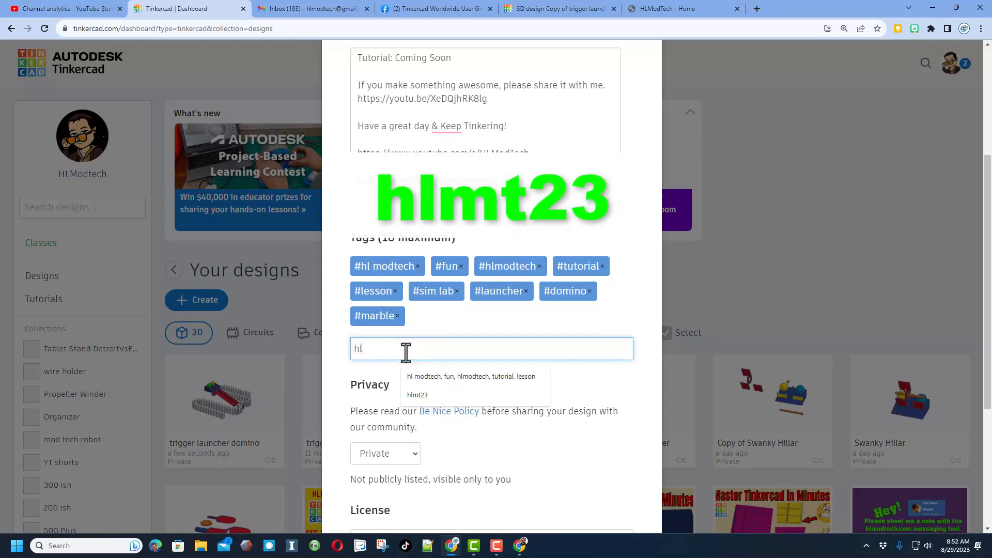
pyautogui.click(417, 395)
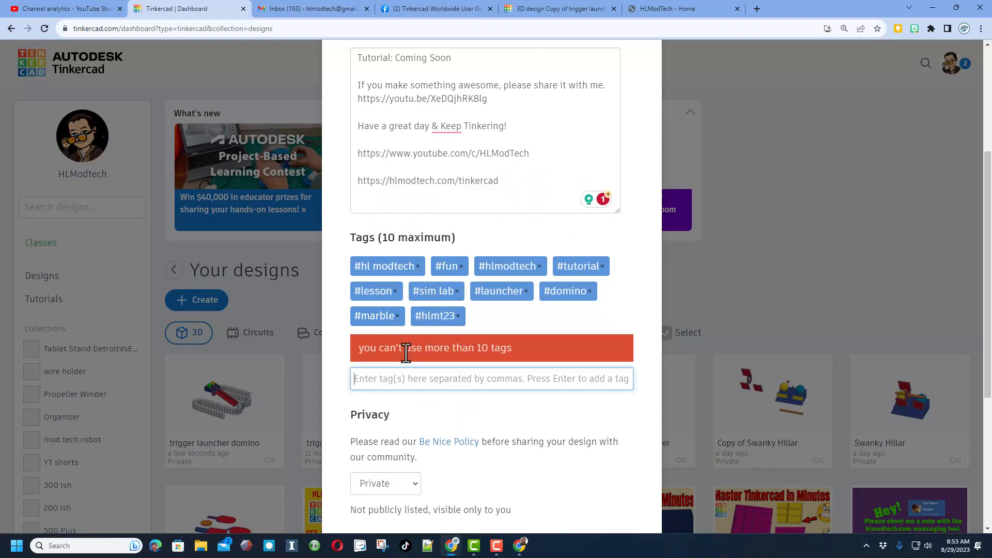
pyautogui.moveTo(460, 368)
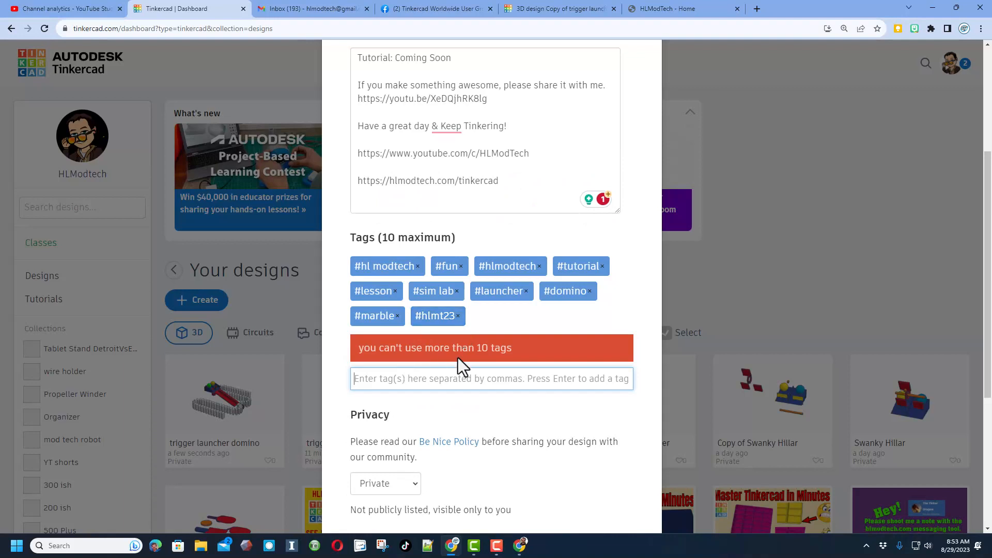
pyautogui.click(457, 316)
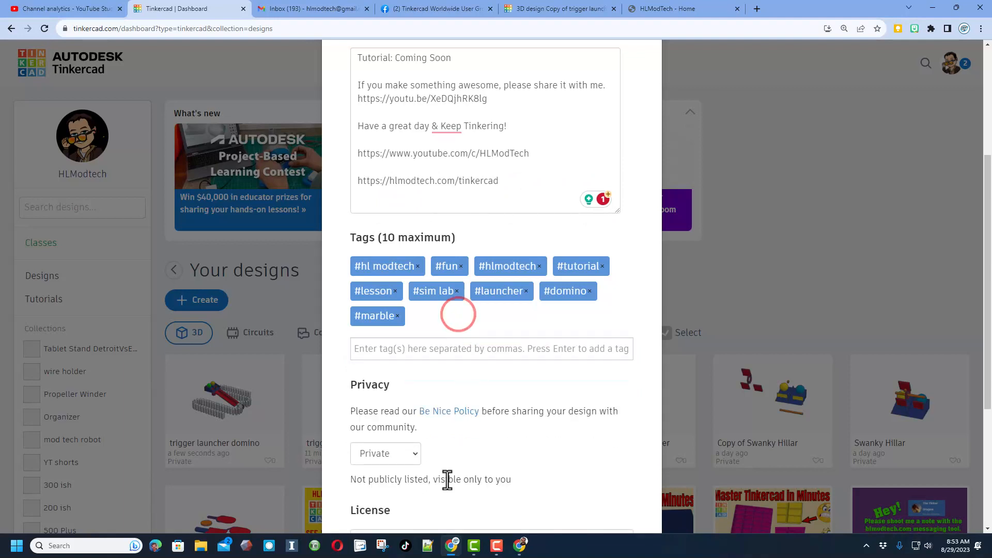
# - Make the design Public with an Attribution-NoDerivs licence, pass reCAPTCHA and save the changes
pyautogui.click(385, 453)
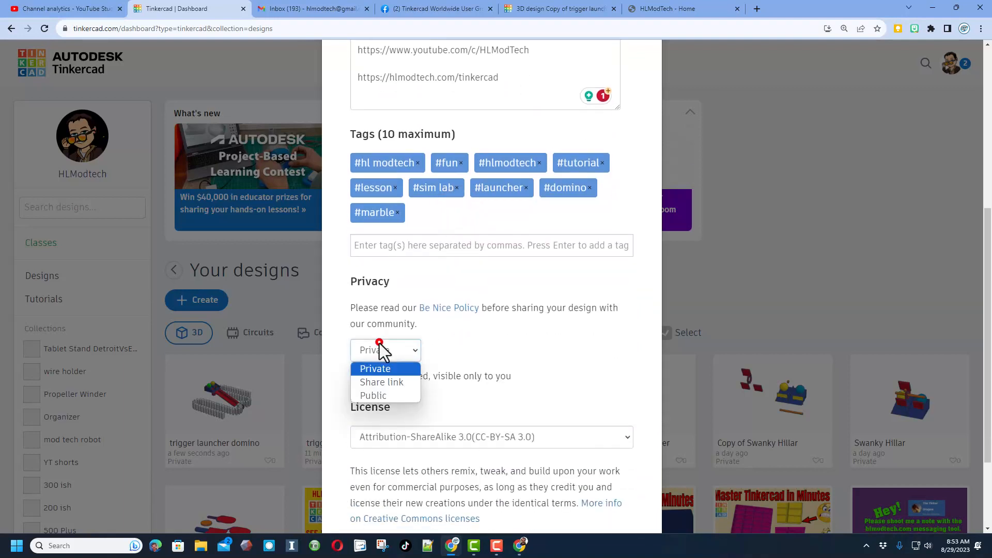
pyautogui.click(373, 395)
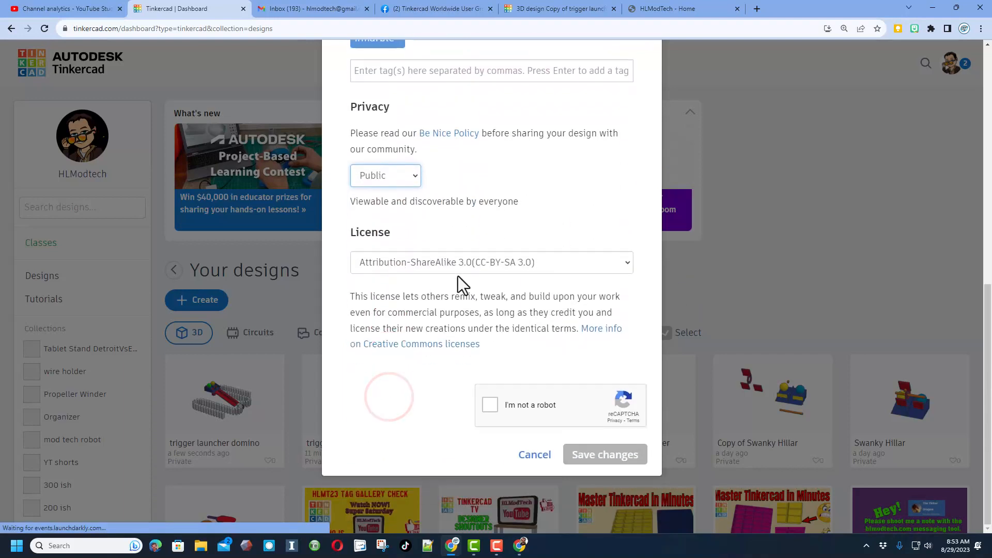
pyautogui.click(489, 261)
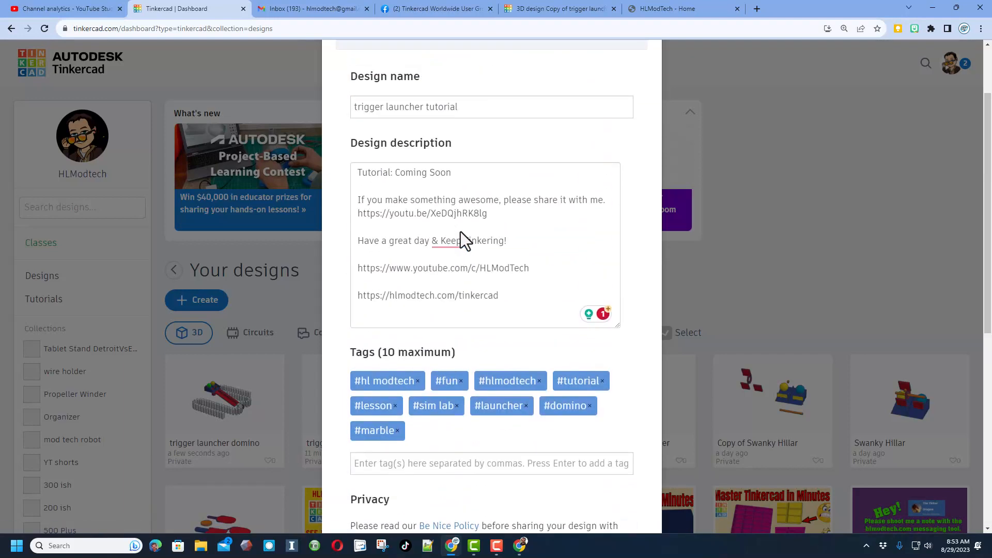
pyautogui.scroll(-3)
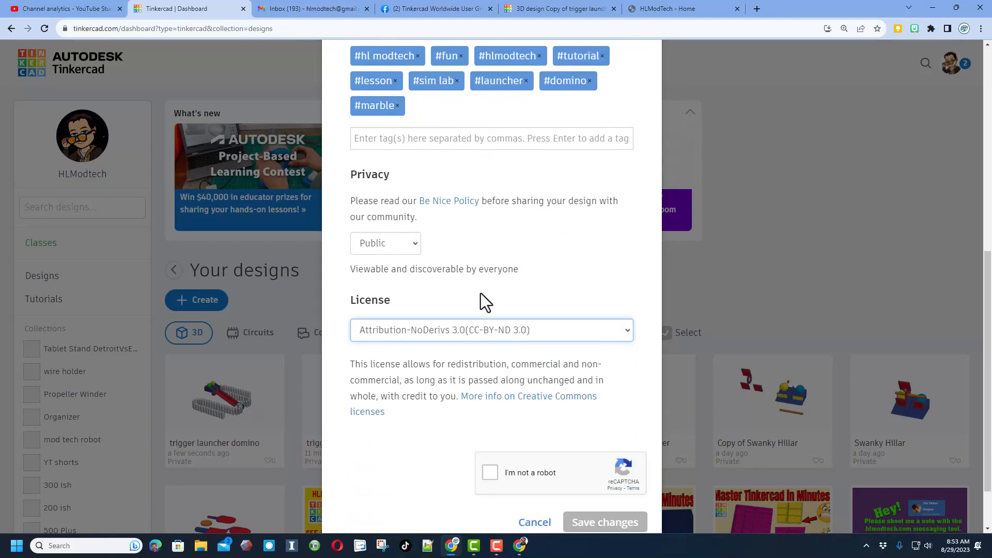
pyautogui.scroll(-3)
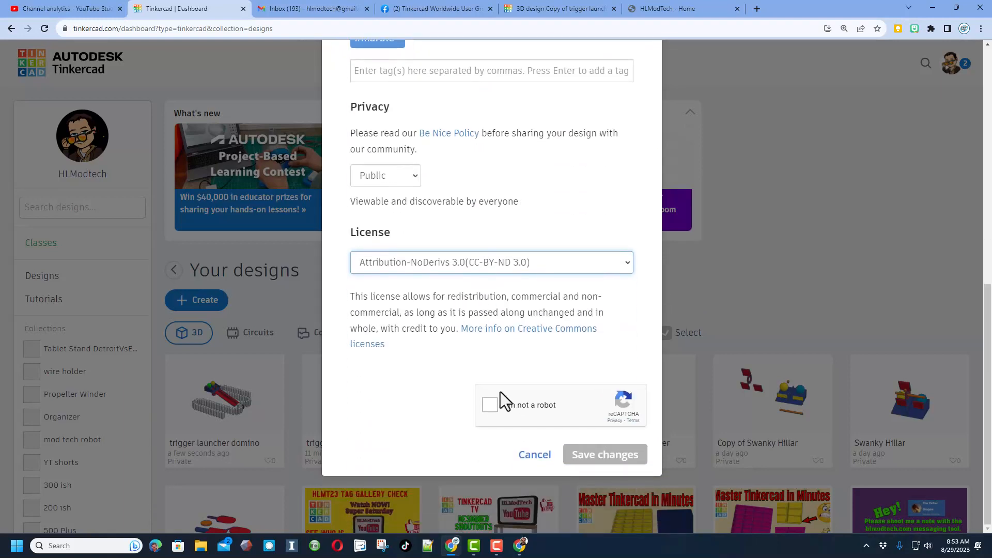
pyautogui.click(489, 404)
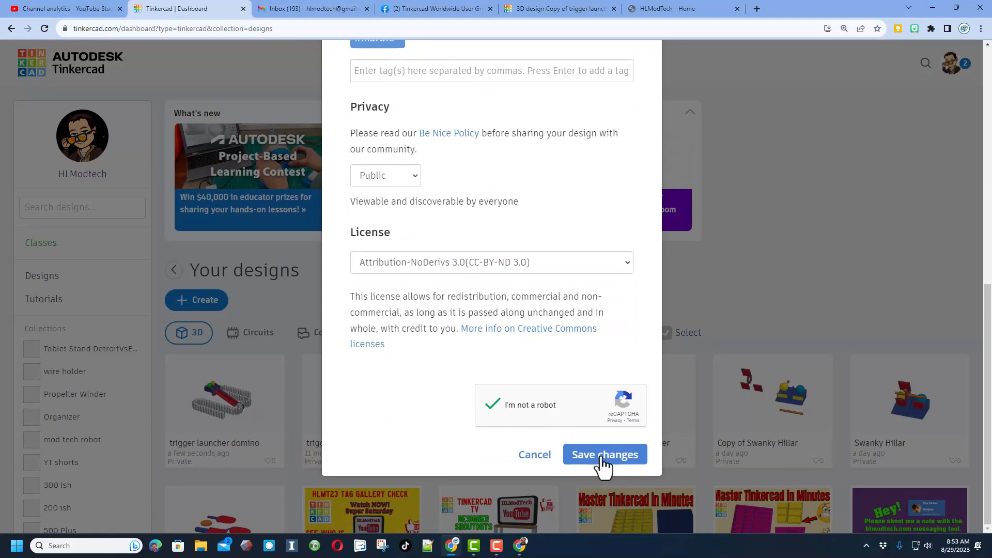
pyautogui.click(603, 454)
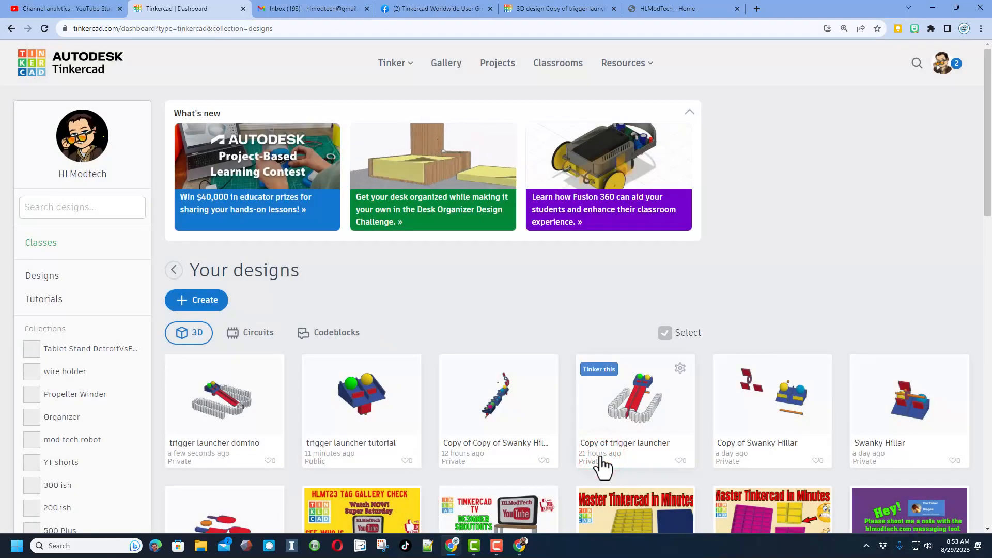
pyautogui.moveTo(221, 446)
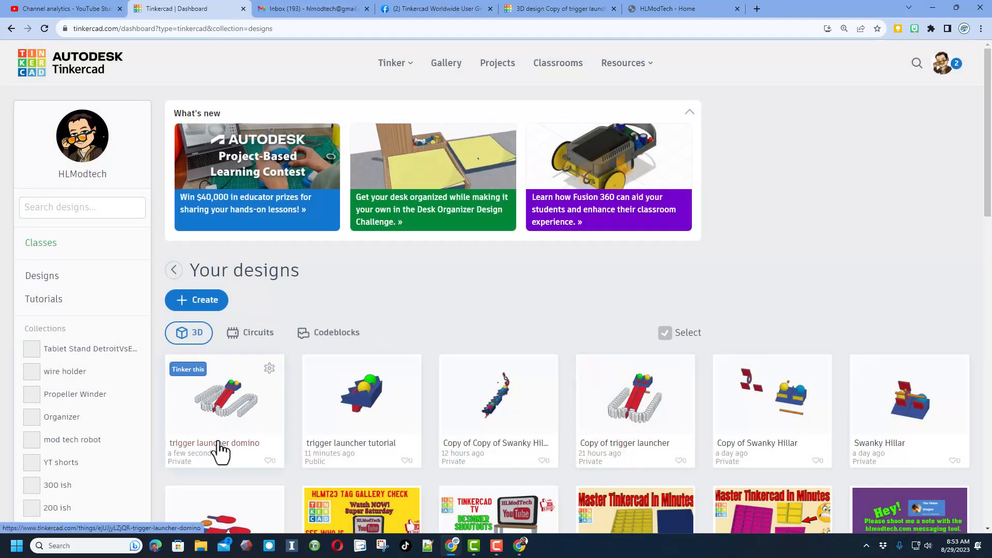
pyautogui.moveTo(246, 478)
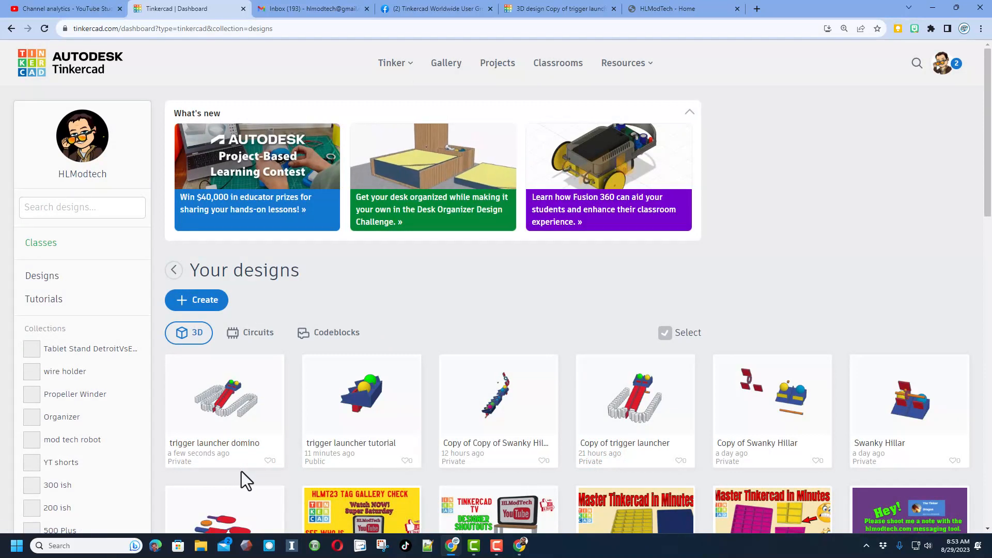